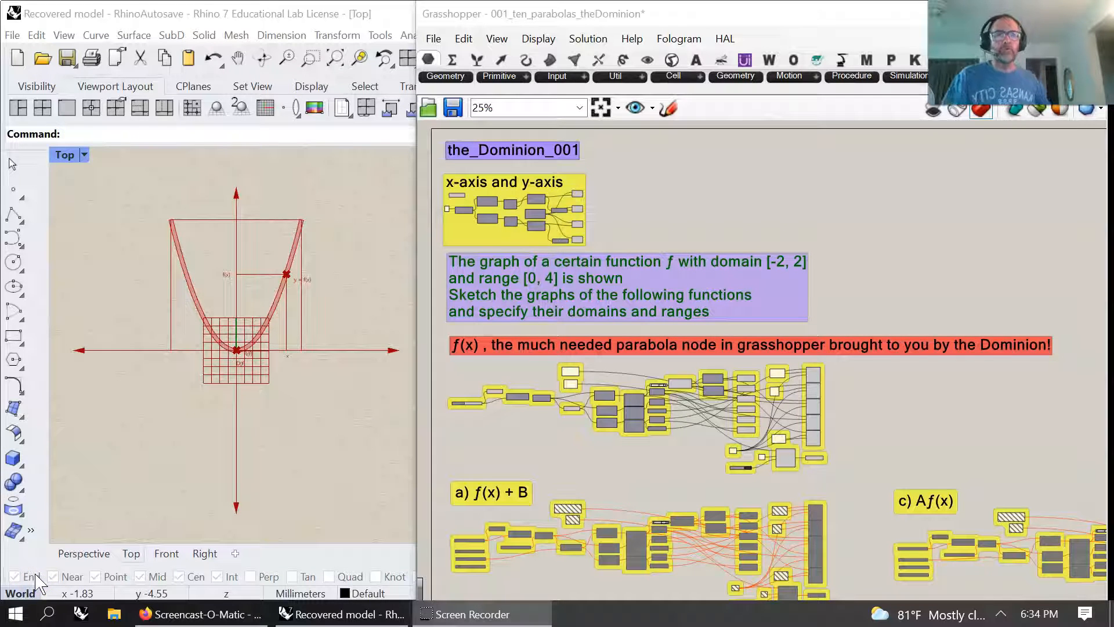
pyautogui.moveTo(335, 325)
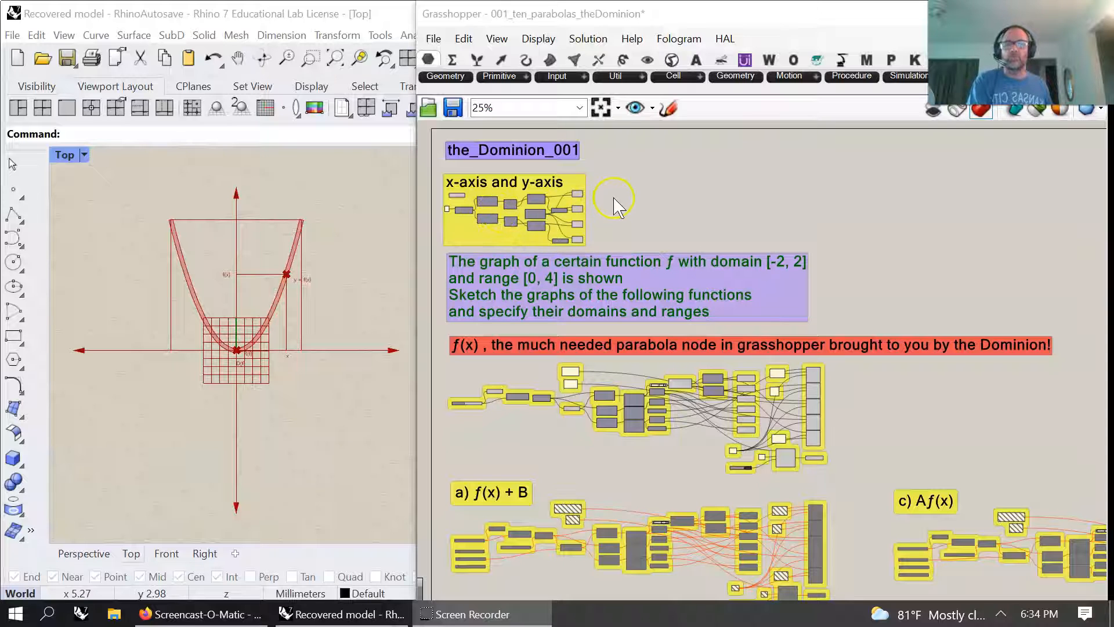
pyautogui.moveTo(494, 167)
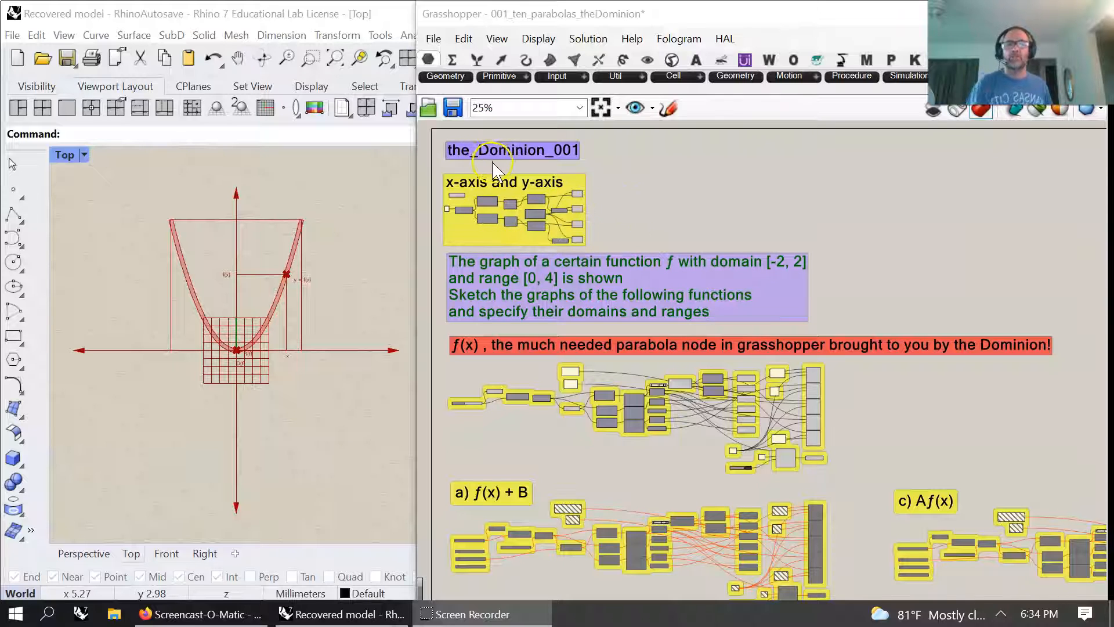
pyautogui.moveTo(568, 228)
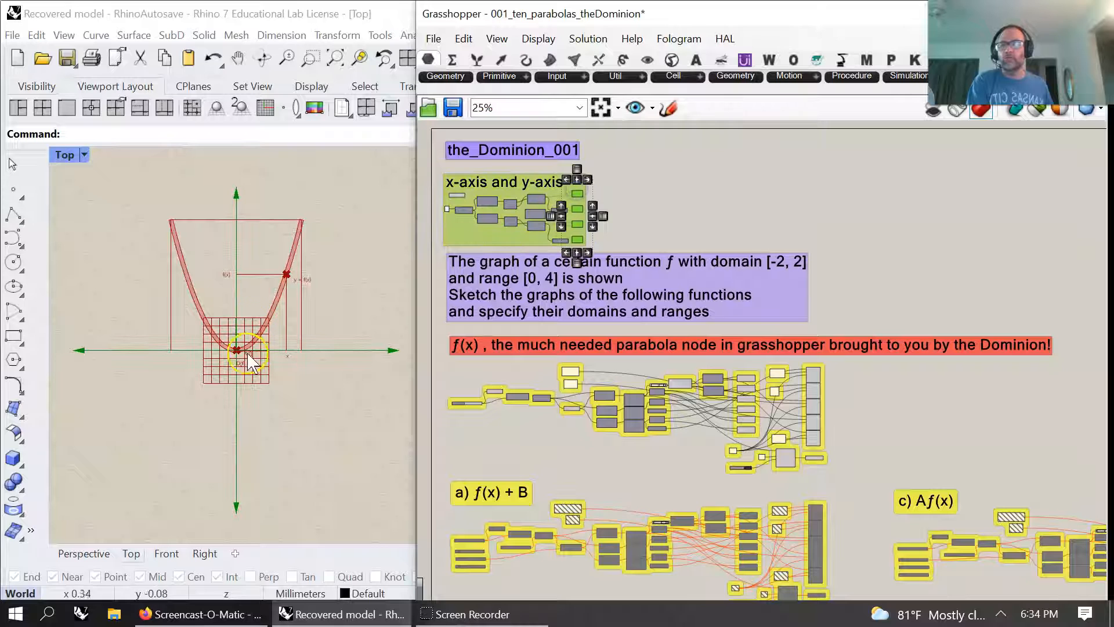
# Change the selected-geometry Document Material colour from green to blue in Viewport preferences
pyautogui.rightClick(639, 197)
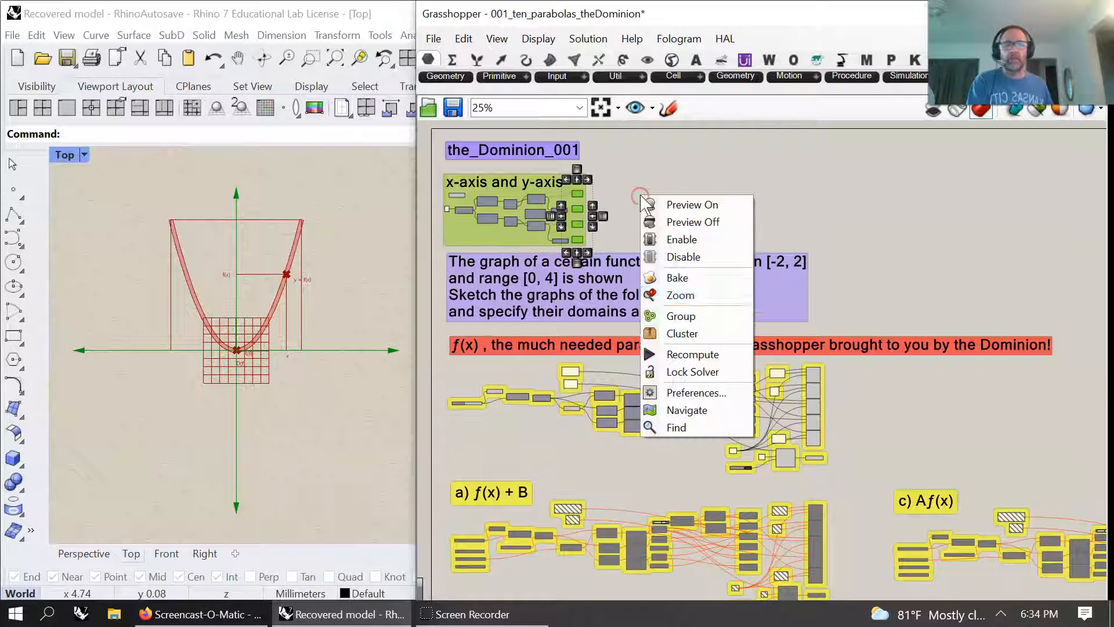
pyautogui.click(696, 393)
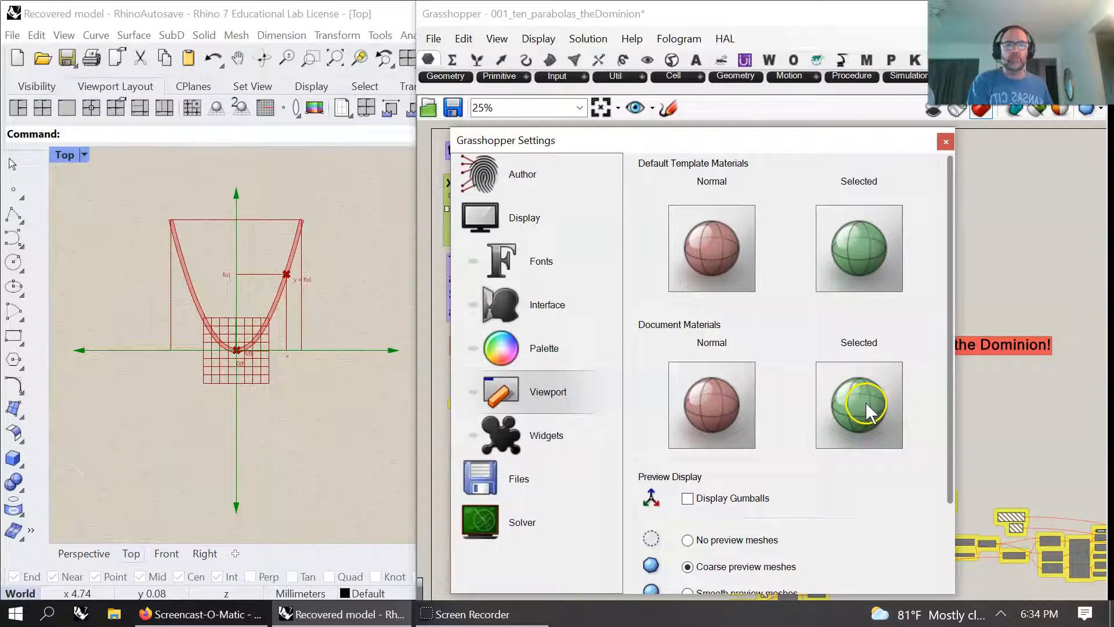
pyautogui.click(858, 404)
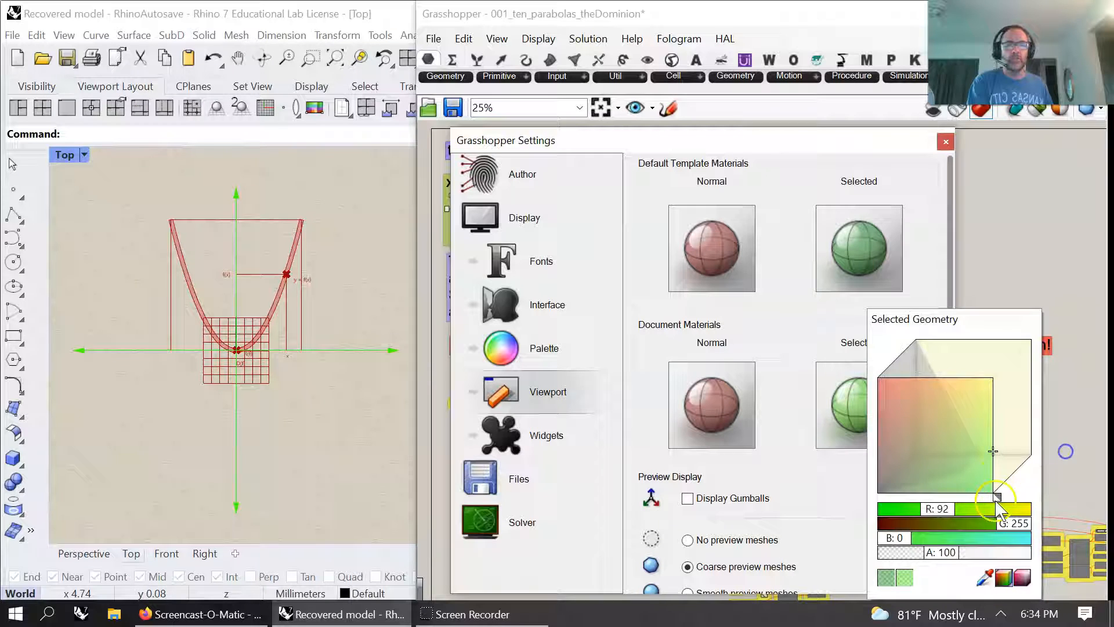
pyautogui.moveTo(995, 497); pyautogui.dragTo(974, 472)
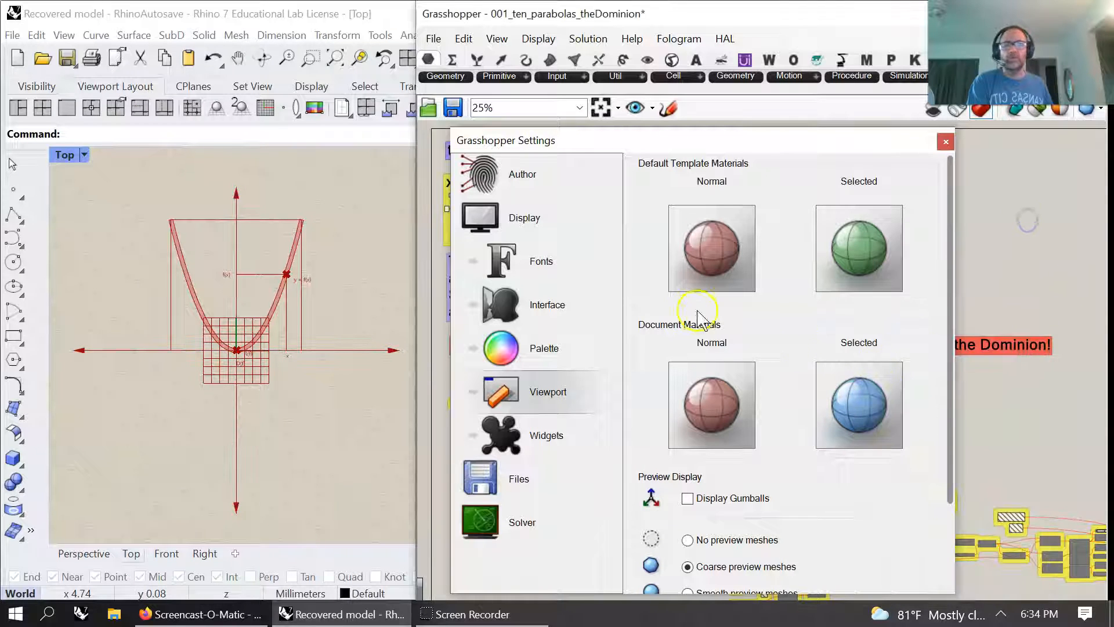
pyautogui.click(945, 142)
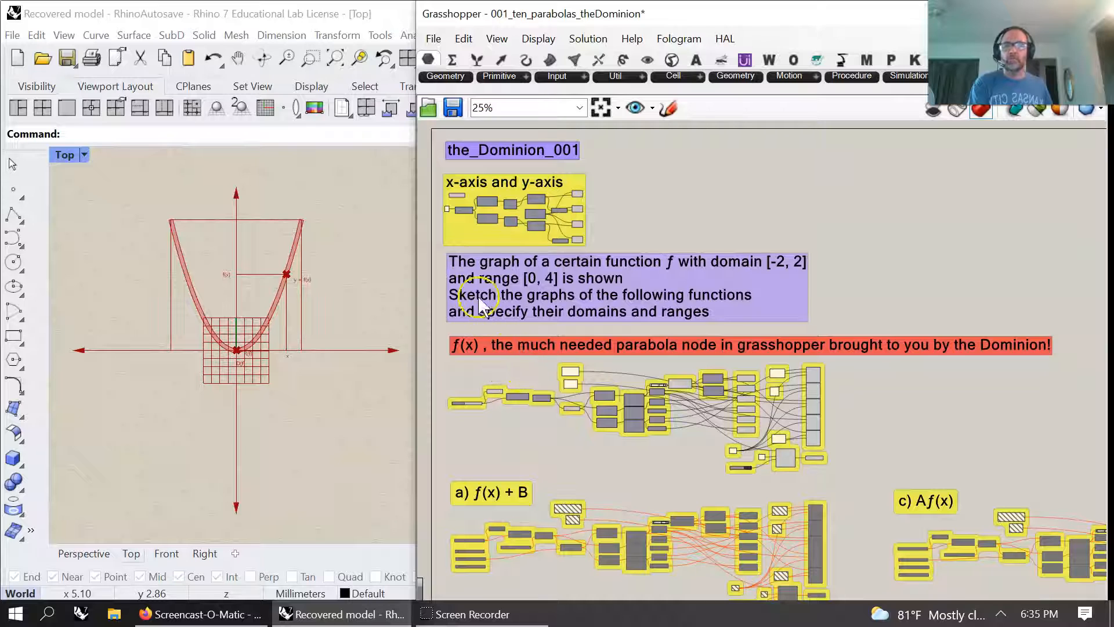
pyautogui.moveTo(678, 273)
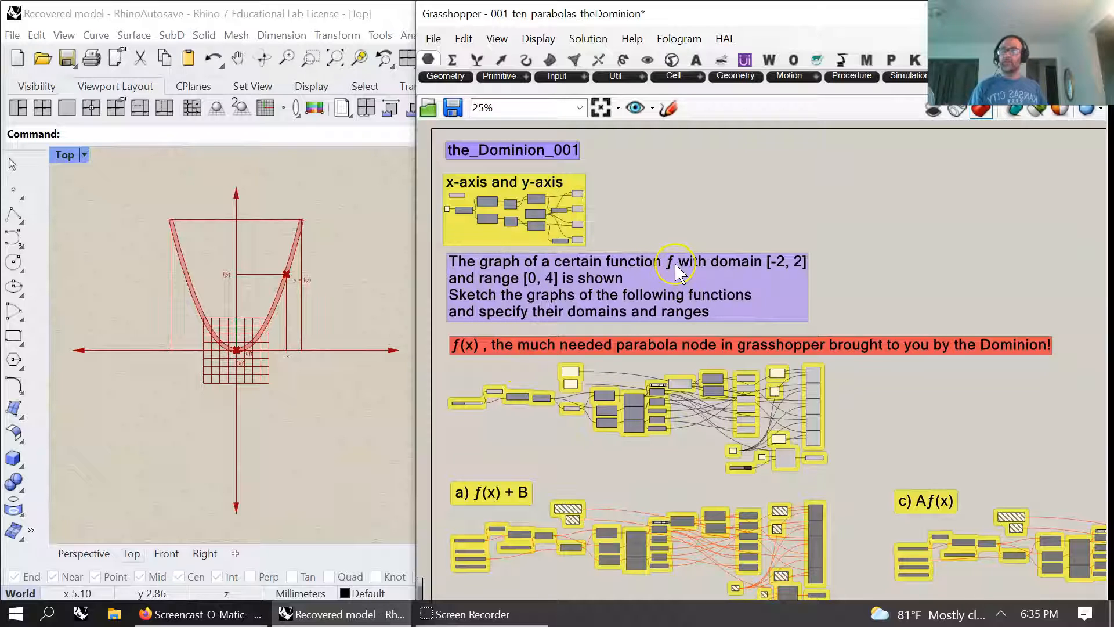
pyautogui.moveTo(679, 273)
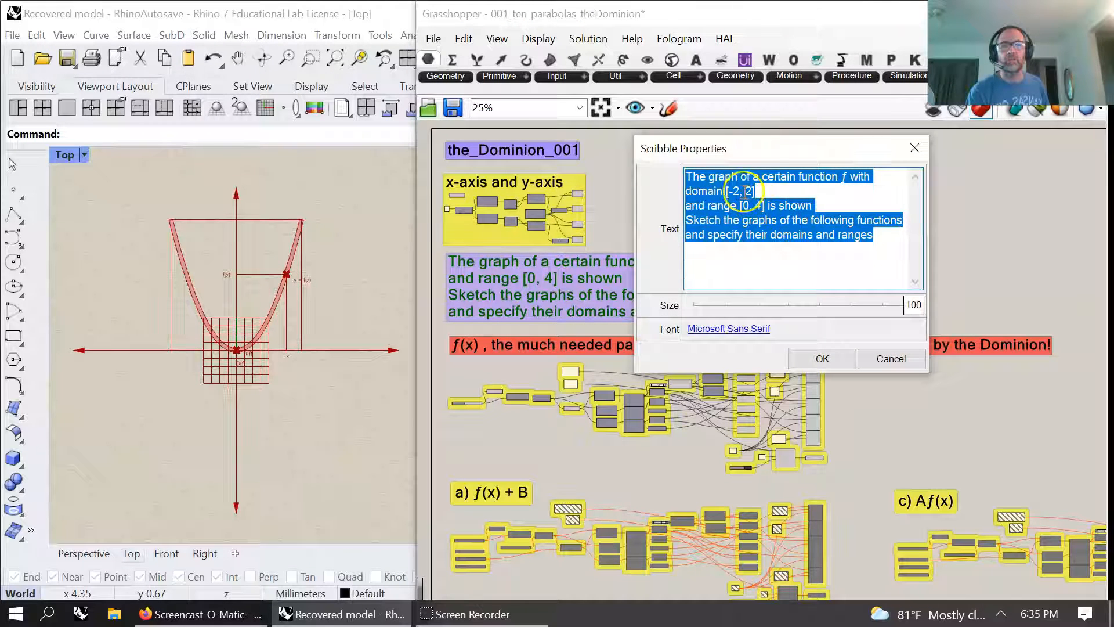
pyautogui.click(734, 191)
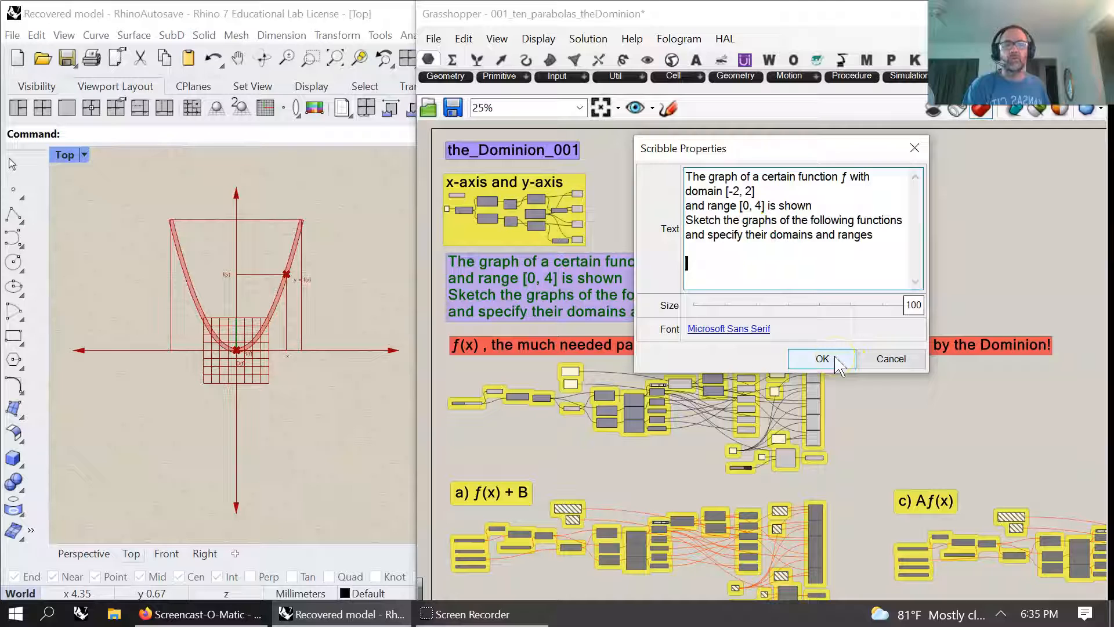
pyautogui.click(822, 358)
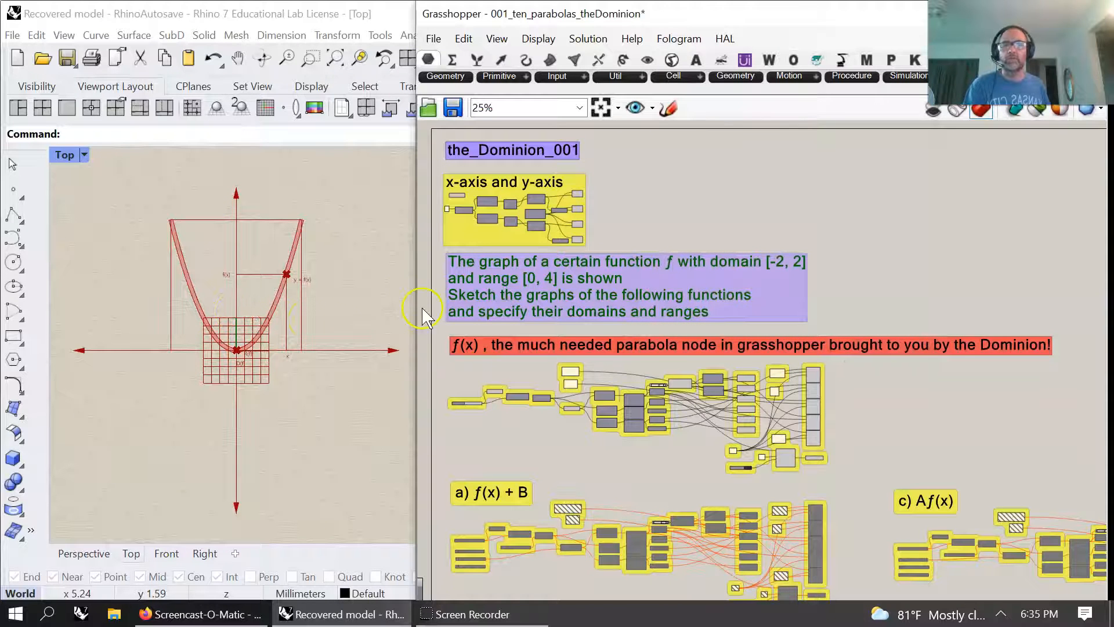
pyautogui.moveTo(635, 317)
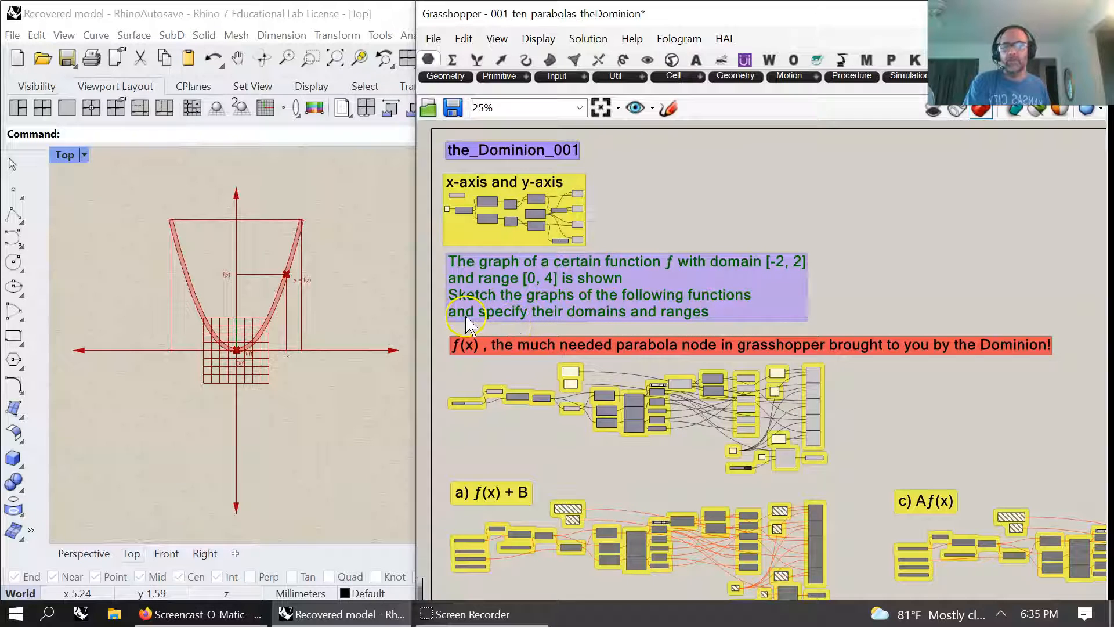
pyautogui.moveTo(635, 323)
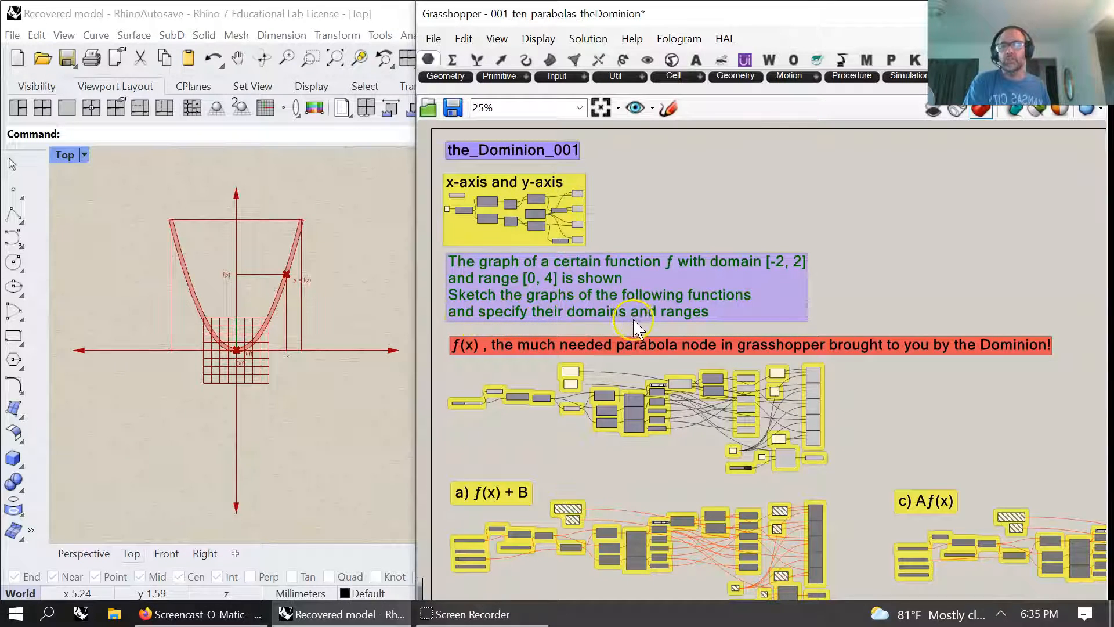
pyautogui.moveTo(544, 433)
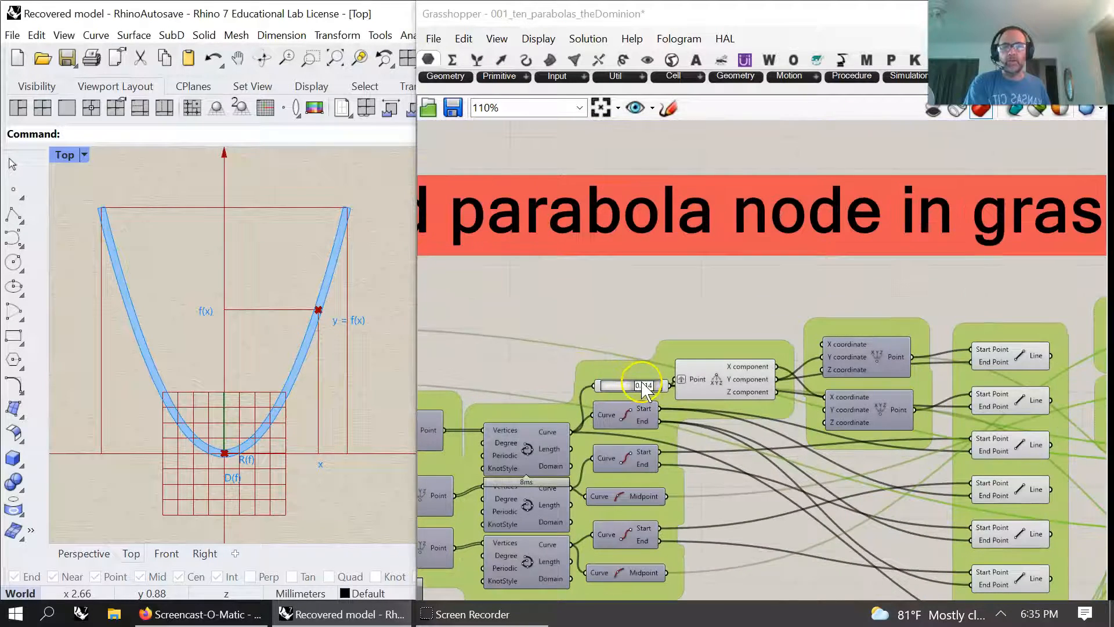
# Set the f(x) slider to 0.828 and switch off the offset band's Boolean Toggle
pyautogui.moveTo(611, 386); pyautogui.dragTo(646, 386)
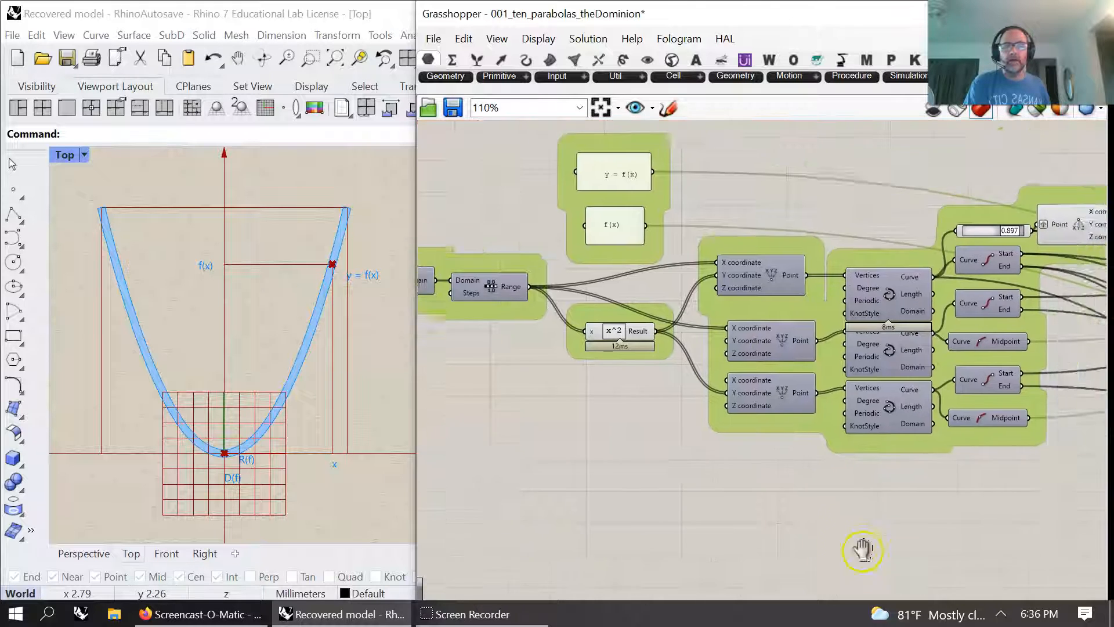
pyautogui.moveTo(862, 551); pyautogui.dragTo(743, 414)
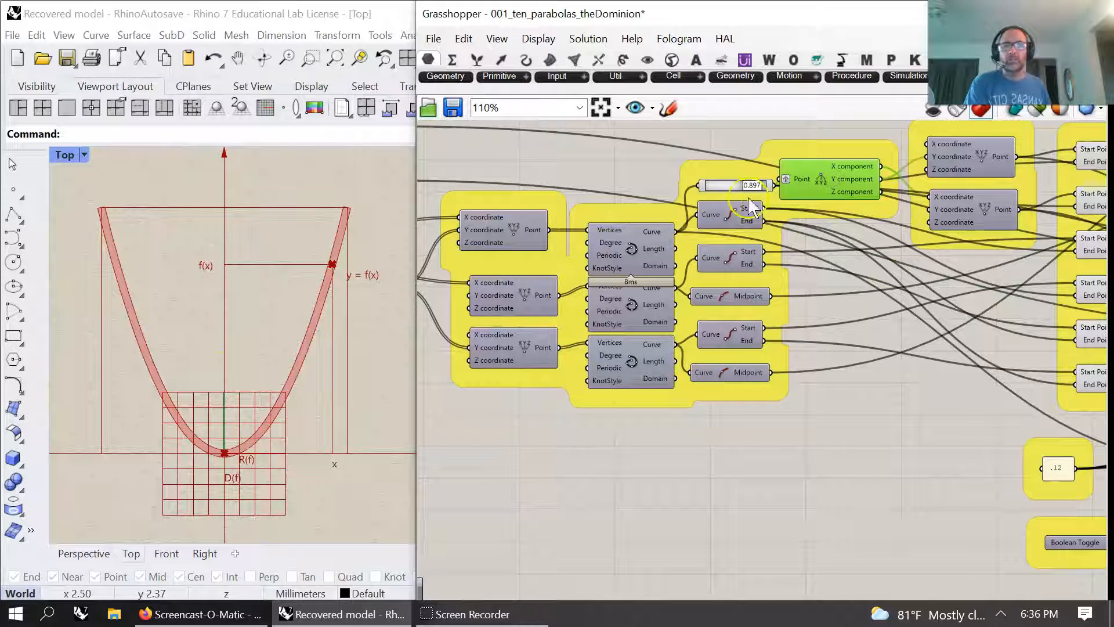
pyautogui.moveTo(760, 186); pyautogui.dragTo(746, 186)
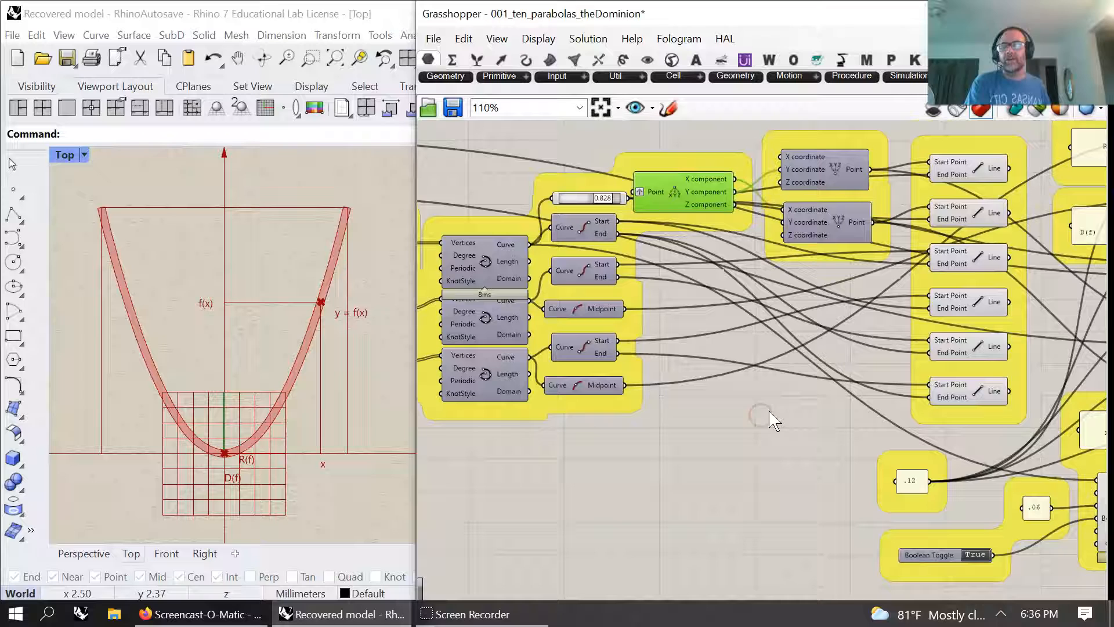
pyautogui.moveTo(773, 419); pyautogui.dragTo(652, 398)
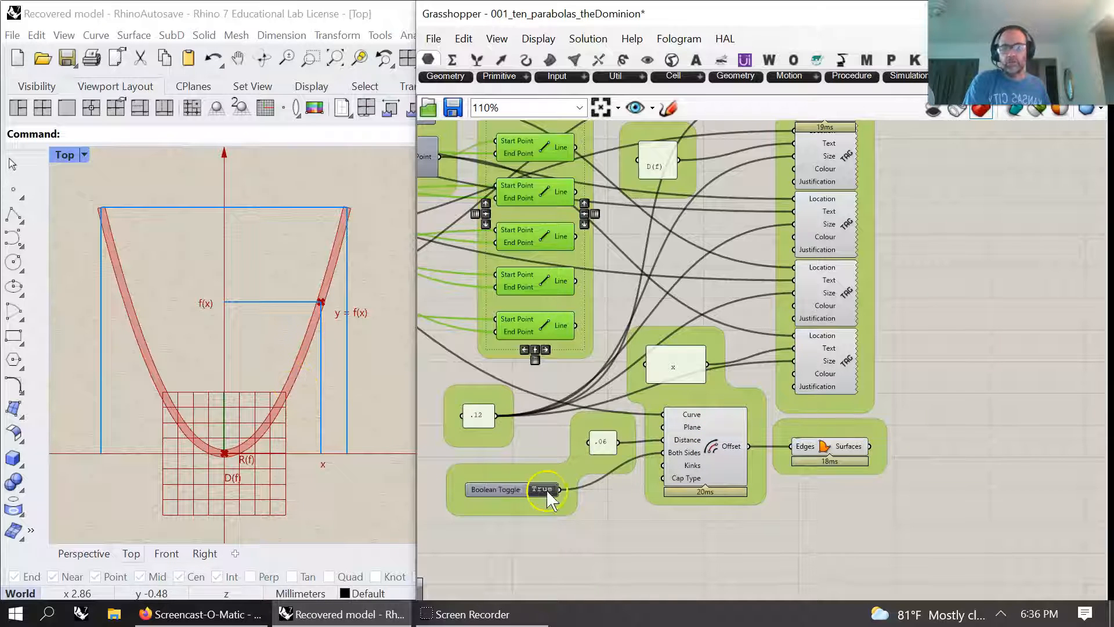
pyautogui.click(541, 488)
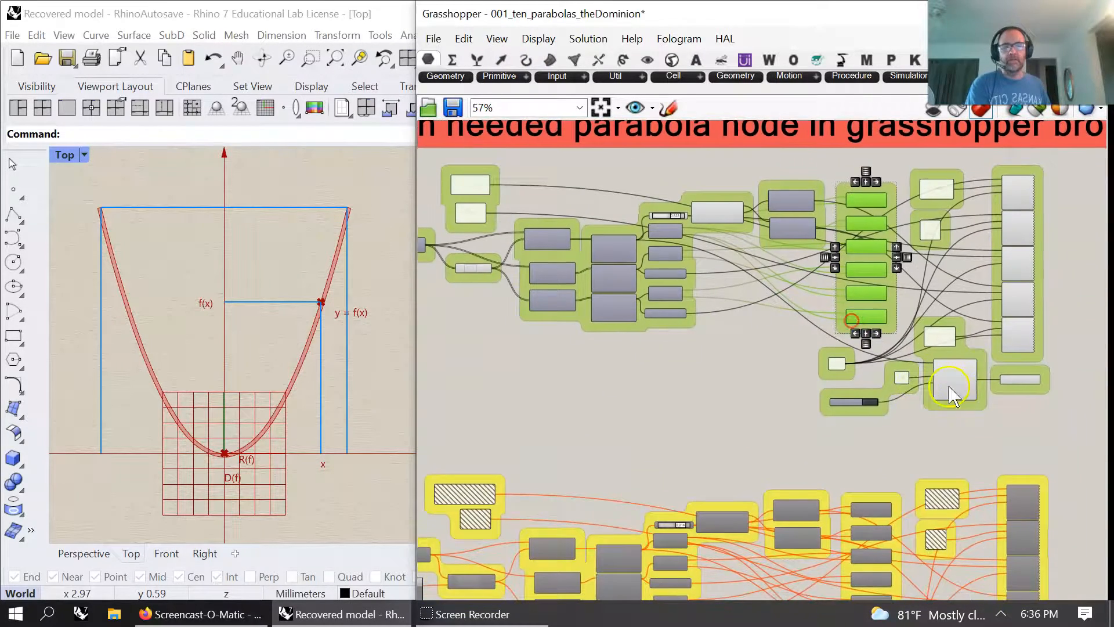
# Drag slider B in the f(x) + B group to 2, raising the parabola
pyautogui.moveTo(952, 395); pyautogui.dragTo(763, 380)
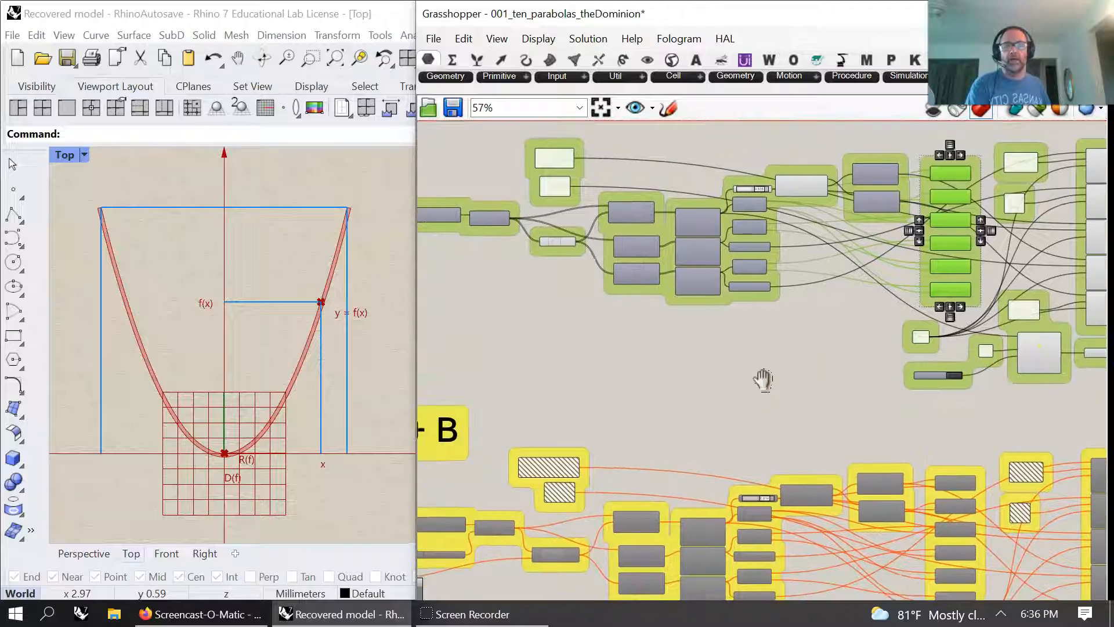
pyautogui.scroll(-3)
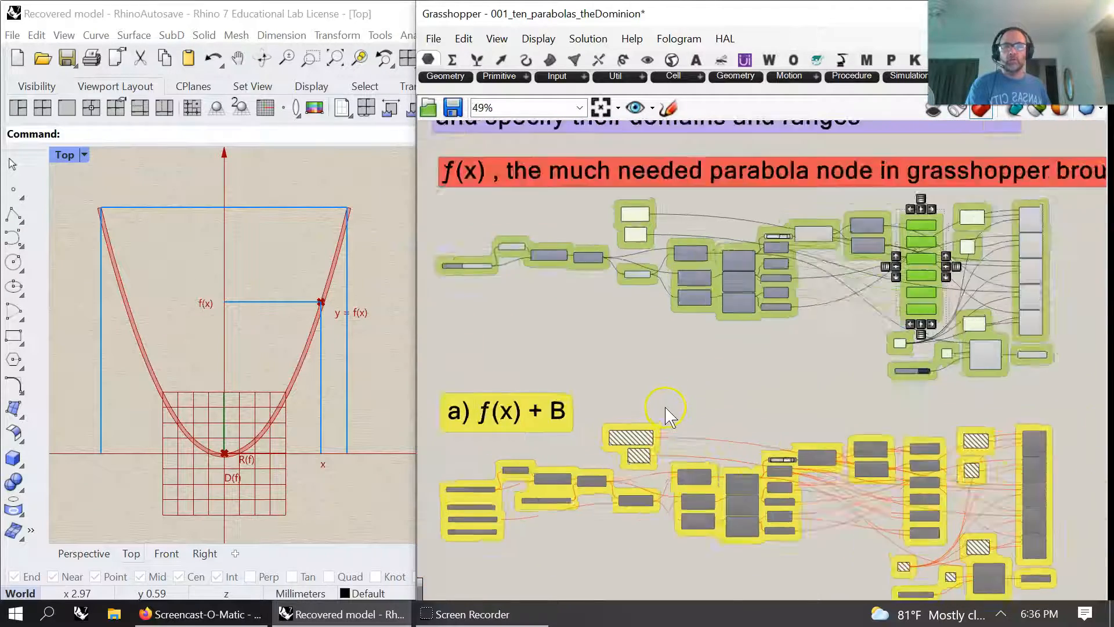
pyautogui.scroll(-3)
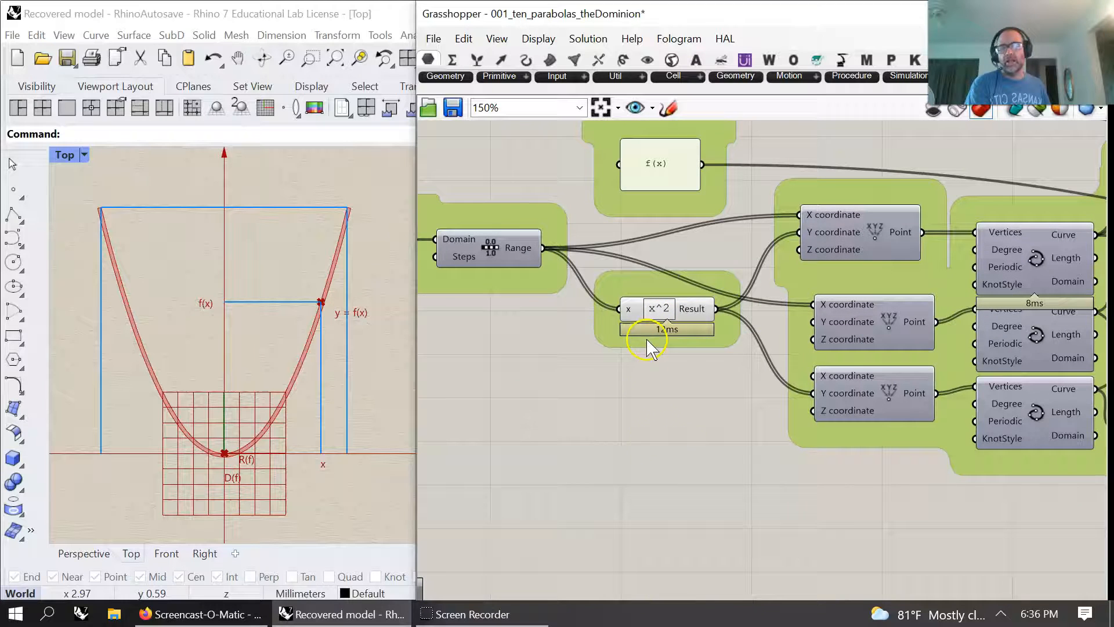
pyautogui.scroll(-3)
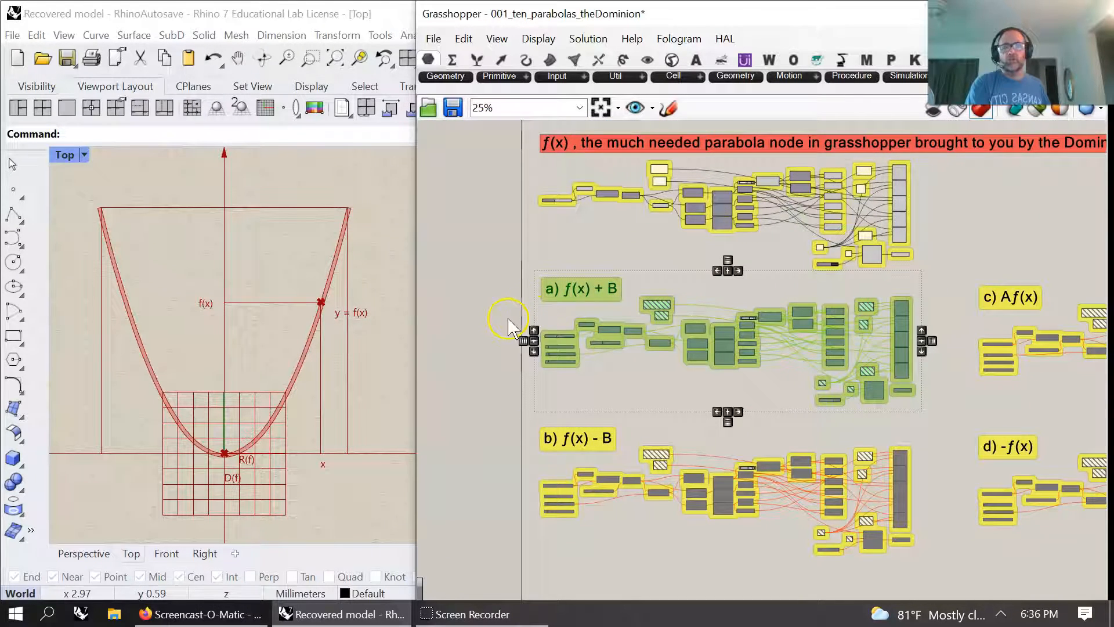
pyautogui.rightClick(508, 319)
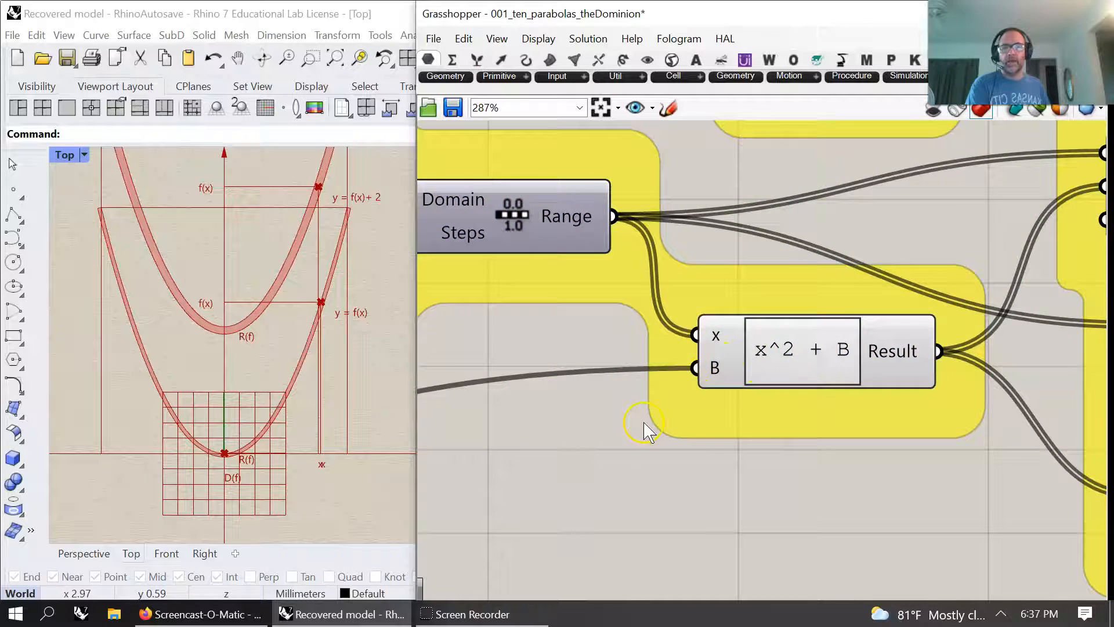
pyautogui.scroll(-3)
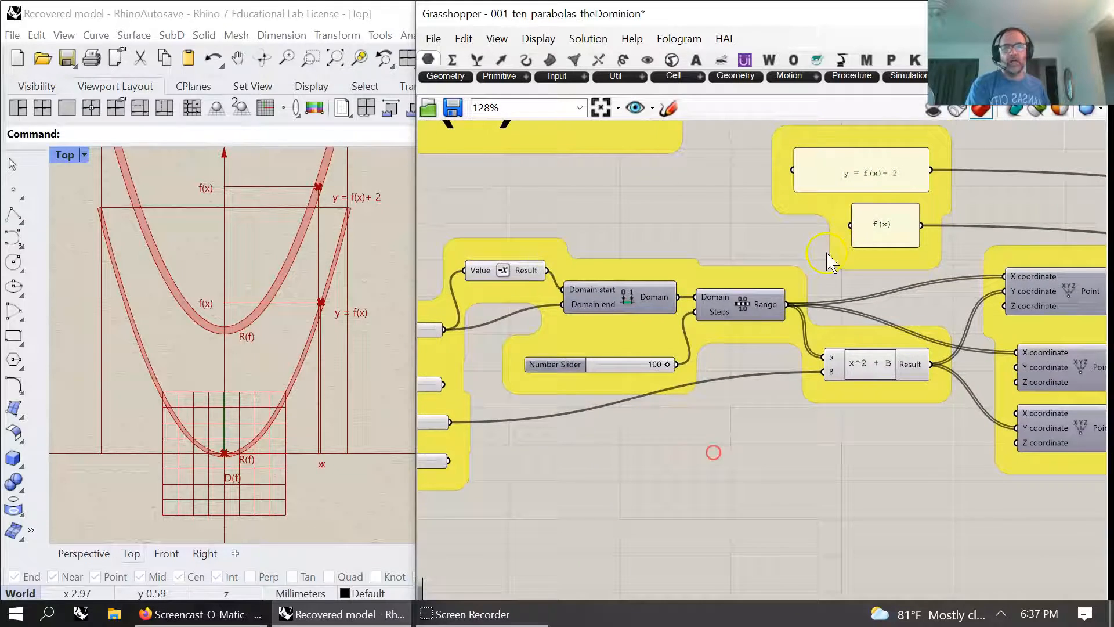
pyautogui.moveTo(572, 476)
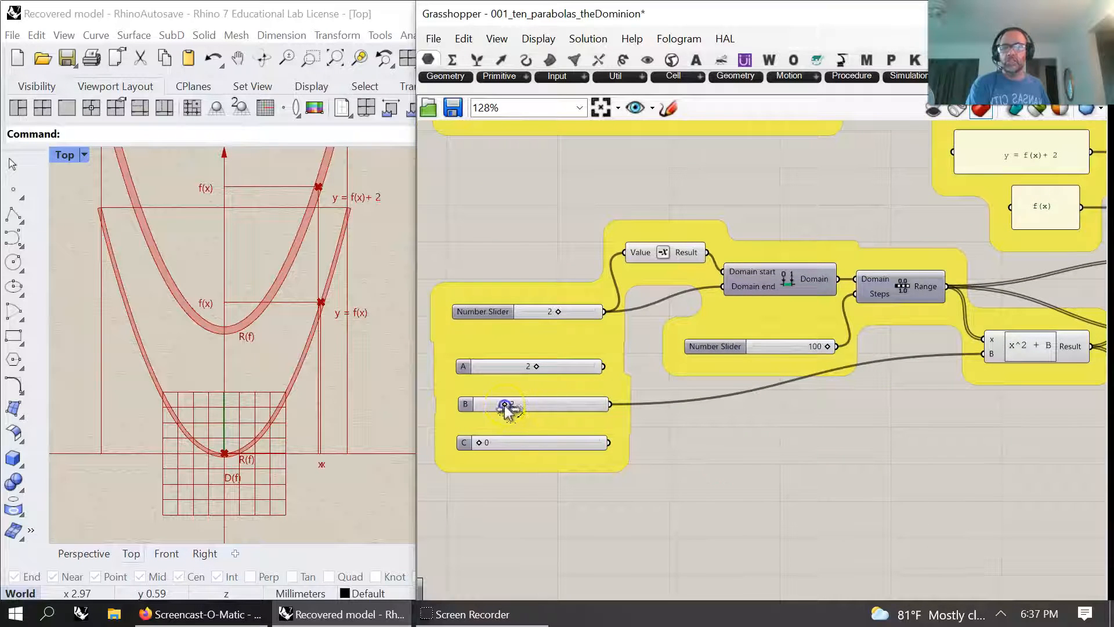
pyautogui.moveTo(508, 404); pyautogui.dragTo(476, 405)
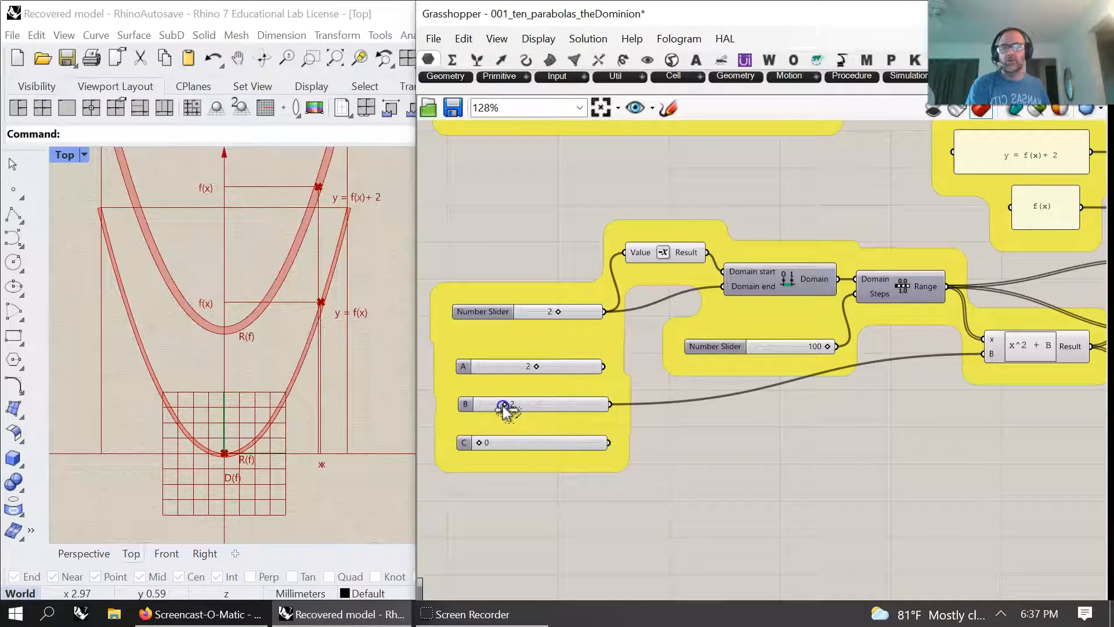
pyautogui.scroll(-3)
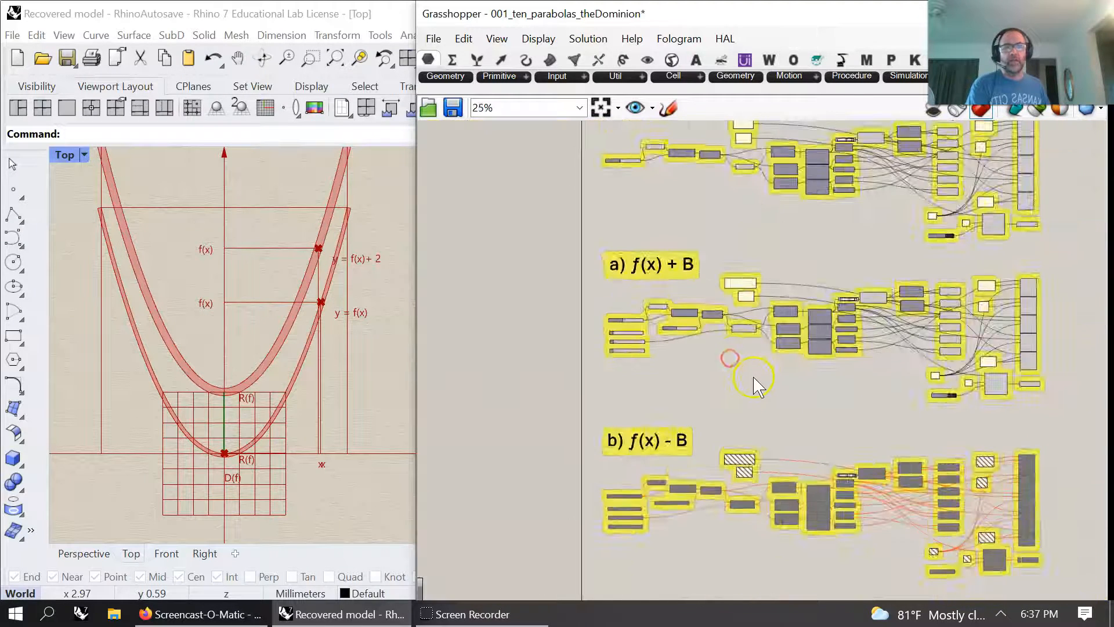
# Disable the f(x) + B group and enable the f(x) - B group
pyautogui.scroll(-3)
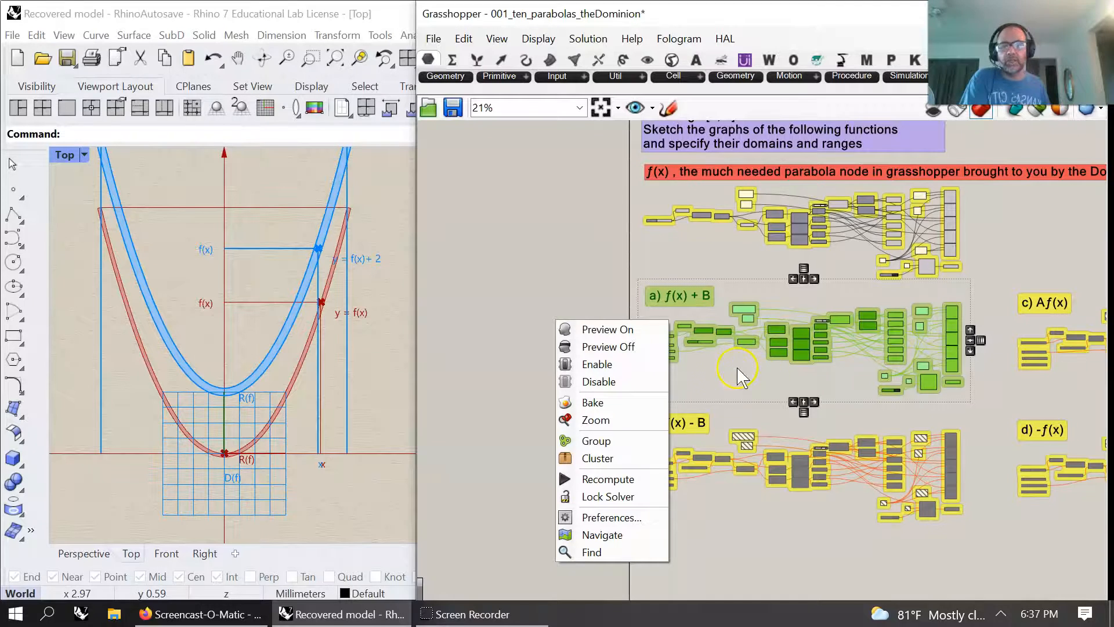
pyautogui.moveTo(807, 377)
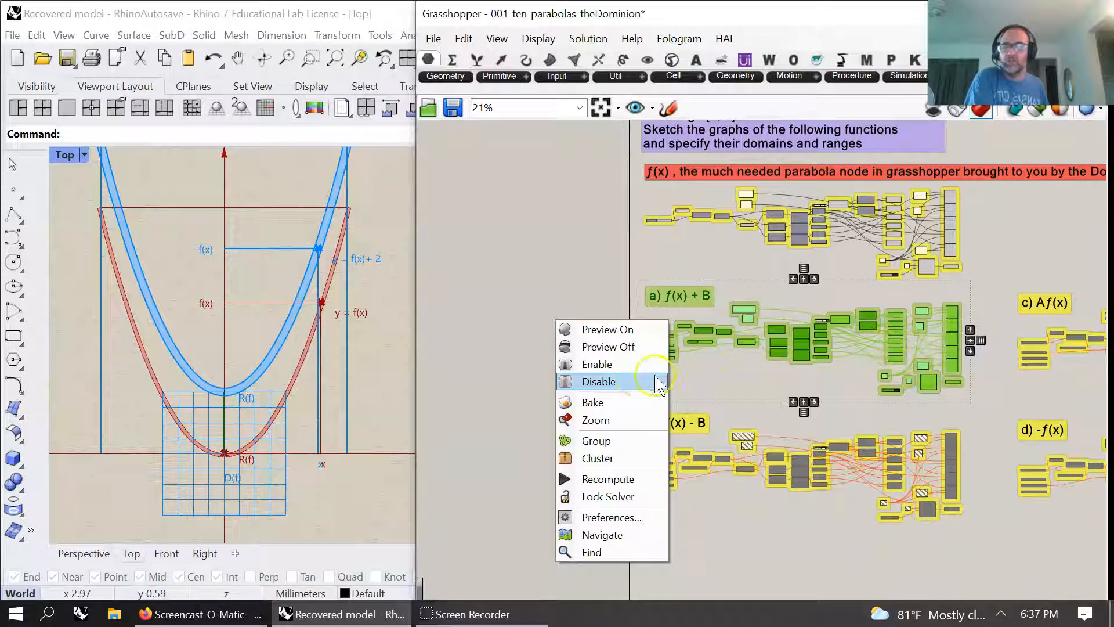
pyautogui.moveTo(774, 351)
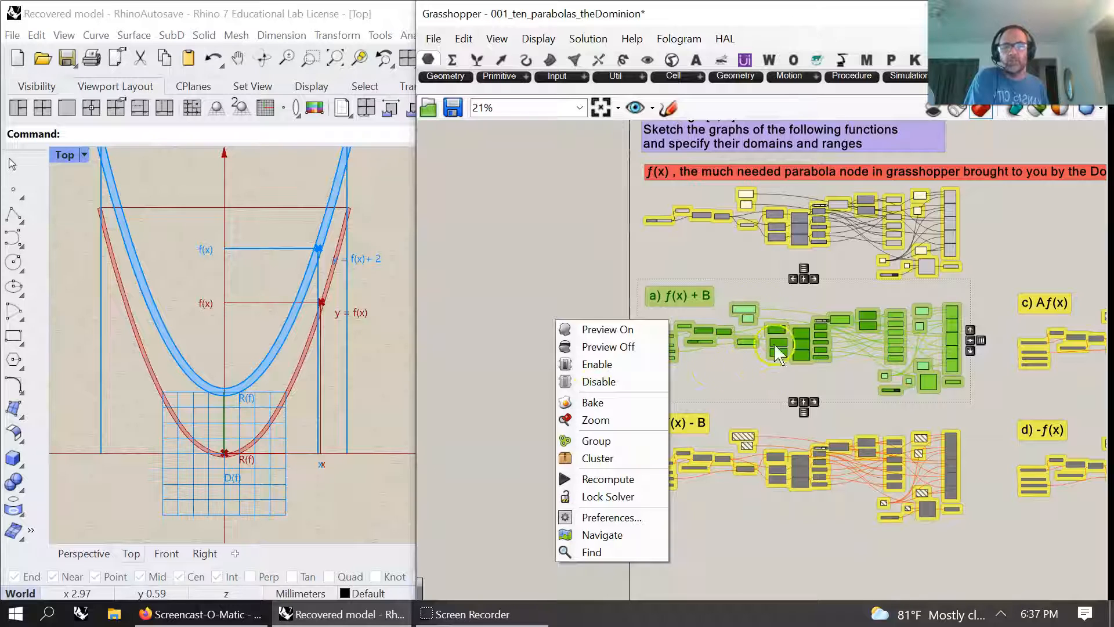
pyautogui.moveTo(643, 382)
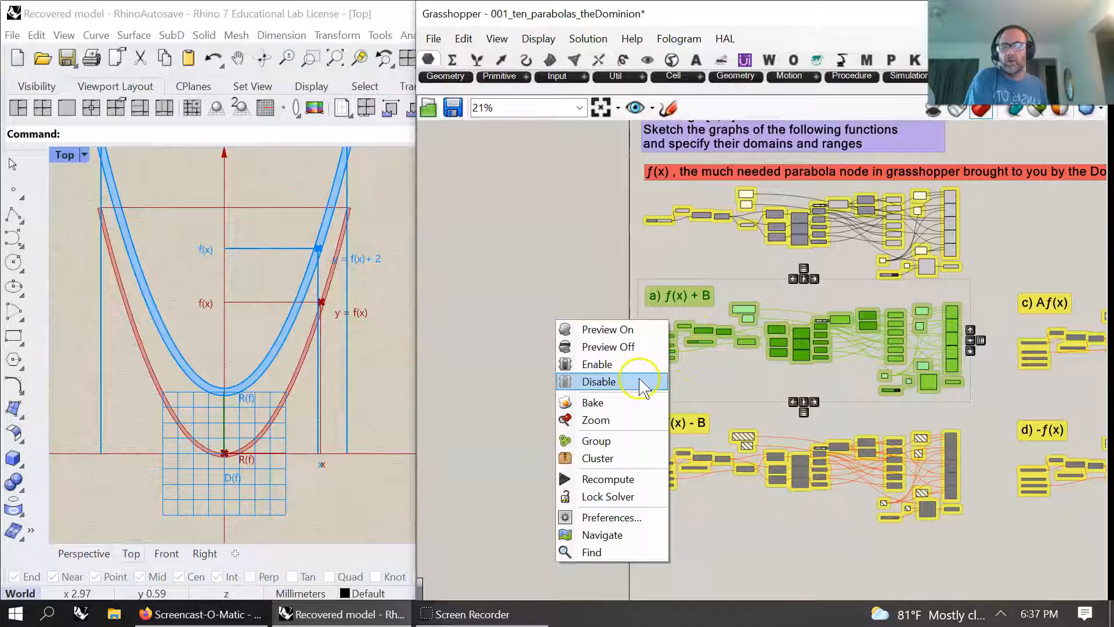
pyautogui.click(599, 382)
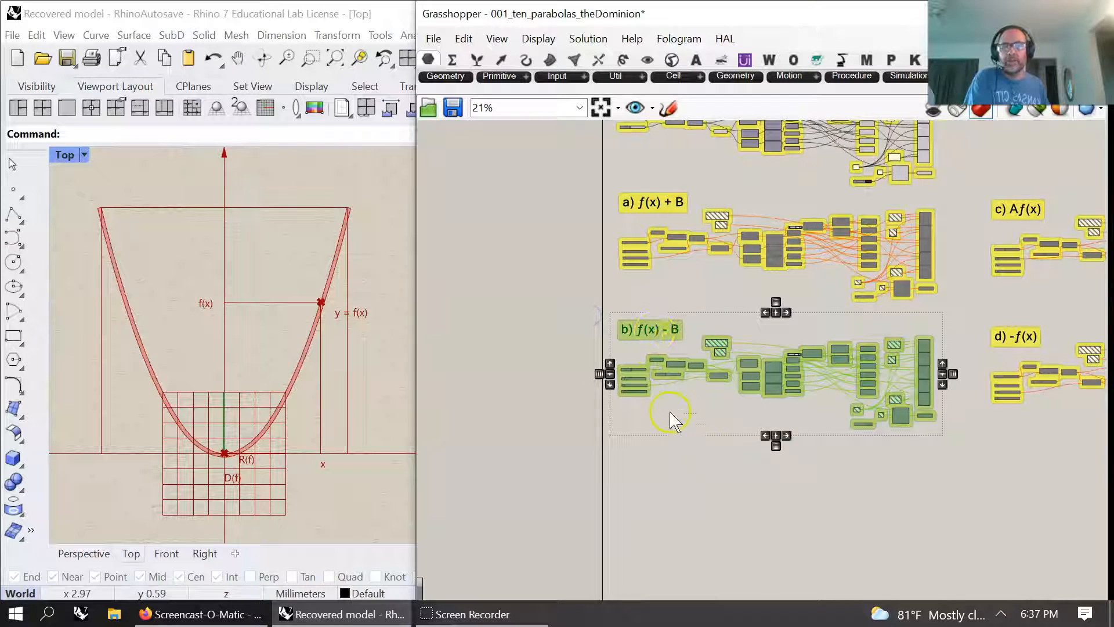
pyautogui.rightClick(671, 416)
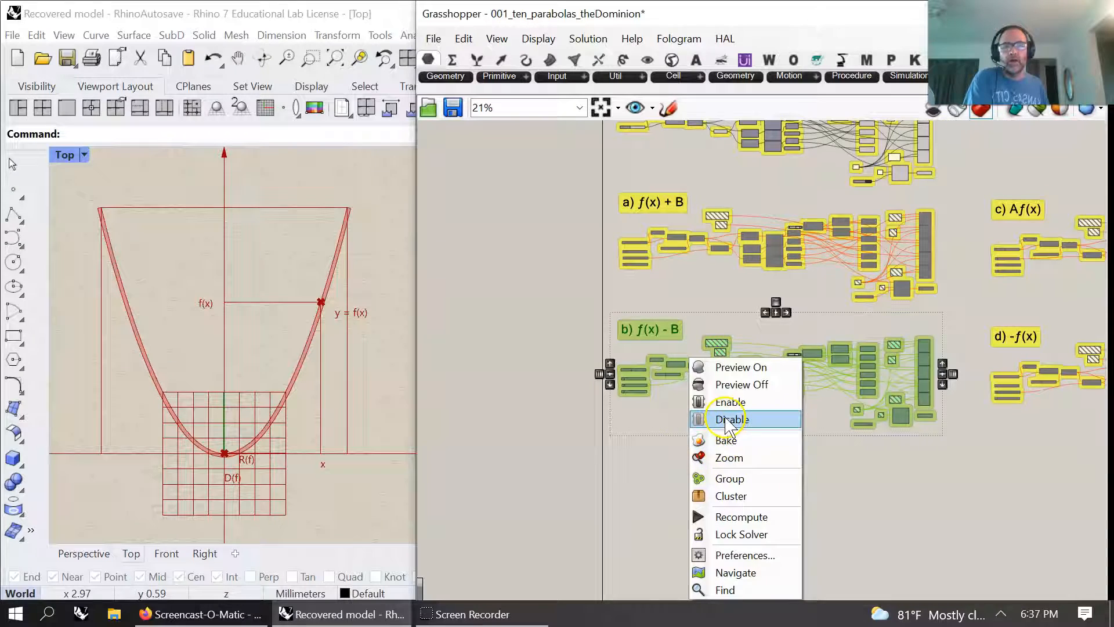
pyautogui.click(731, 419)
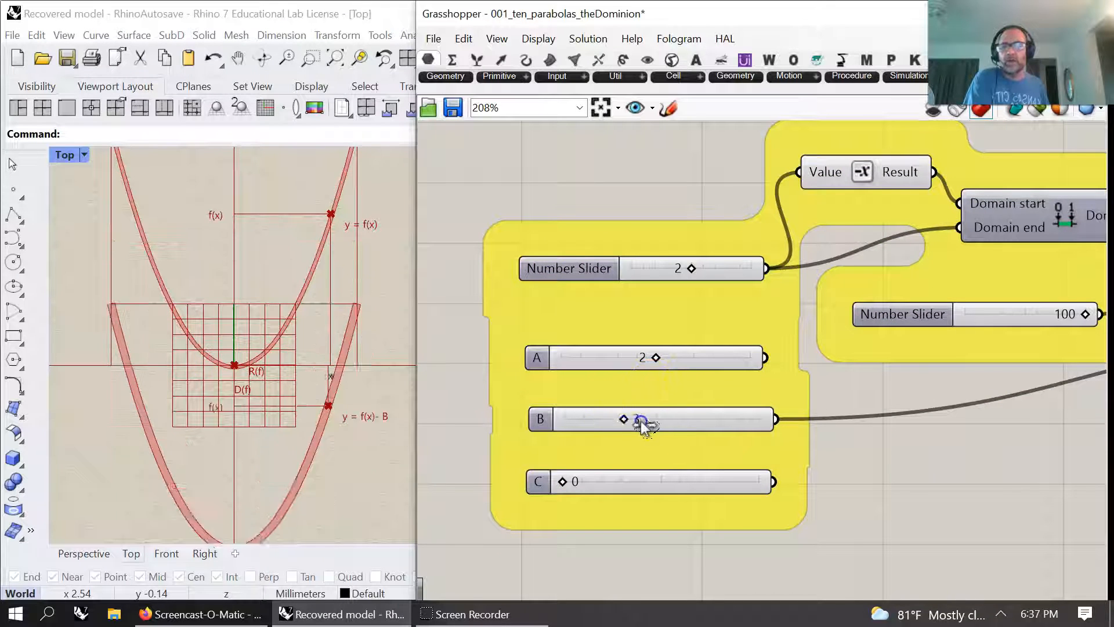
# Shift the f(x) - B parabola down with slider B and move its marker point
pyautogui.moveTo(639, 419); pyautogui.dragTo(596, 418)
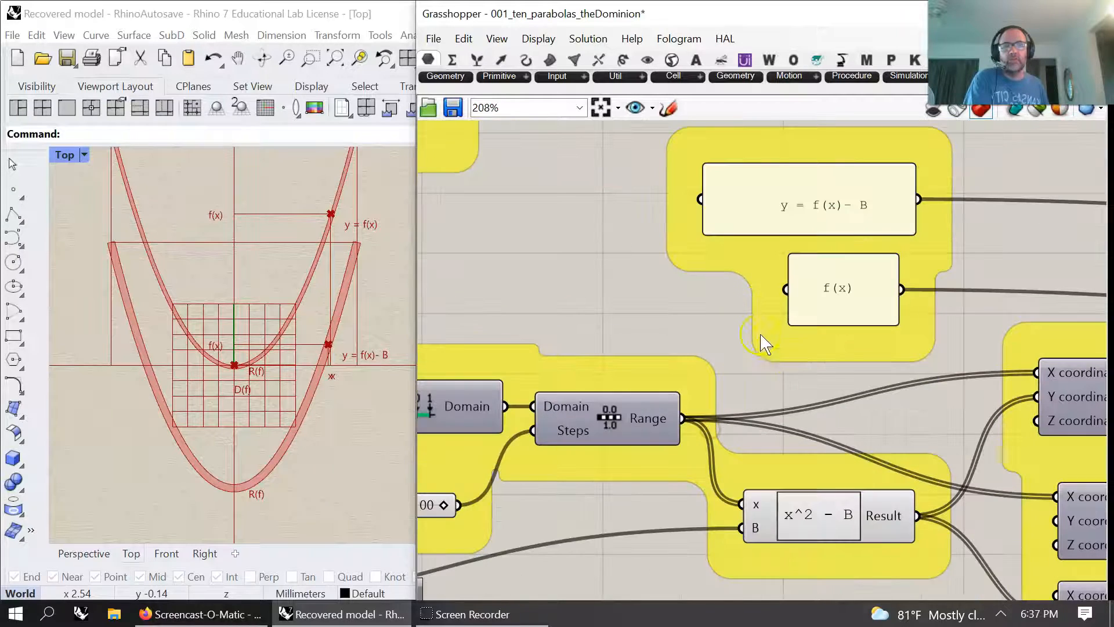
pyautogui.moveTo(764, 345); pyautogui.dragTo(586, 377)
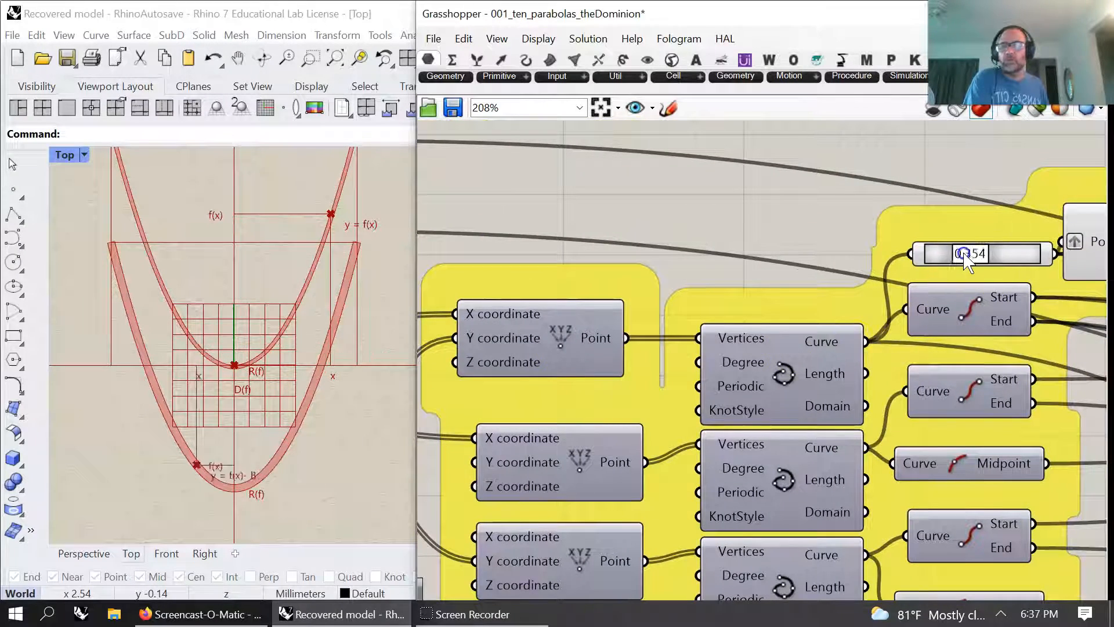
pyautogui.moveTo(959, 253); pyautogui.dragTo(991, 254)
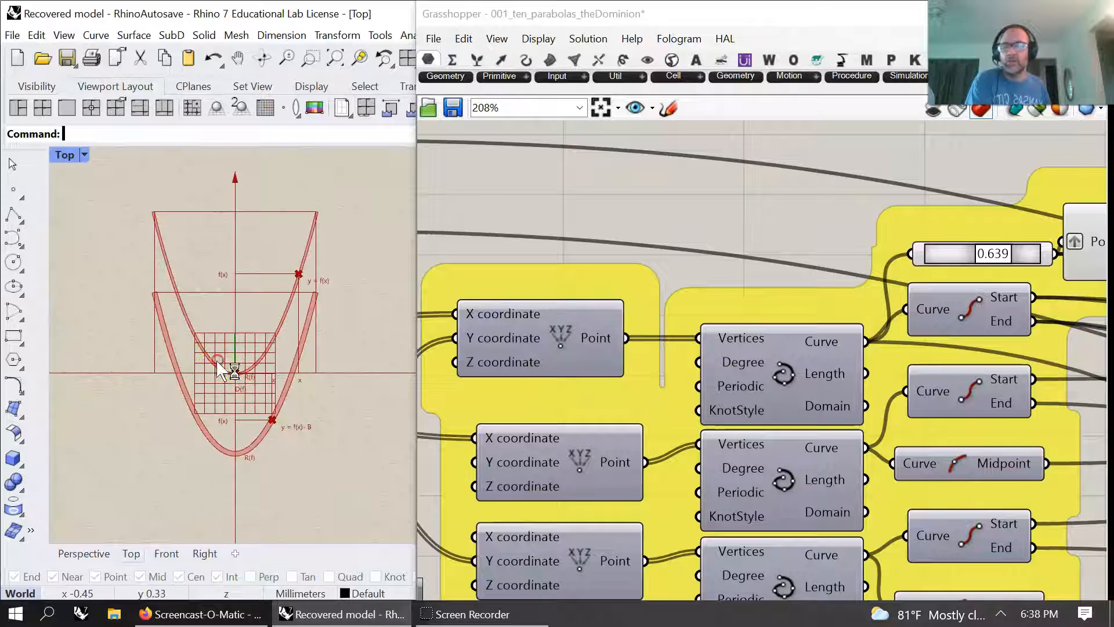
pyautogui.scroll(-3)
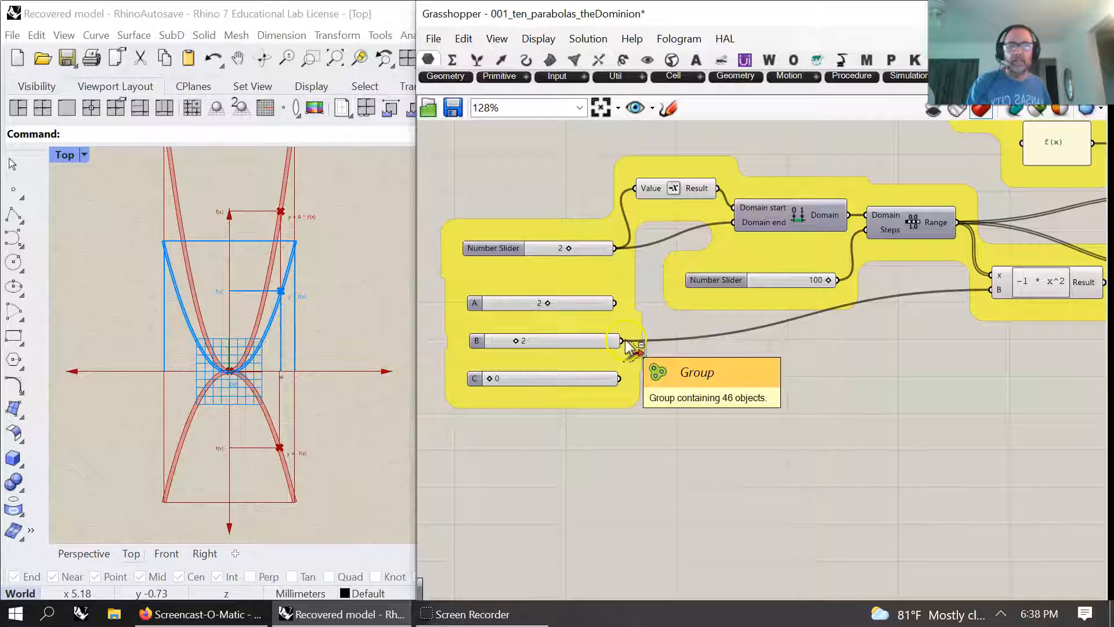
pyautogui.moveTo(984, 383)
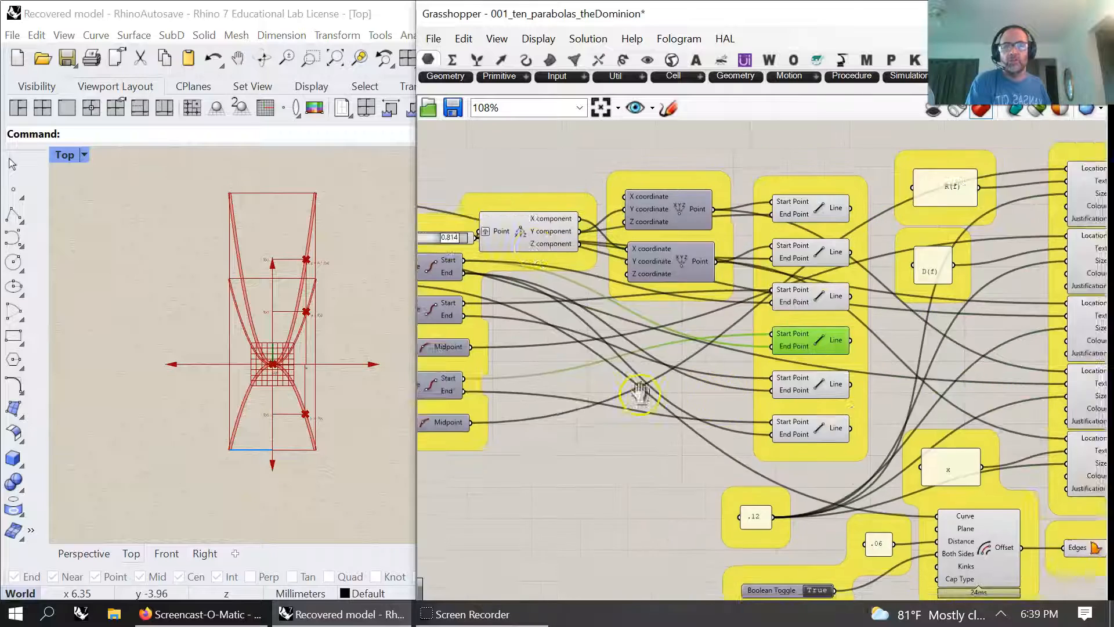
# Zoom out over the Af(x) and -f(x) groups to view both parabolas
pyautogui.scroll(-3)
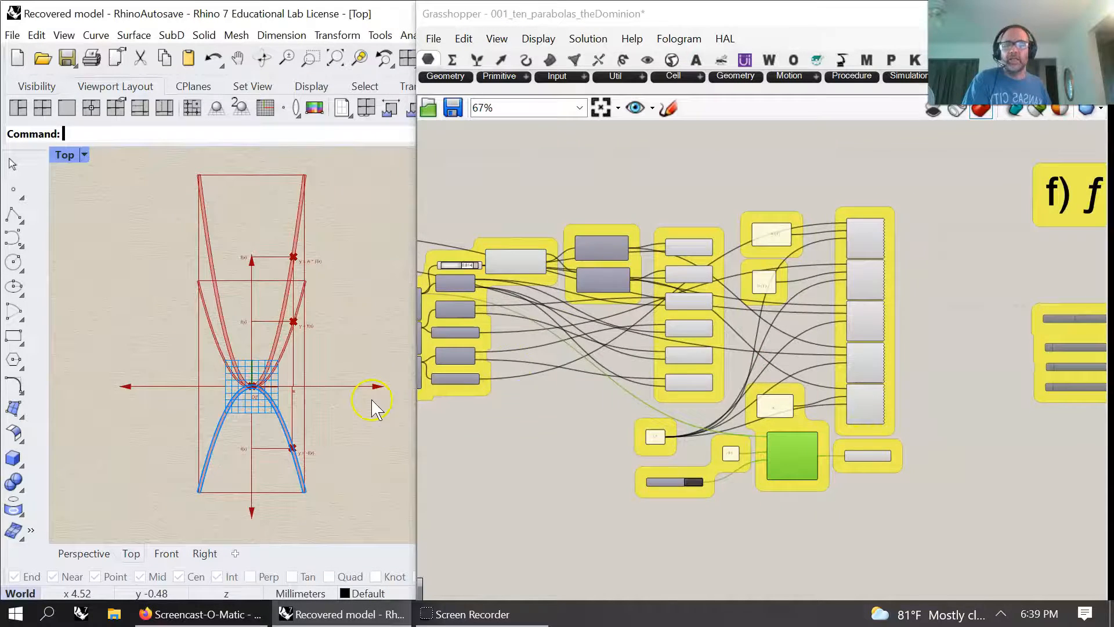
pyautogui.scroll(-3)
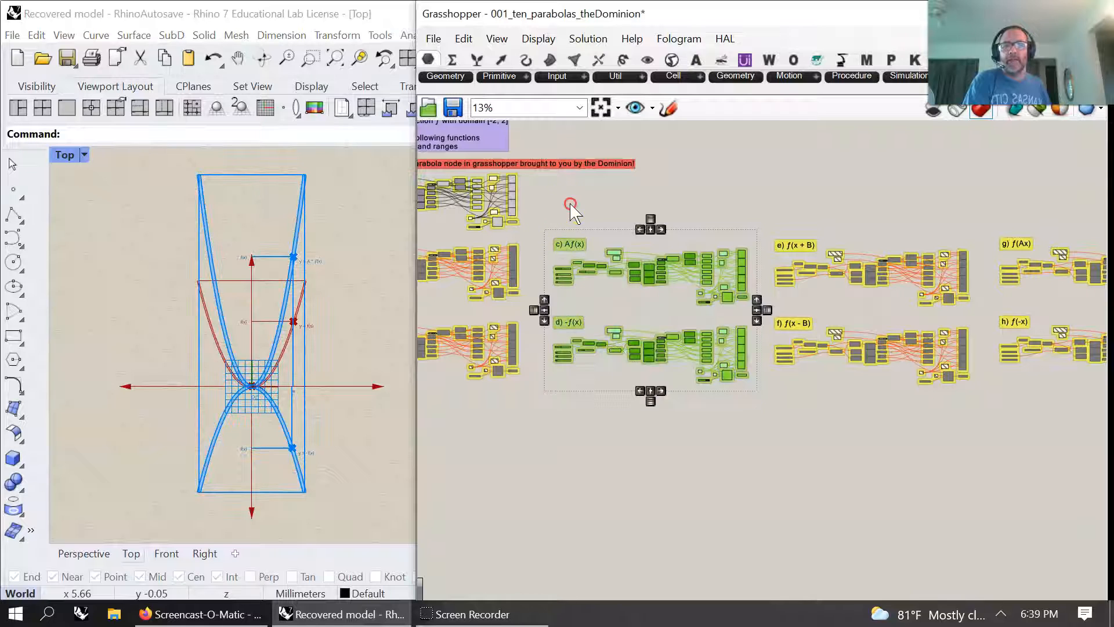
# Disable the Af(x) and -f(x) groups and shift the parabola sideways with slider B
pyautogui.rightClick(572, 206)
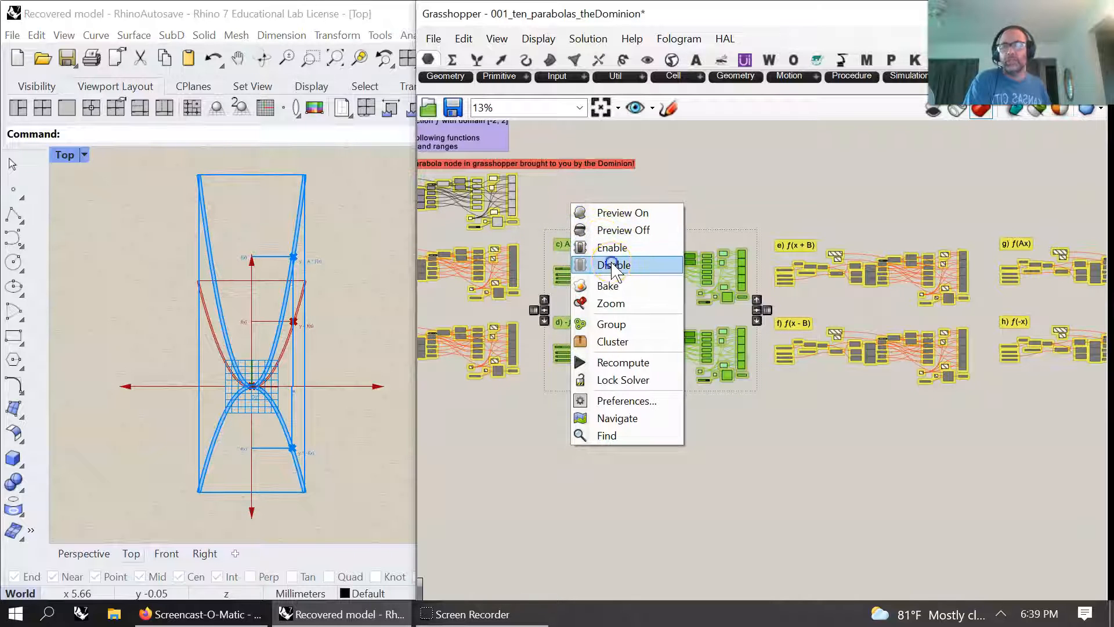
pyautogui.click(612, 264)
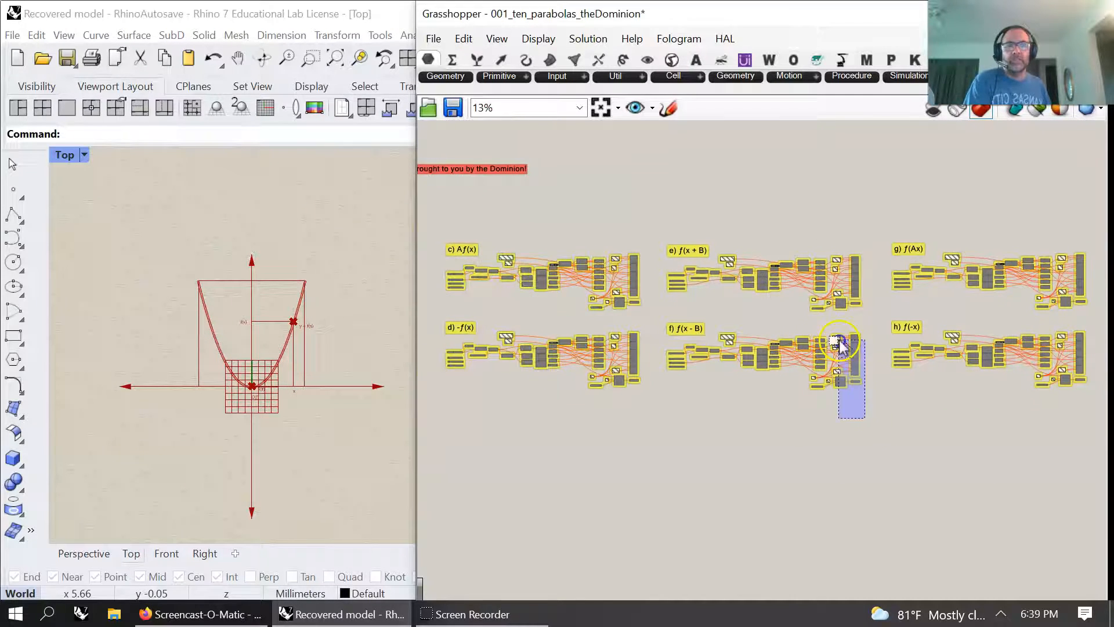
pyautogui.rightClick(839, 348)
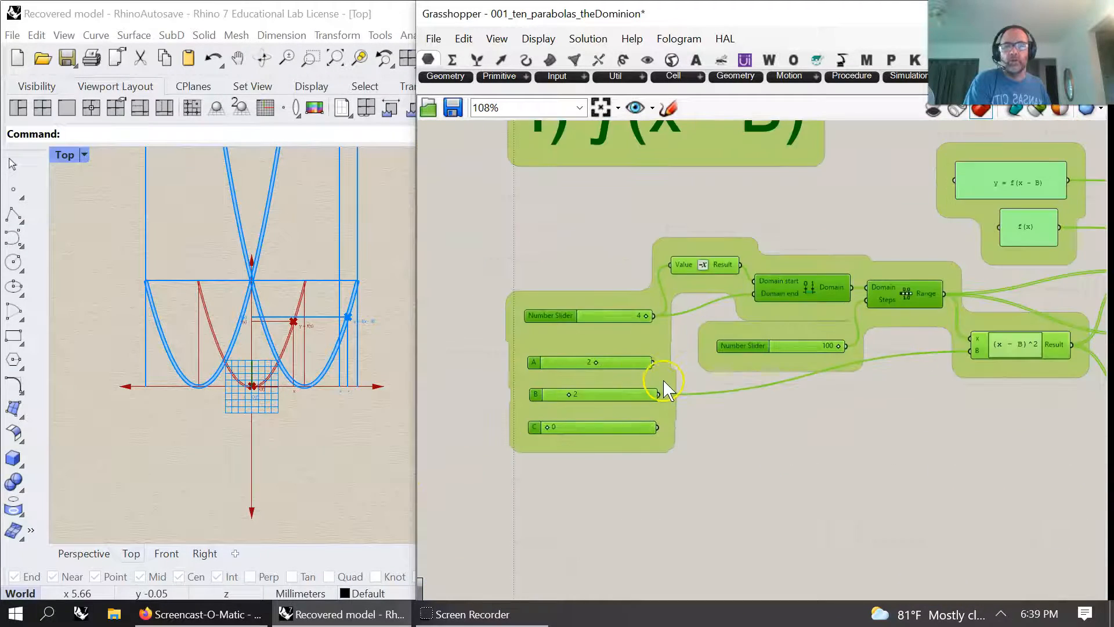
pyautogui.scroll(-3)
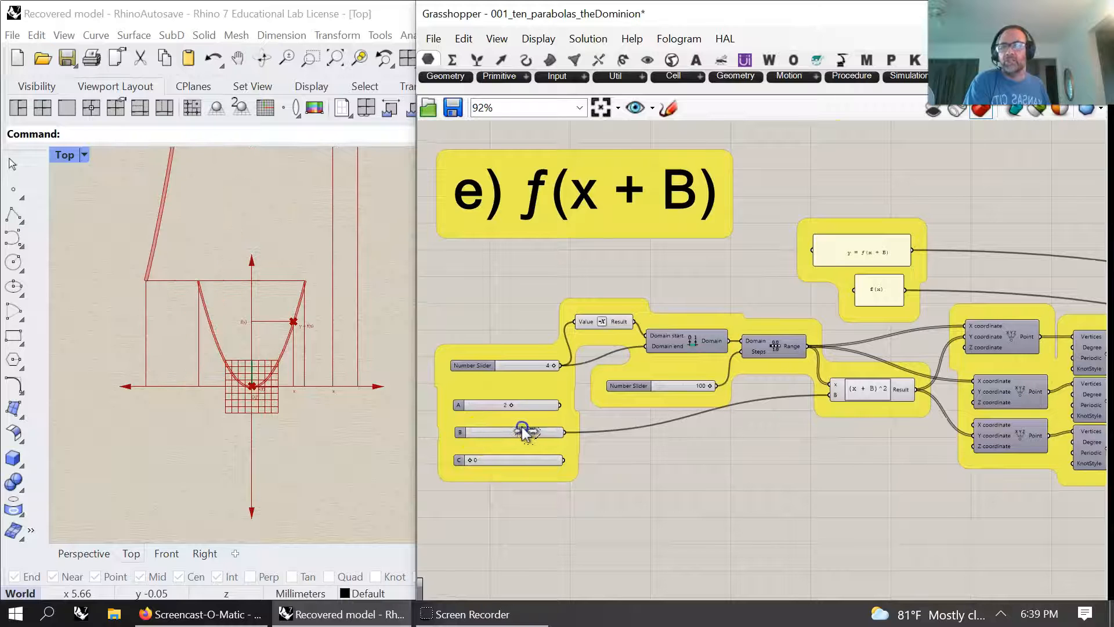
pyautogui.moveTo(522, 431); pyautogui.dragTo(476, 423)
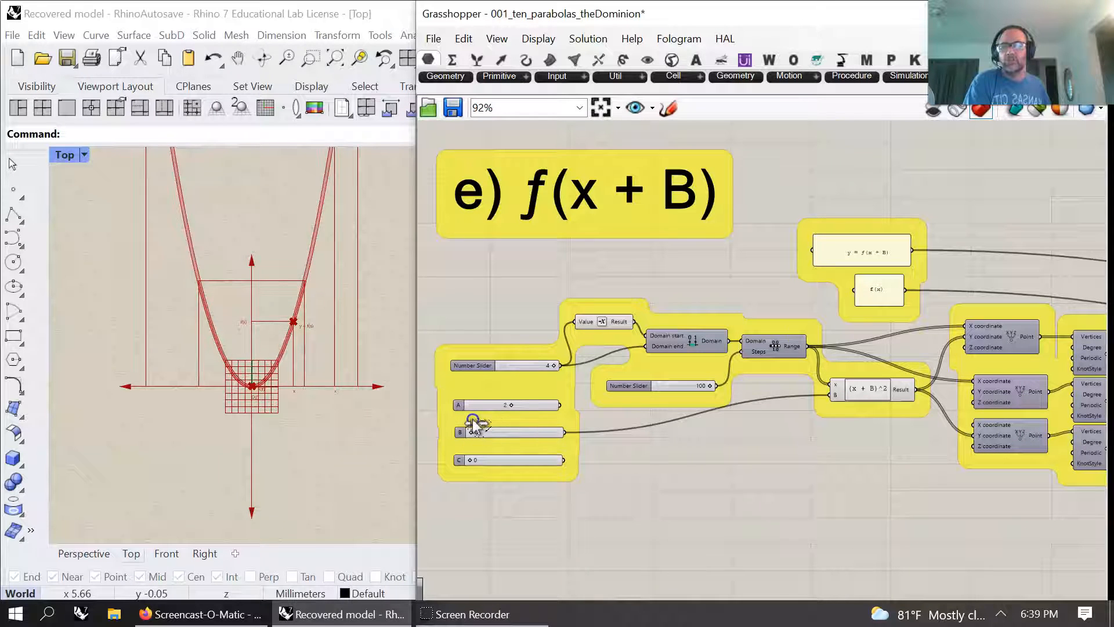
pyautogui.scroll(-3)
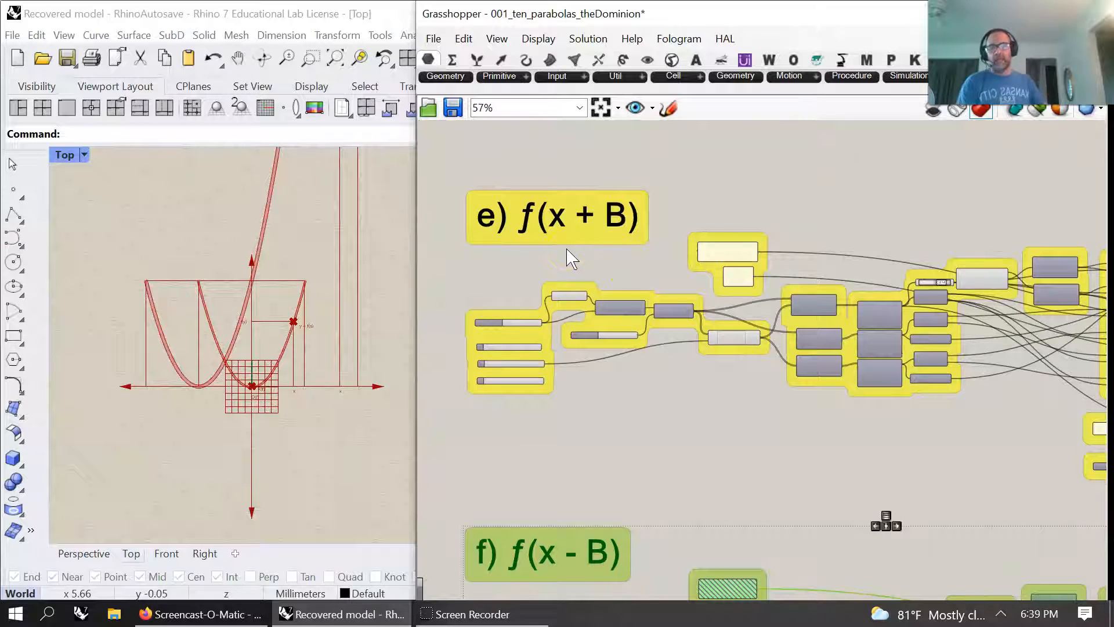
pyautogui.scroll(-3)
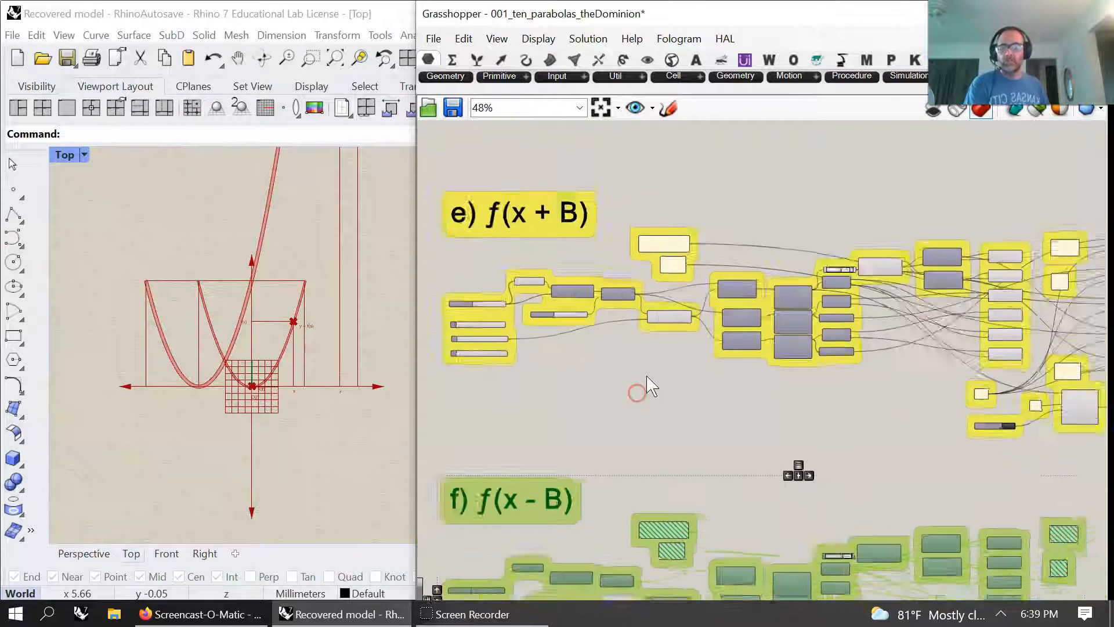
pyautogui.scroll(-3)
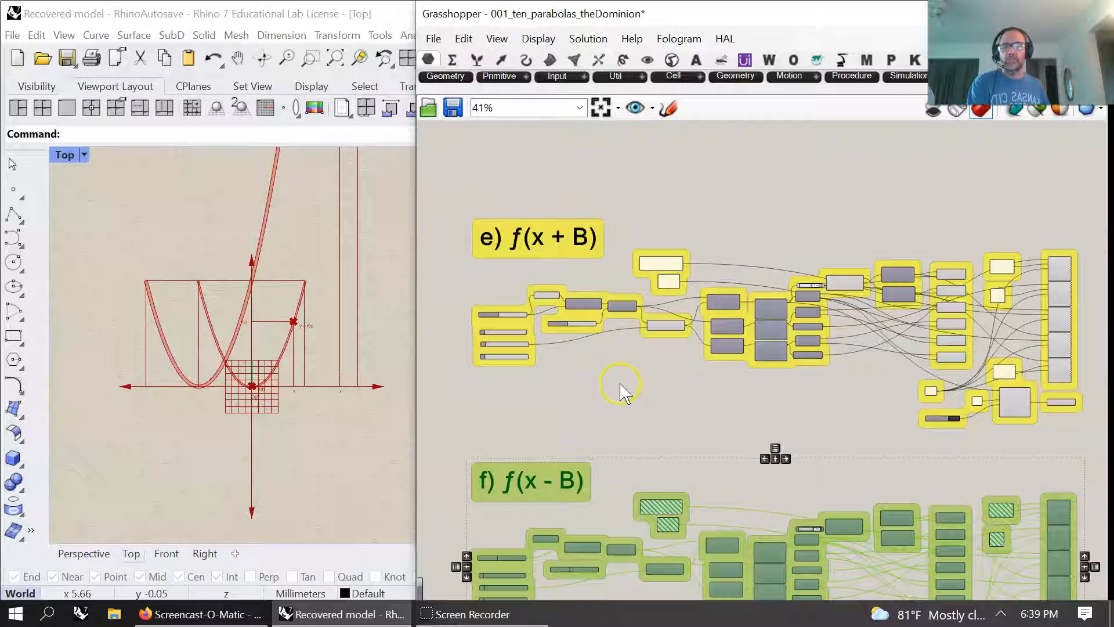
pyautogui.moveTo(581, 405)
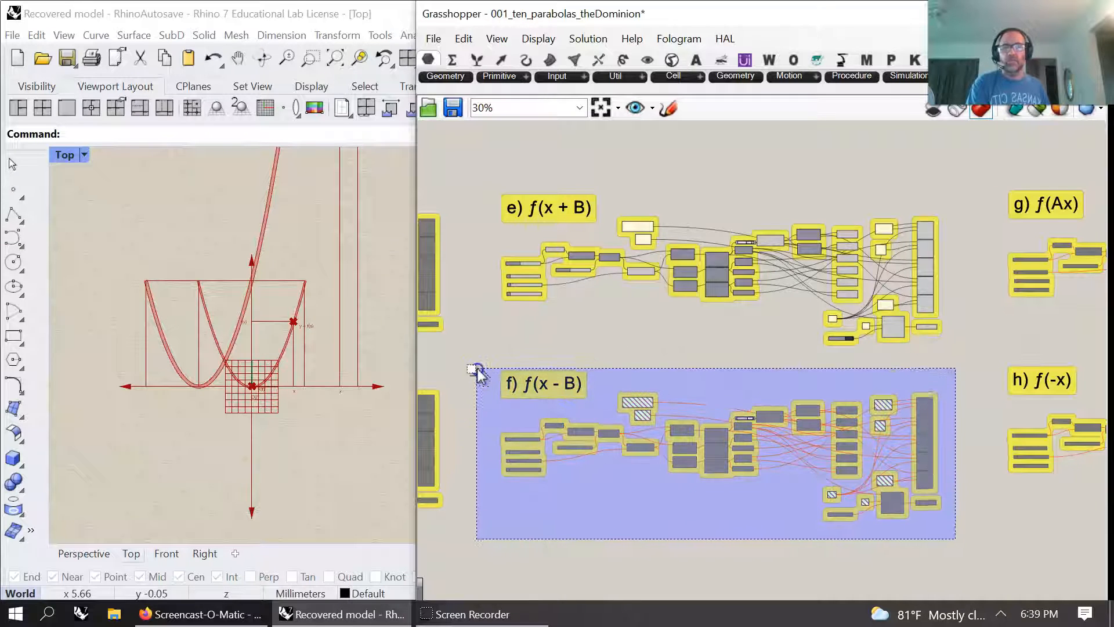
# Set slider B of the f(x+B) group to 2, shifting the parabola sideways
pyautogui.click(551, 390)
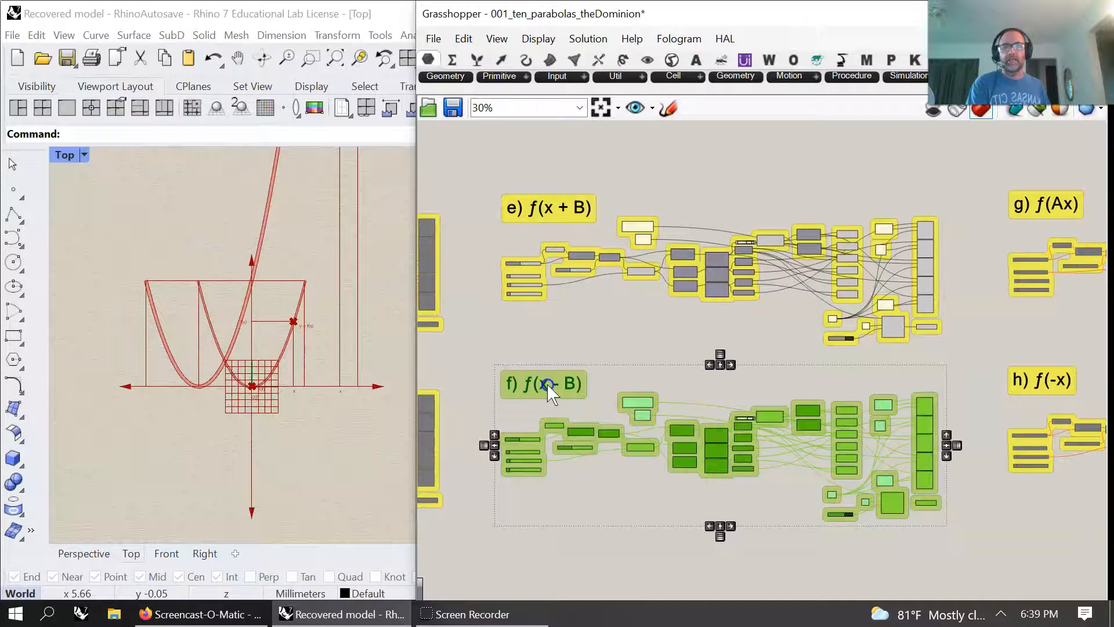
pyautogui.rightClick(547, 383)
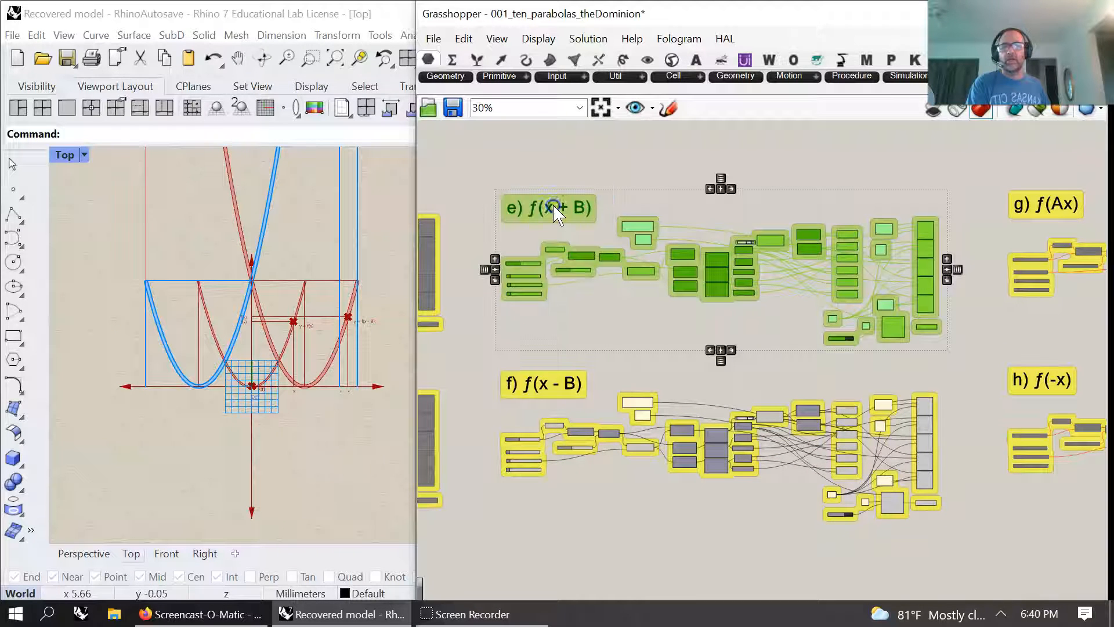
pyautogui.rightClick(554, 209)
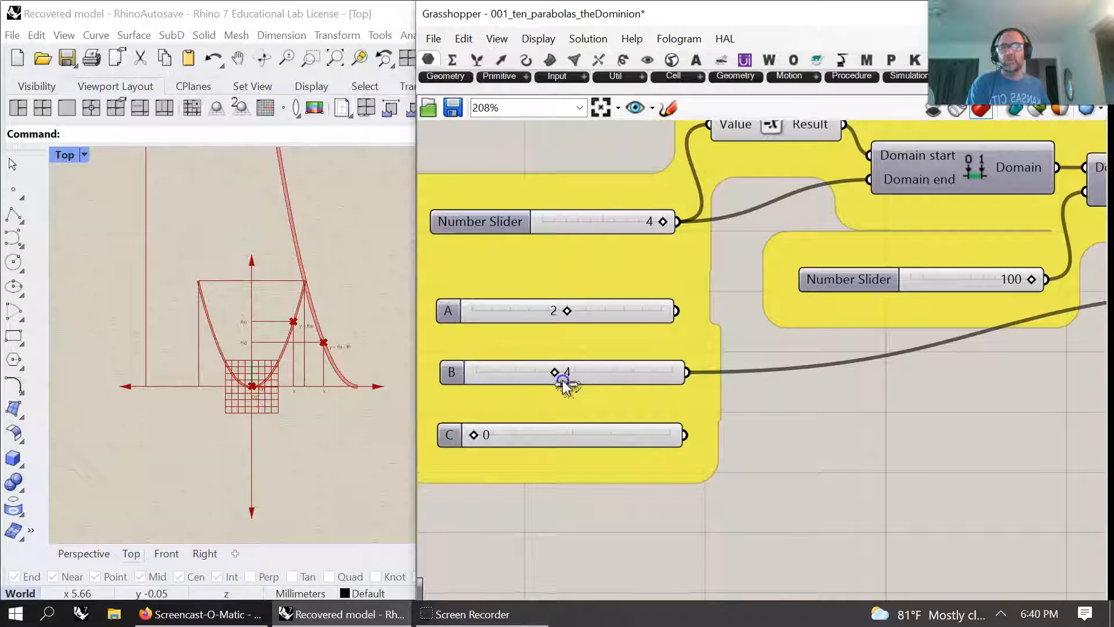
pyautogui.moveTo(554, 373); pyautogui.dragTo(509, 372)
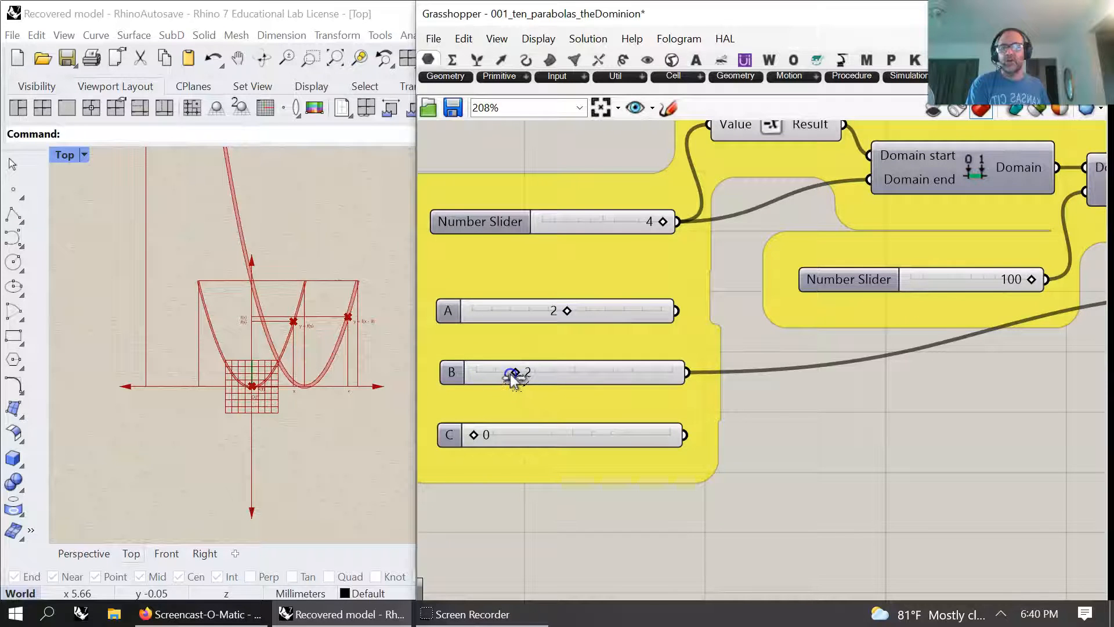
pyautogui.scroll(-3)
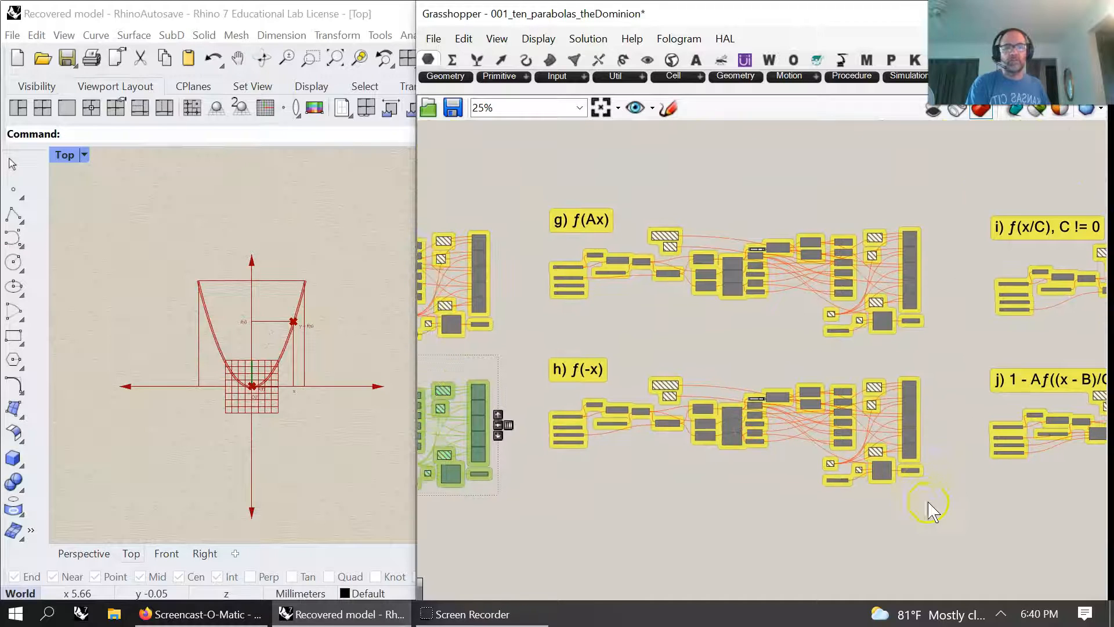
# Enable the f(Ax) and f(-x) groups and vary slider A in the (A*x)^2 expression
pyautogui.rightClick(931, 508)
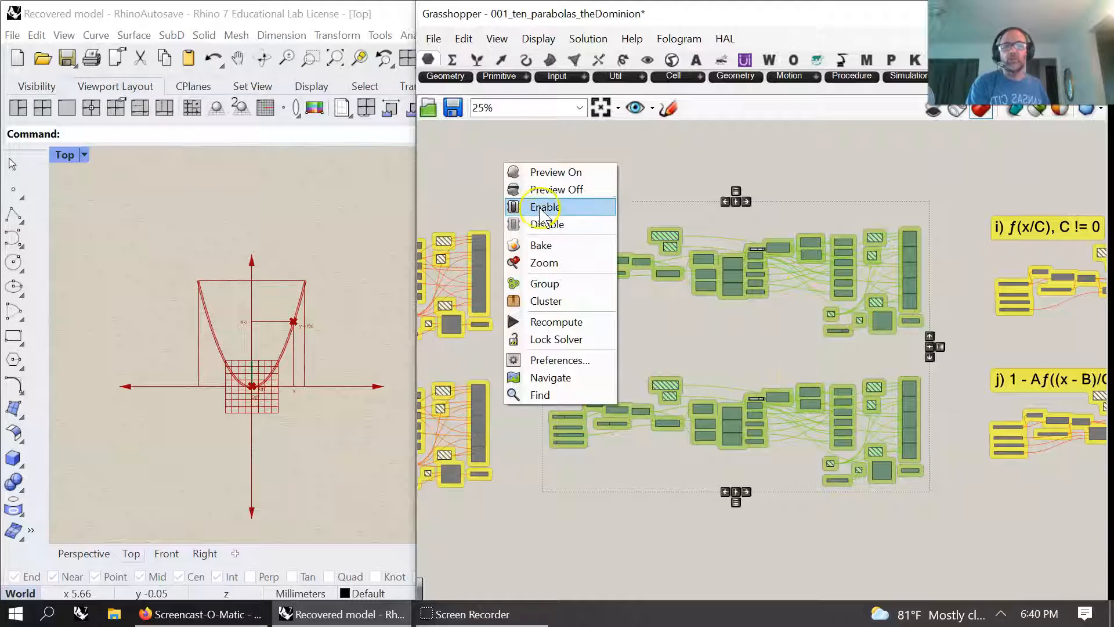
pyautogui.click(543, 206)
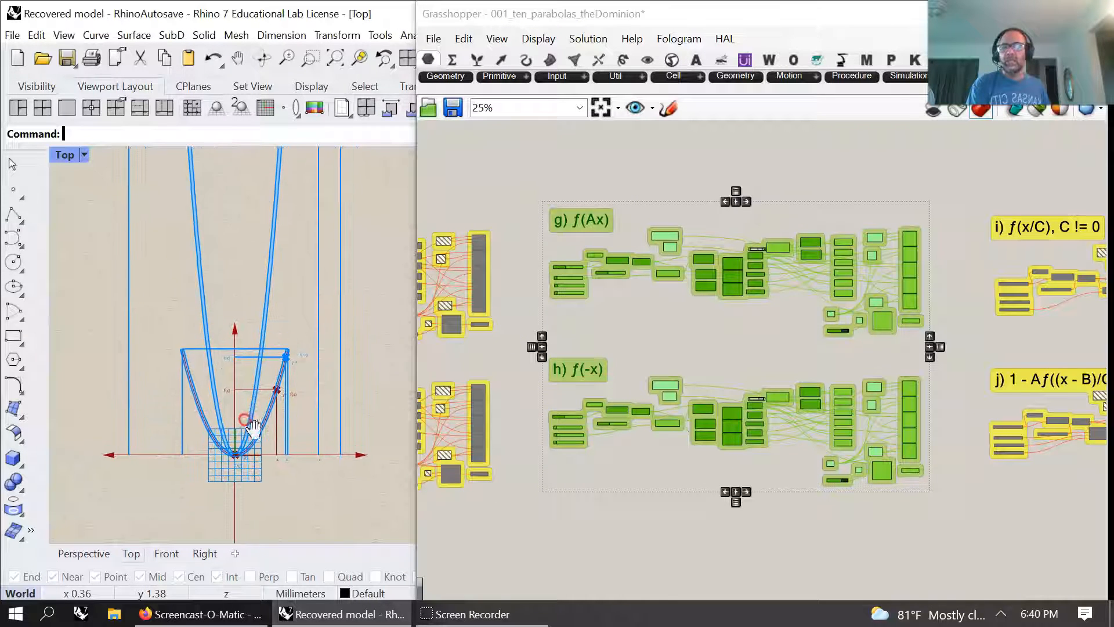
pyautogui.moveTo(245, 423); pyautogui.dragTo(277, 501)
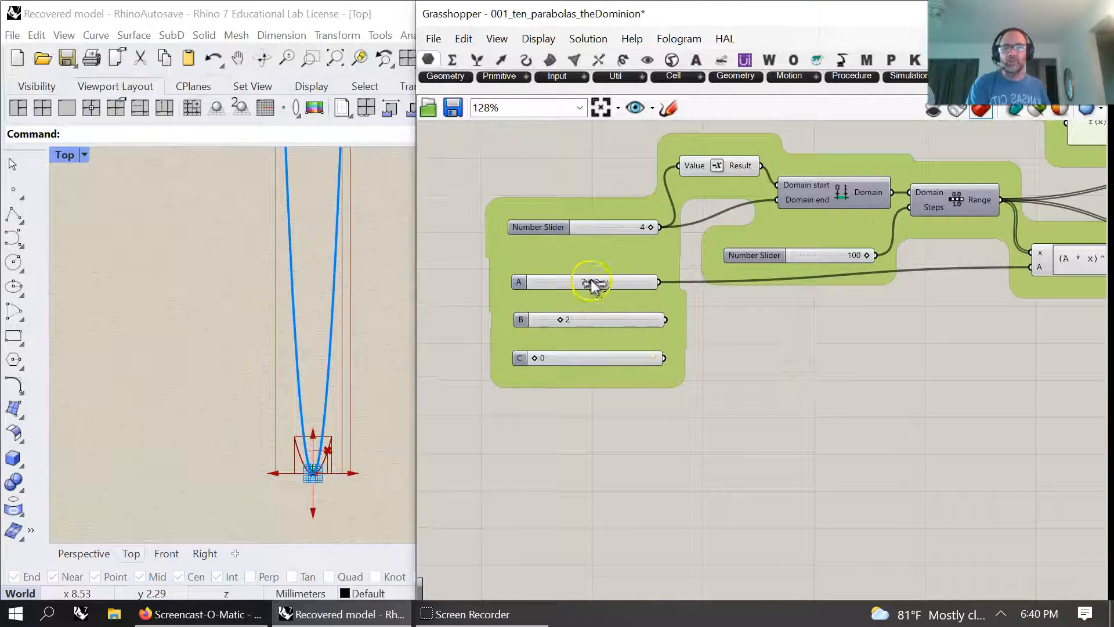
pyautogui.moveTo(589, 282); pyautogui.dragTo(564, 282)
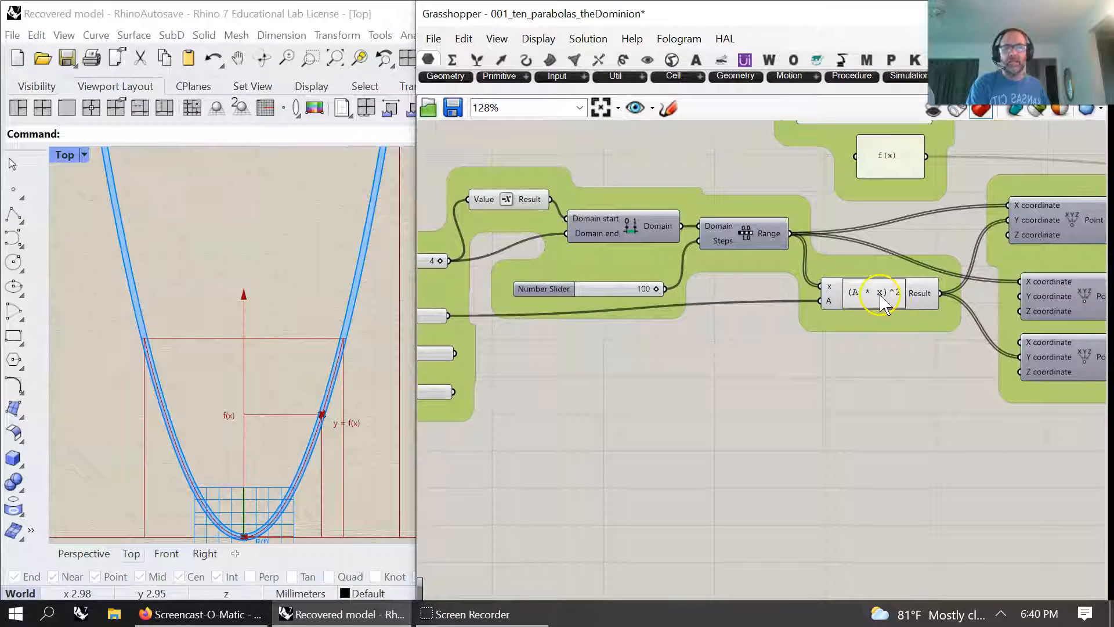
pyautogui.scroll(-3)
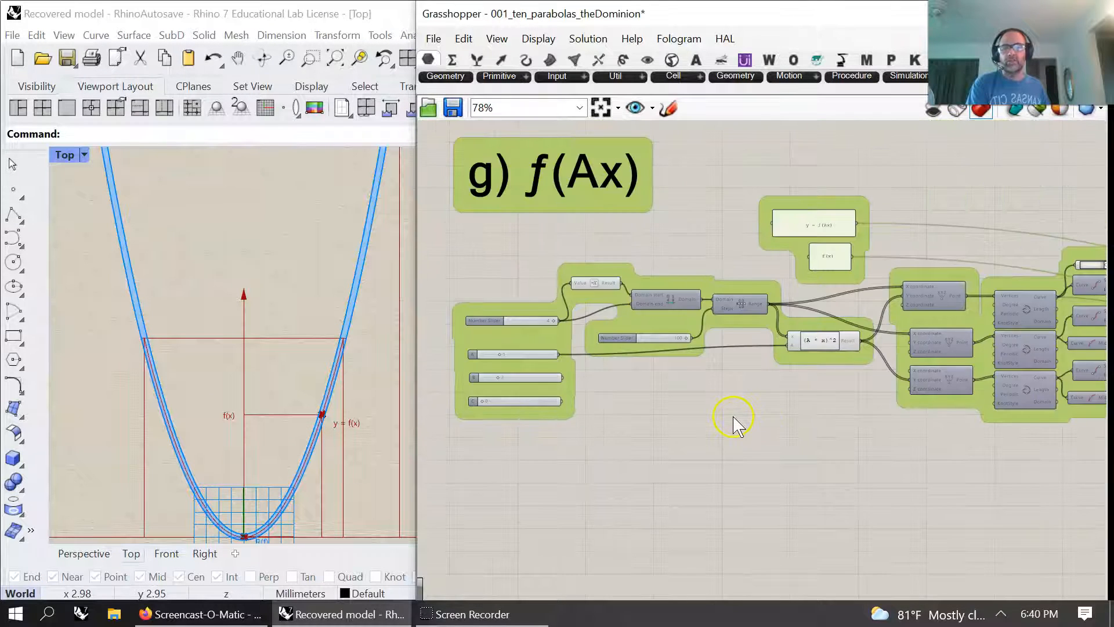
pyautogui.moveTo(735, 419); pyautogui.dragTo(751, 419)
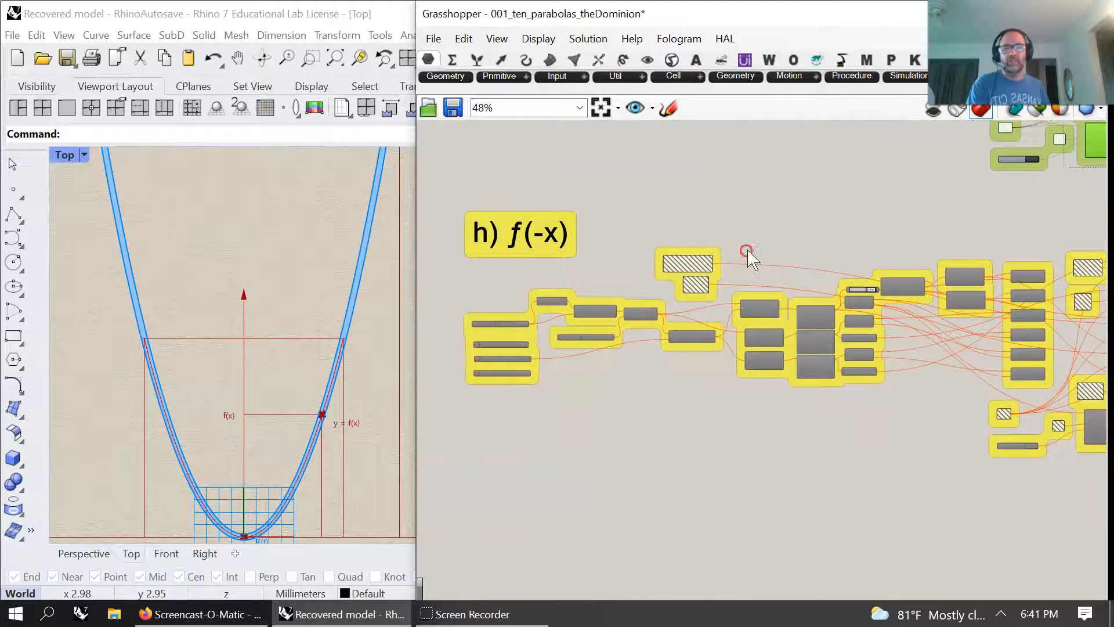
# Inspect the f(-x) group's (-1*x)^2 expression, then disable the group
pyautogui.scroll(-3)
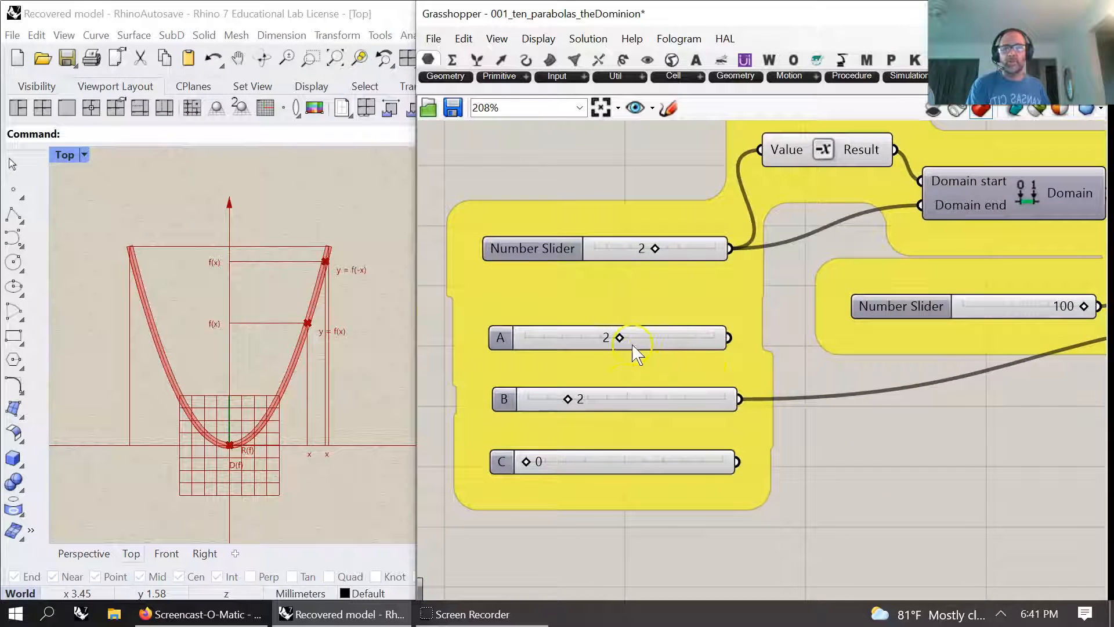
pyautogui.moveTo(632, 348); pyautogui.dragTo(643, 395)
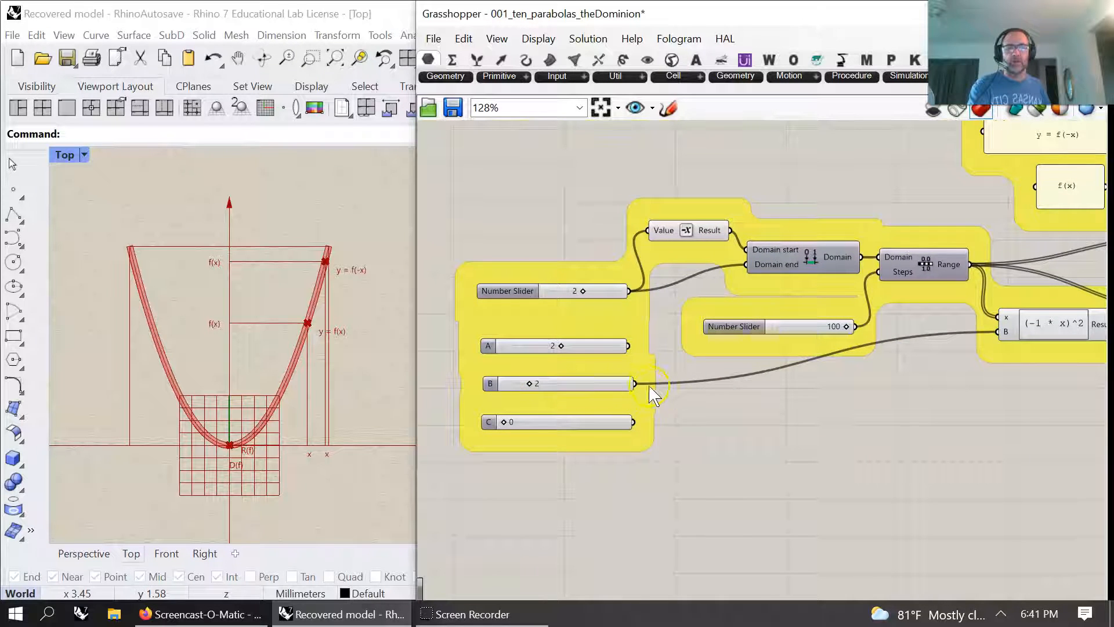
pyautogui.moveTo(653, 395); pyautogui.dragTo(886, 402)
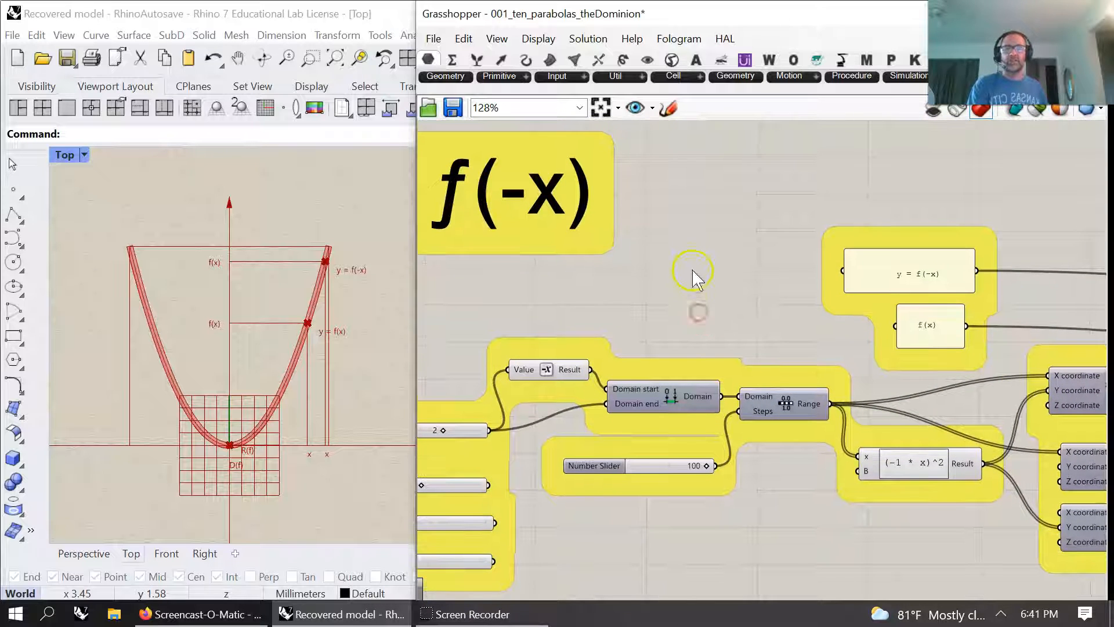
pyautogui.scroll(-3)
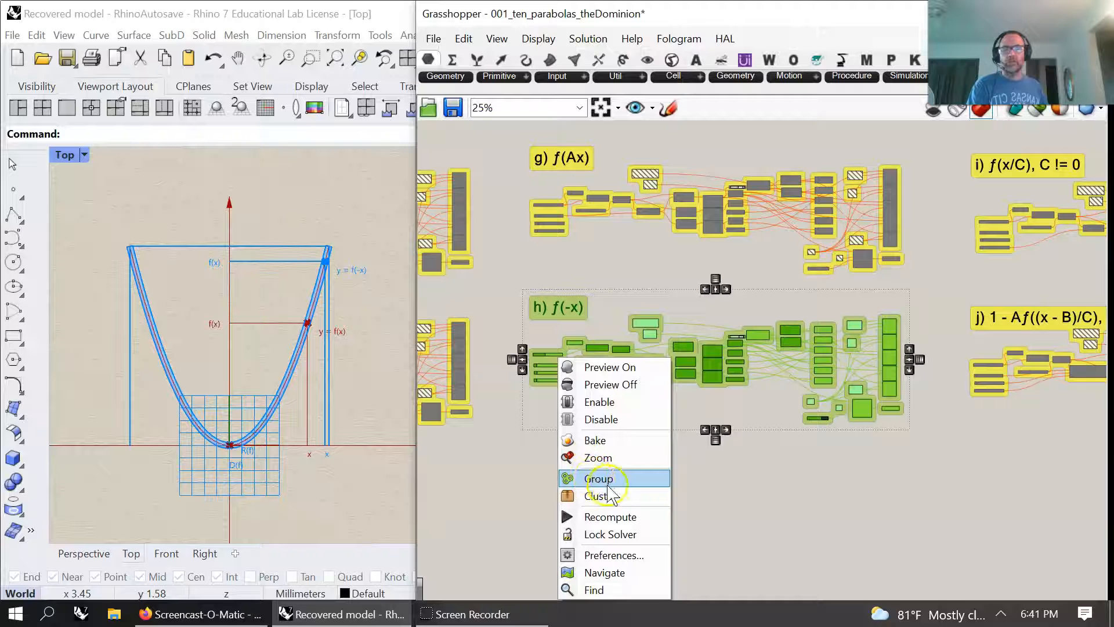
pyautogui.moveTo(601, 419)
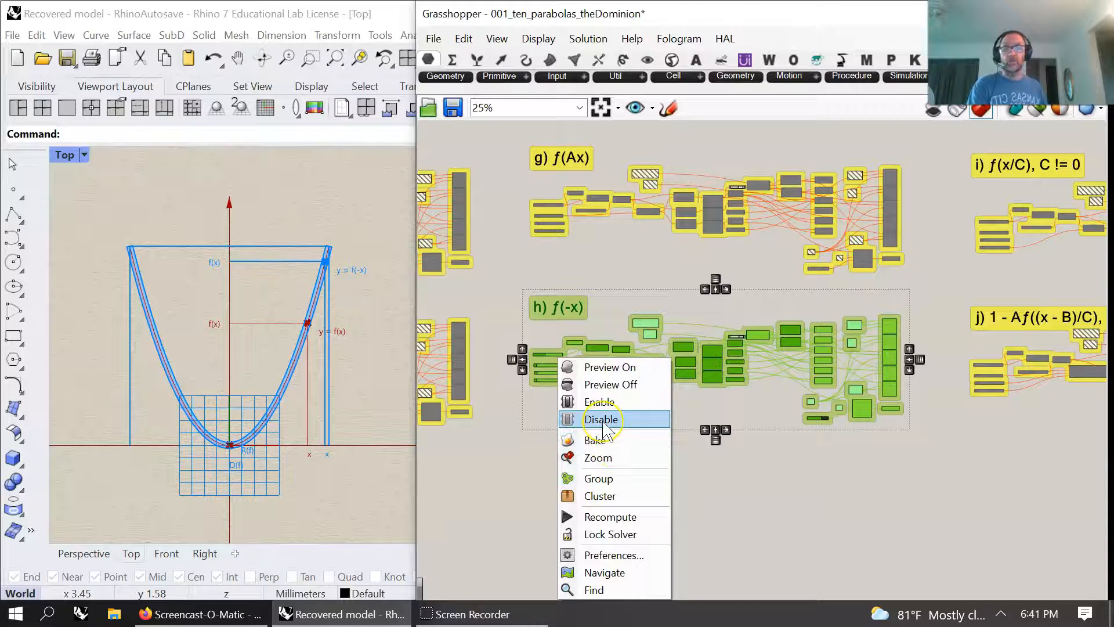
pyautogui.click(601, 419)
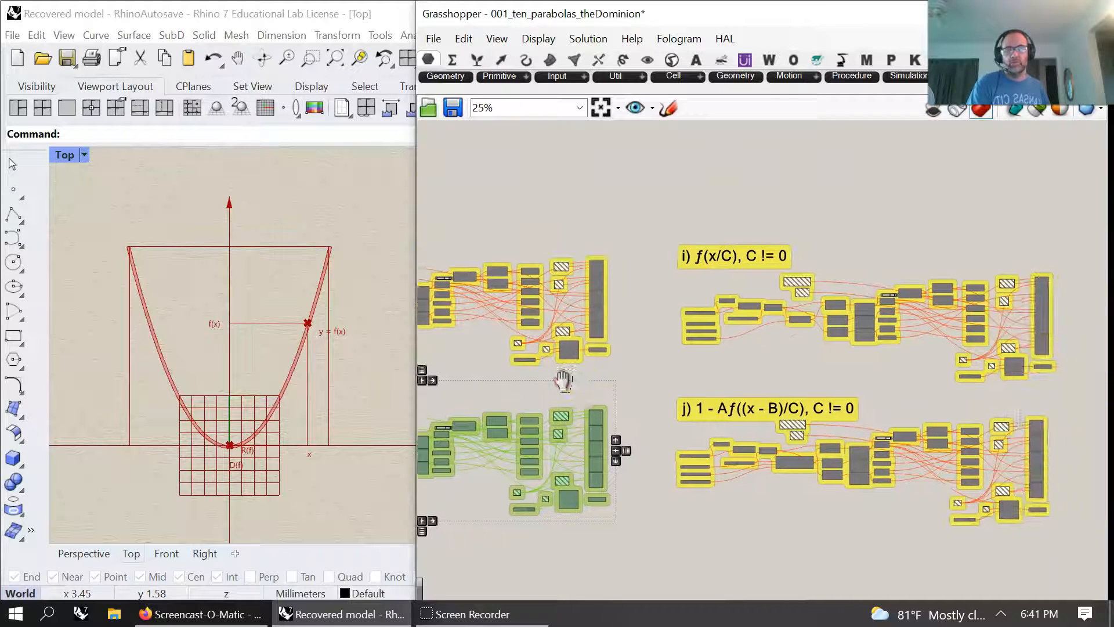
pyautogui.moveTo(253, 319)
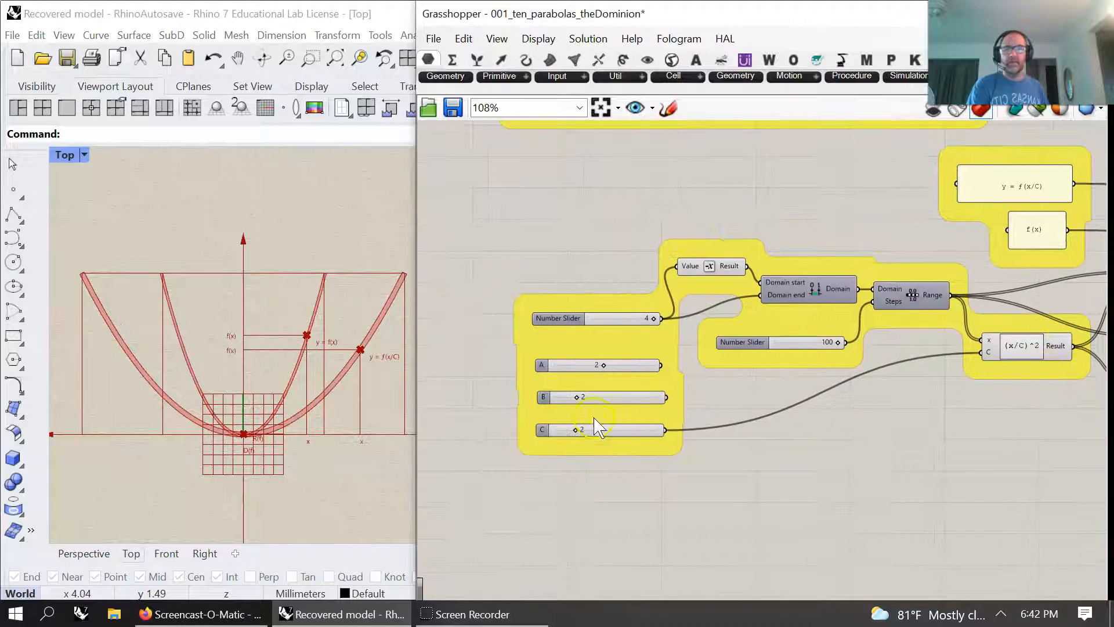
# Vary slider C in the f(x/C) group, settling it at 3
pyautogui.click(590, 430)
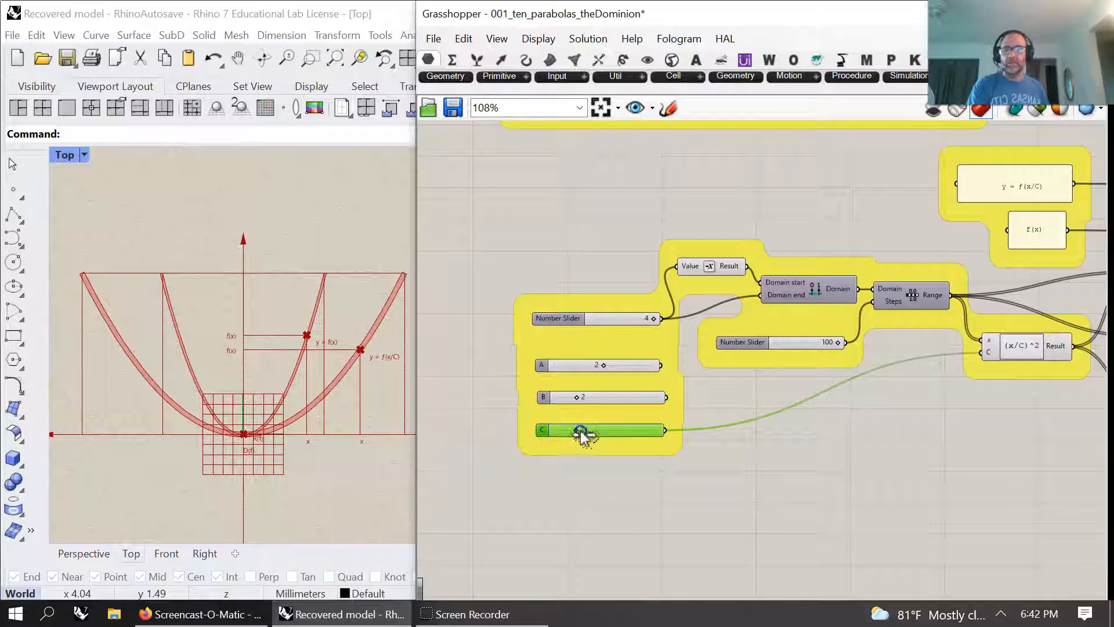
pyautogui.moveTo(579, 430); pyautogui.dragTo(621, 430)
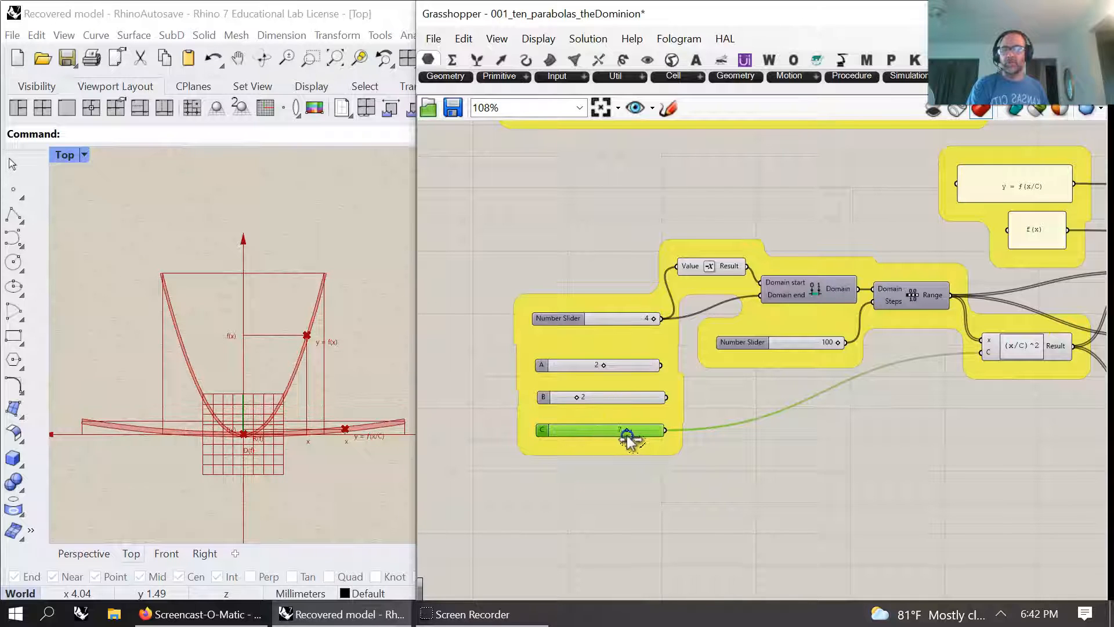
pyautogui.moveTo(618, 430); pyautogui.dragTo(581, 430)
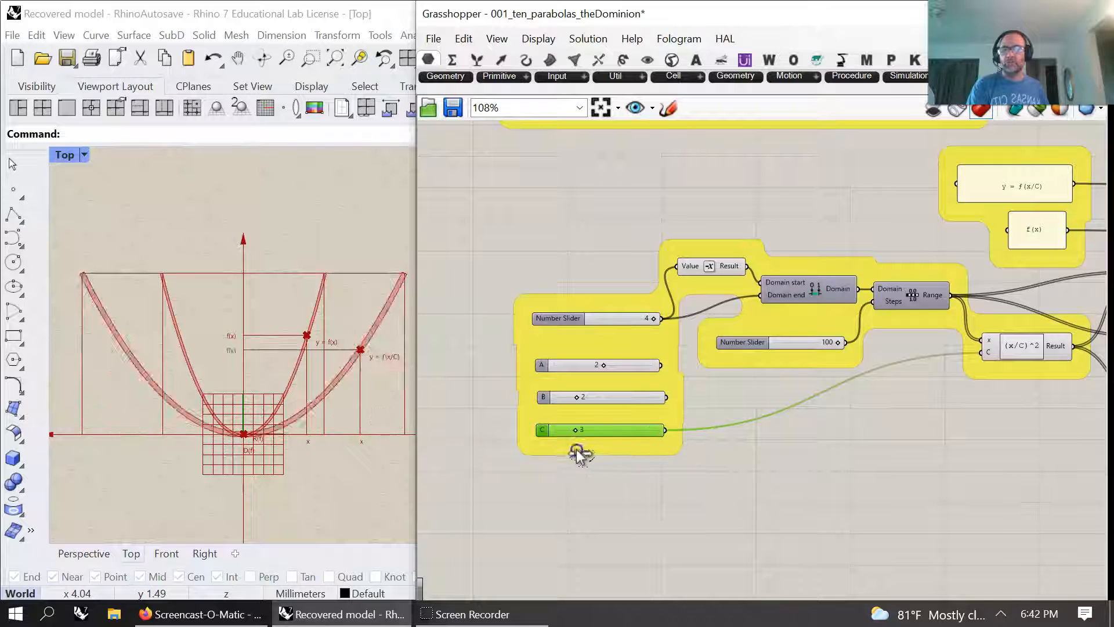
pyautogui.moveTo(618, 429); pyautogui.dragTo(583, 430)
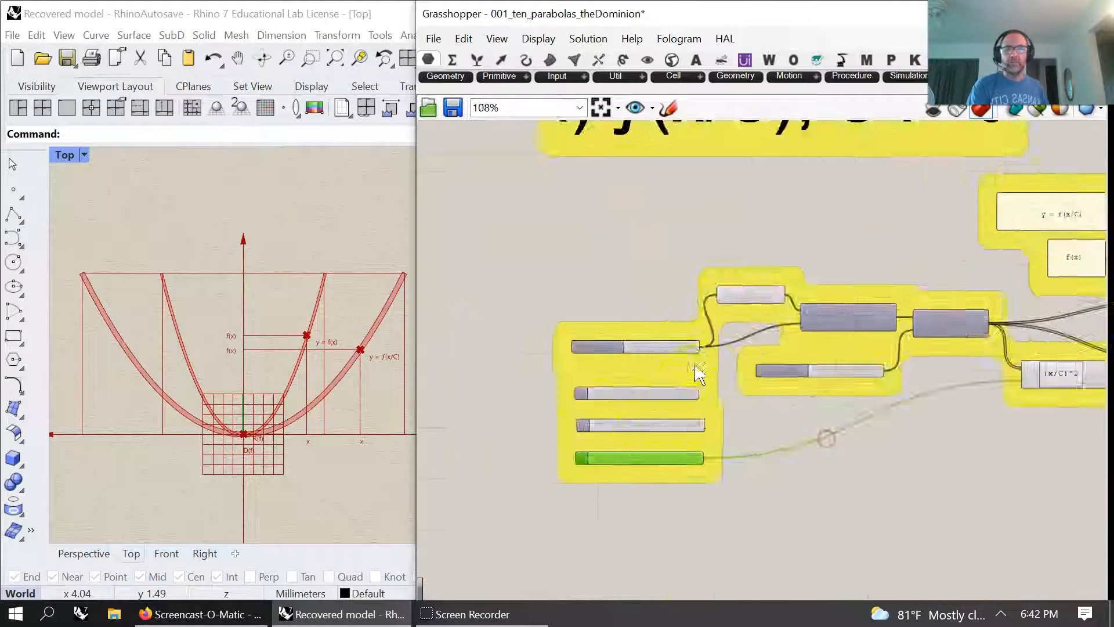
pyautogui.scroll(-3)
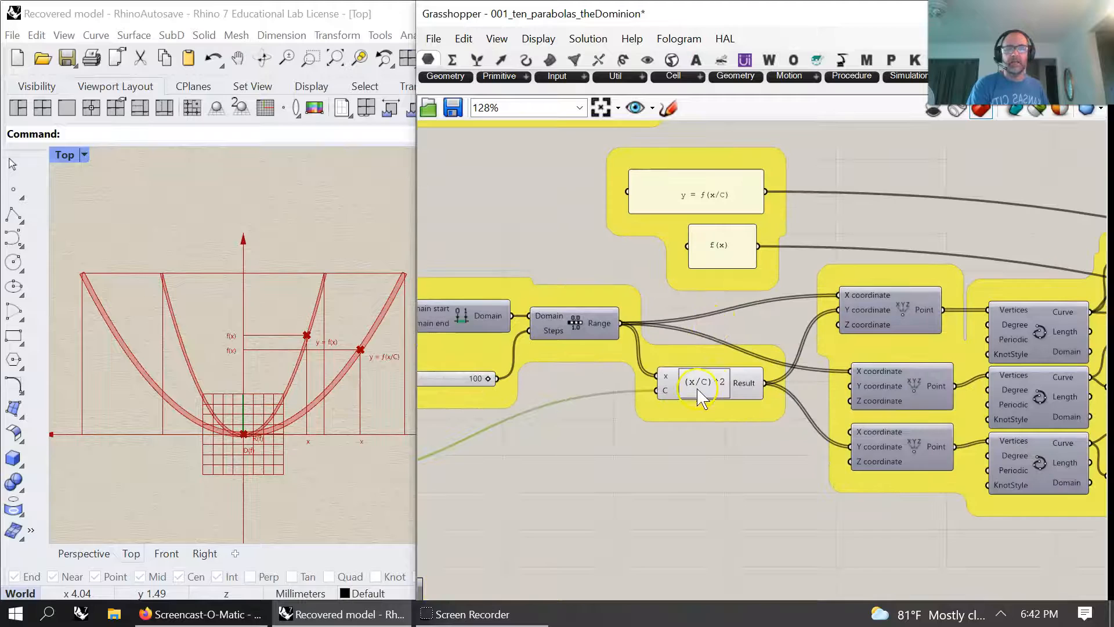
pyautogui.scroll(-3)
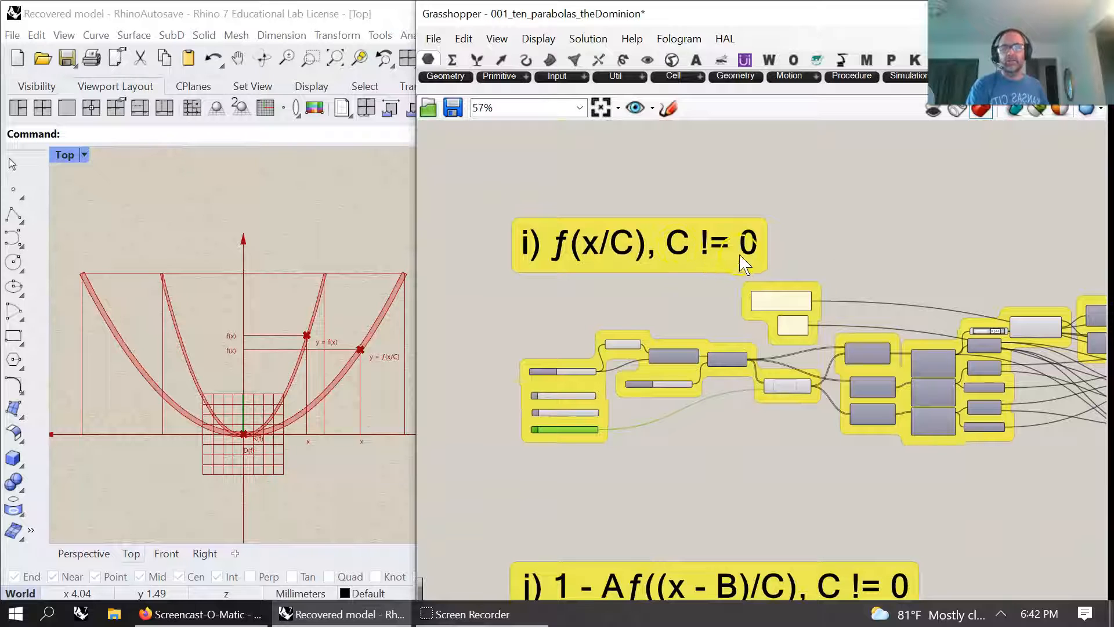
pyautogui.scroll(-3)
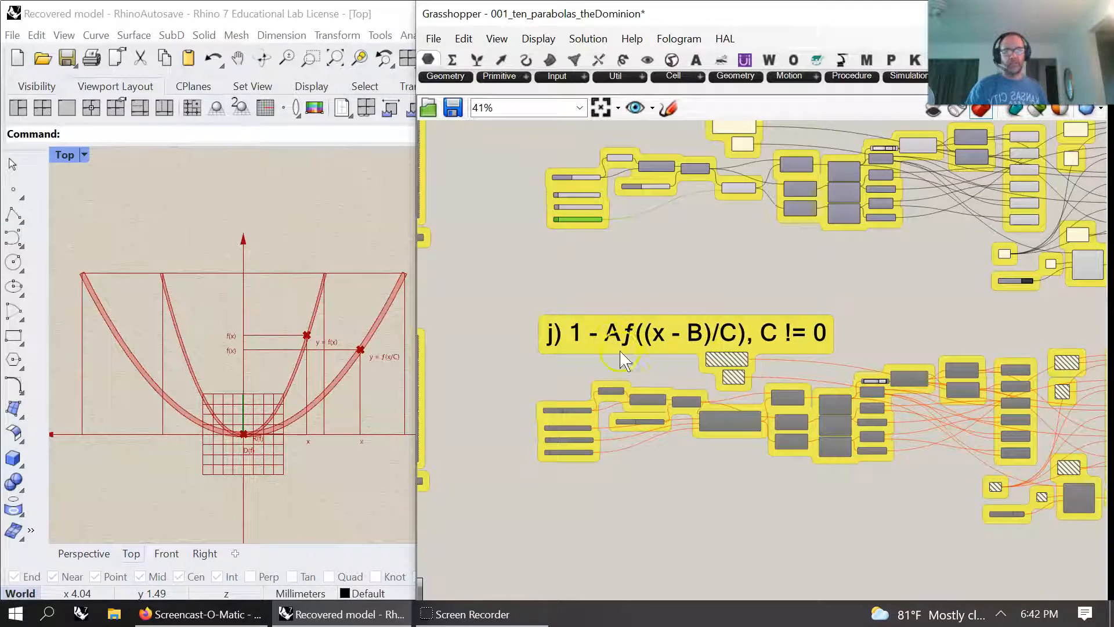
pyautogui.scroll(-3)
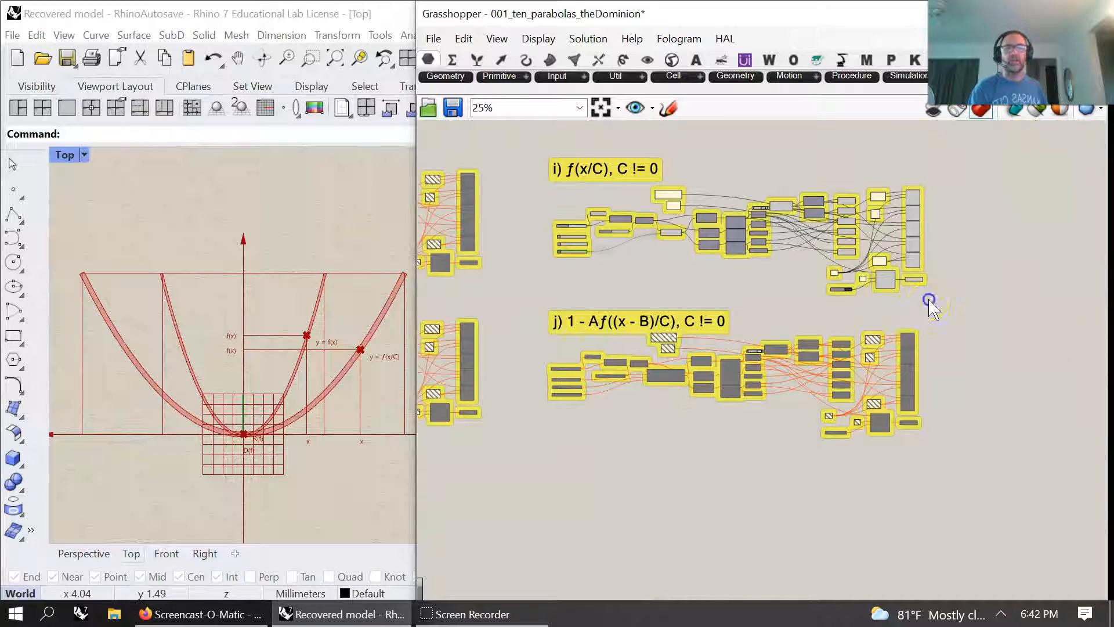
# Disable the f(x/C) group and turn preview on for the j) group's components
pyautogui.rightClick(928, 301)
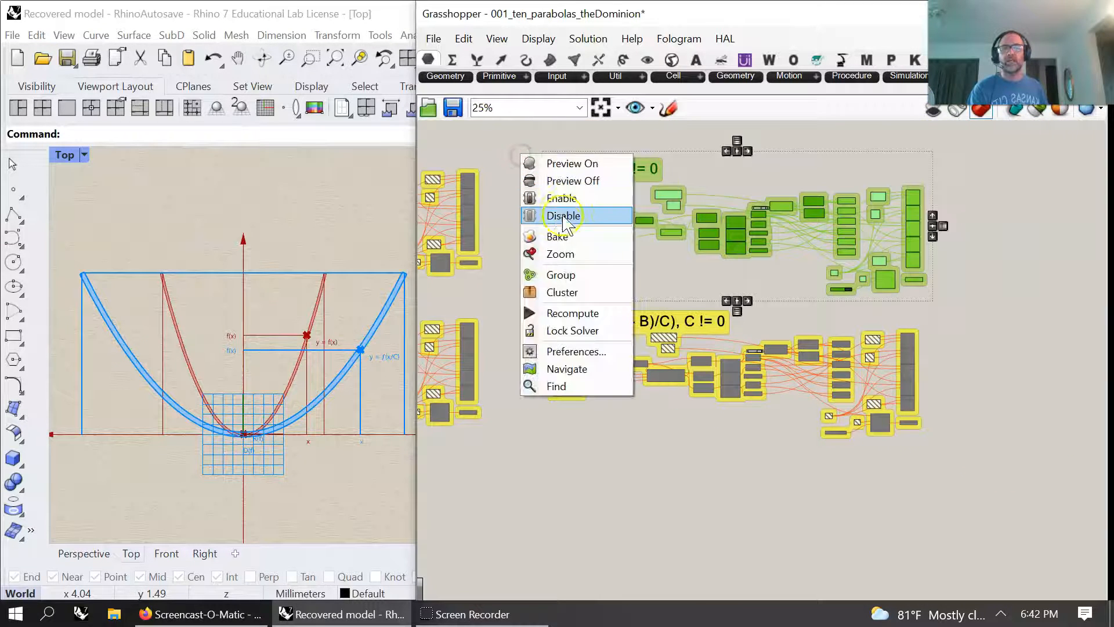
pyautogui.click(563, 215)
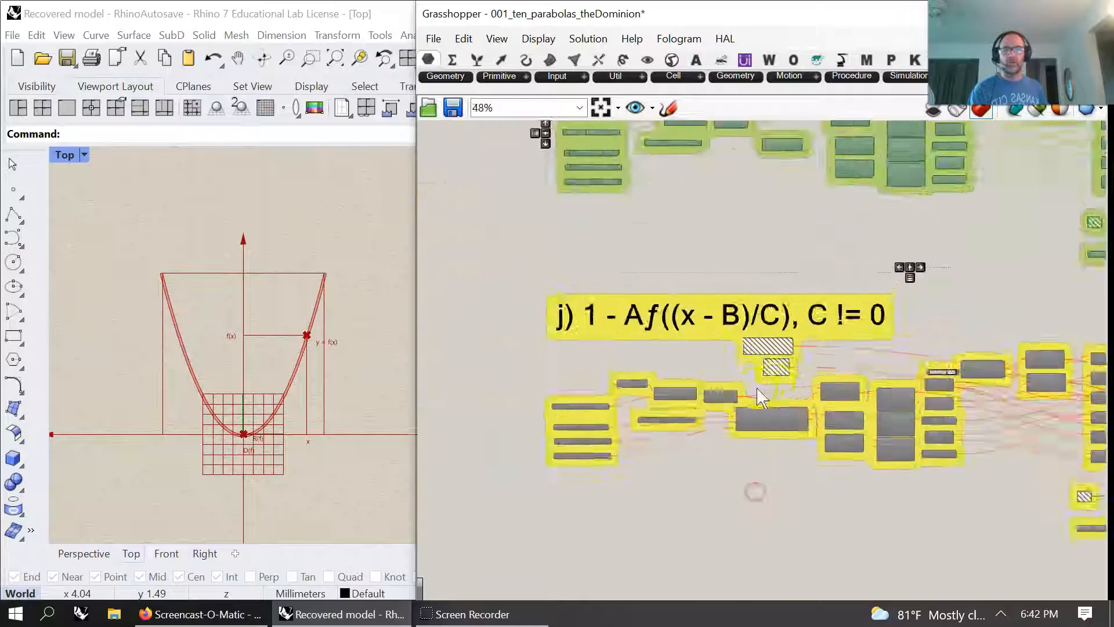
pyautogui.scroll(-3)
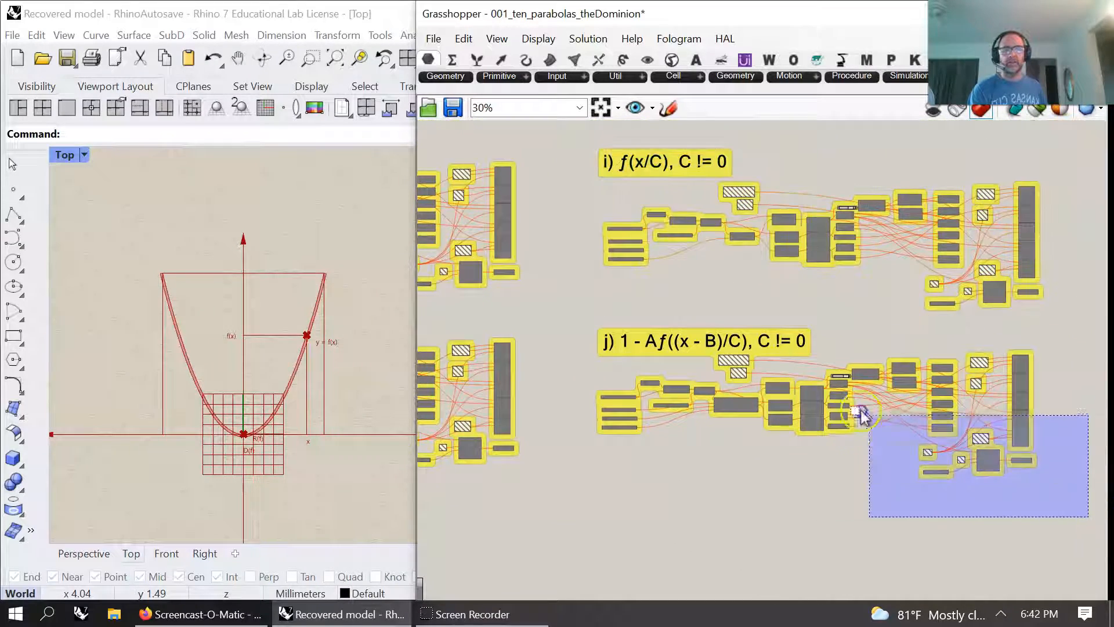
pyautogui.rightClick(860, 411)
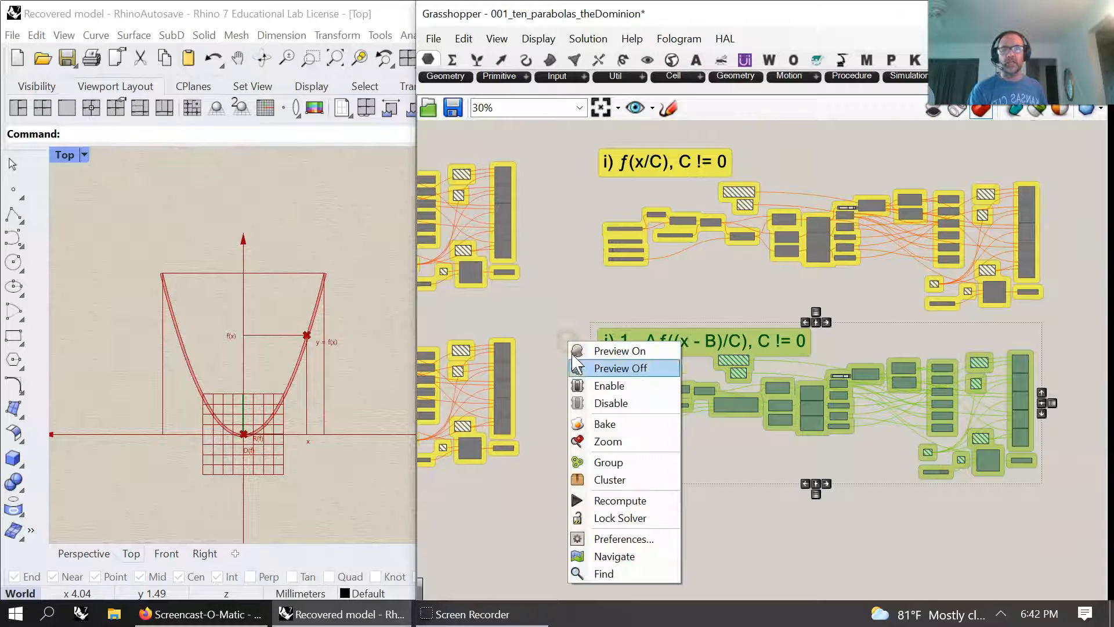
pyautogui.click(621, 368)
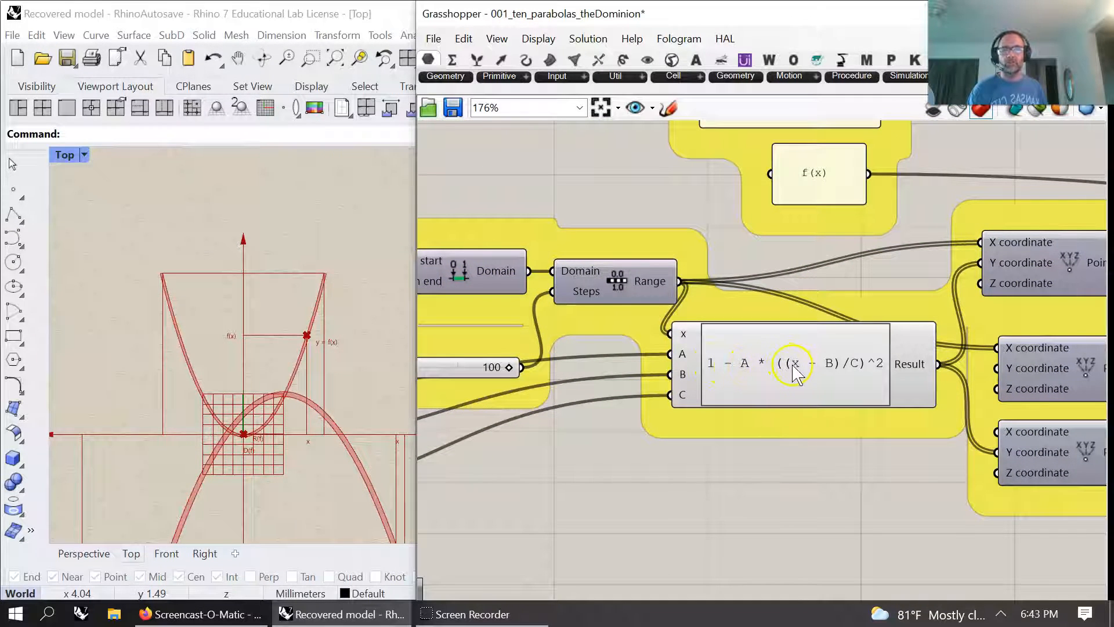
pyautogui.moveTo(799, 369)
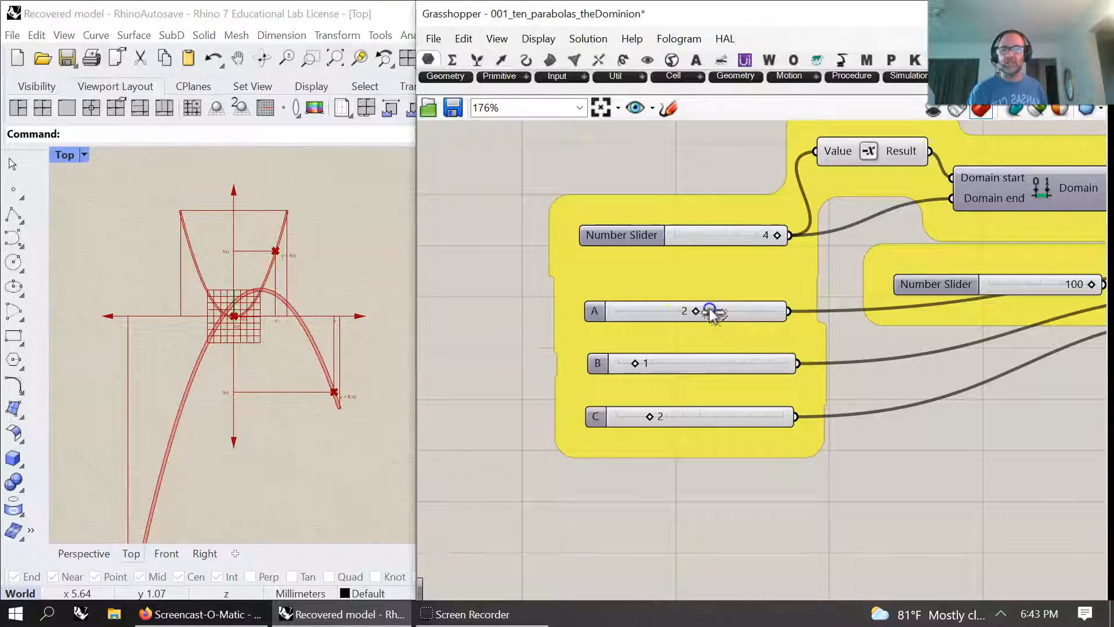
# Drag slider A back and forth and nudge slider C to reshape the inverted parabola
pyautogui.moveTo(709, 311); pyautogui.dragTo(653, 311)
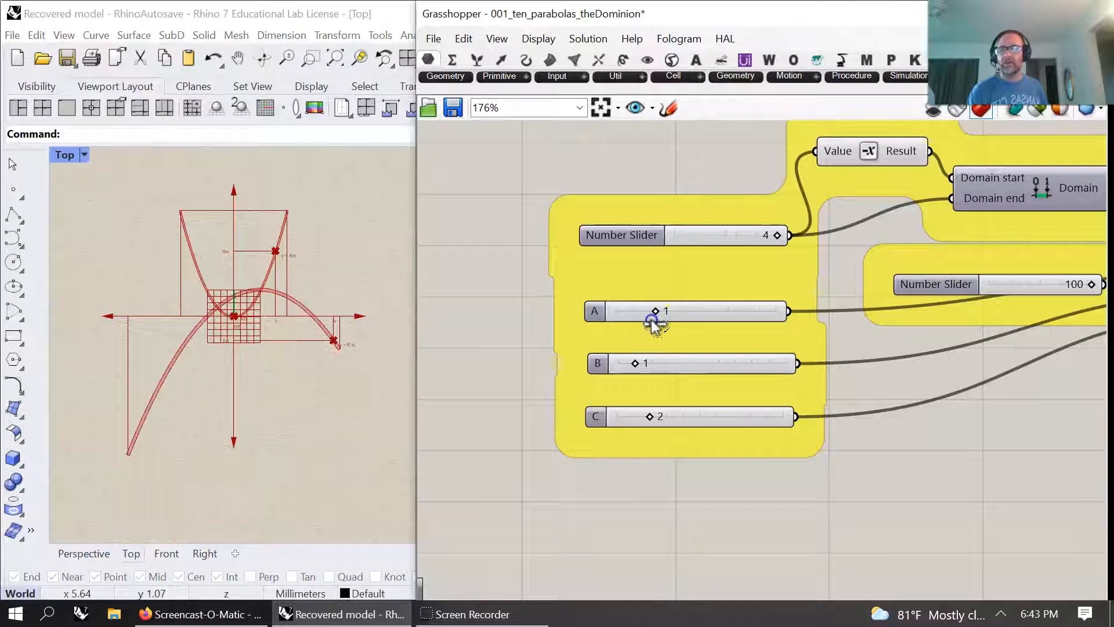
pyautogui.moveTo(654, 311); pyautogui.dragTo(695, 310)
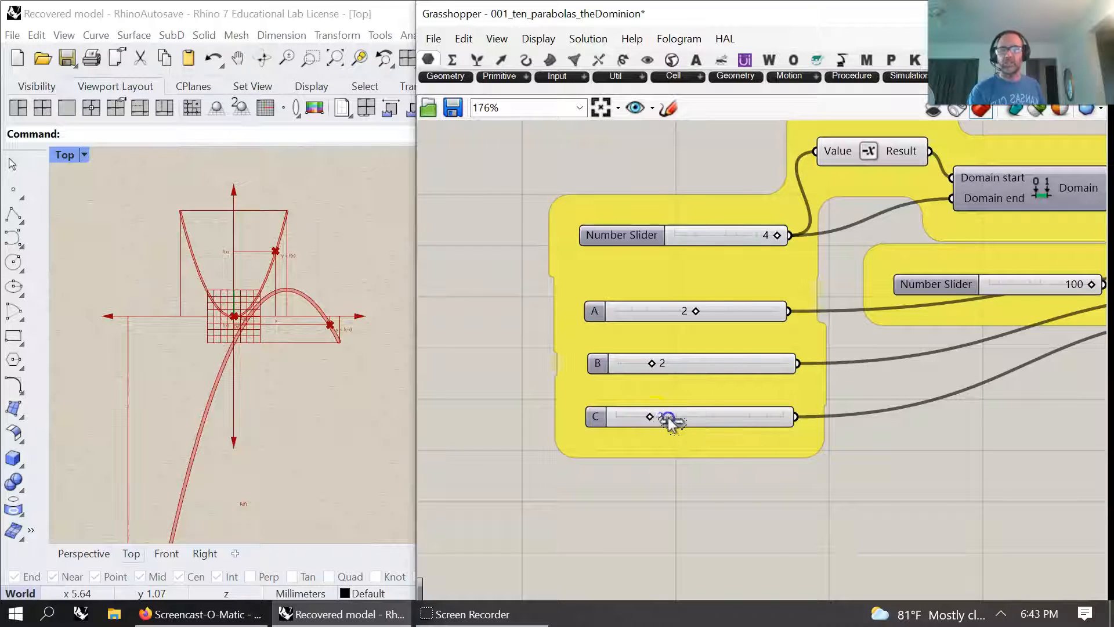
pyautogui.moveTo(649, 416); pyautogui.dragTo(665, 416)
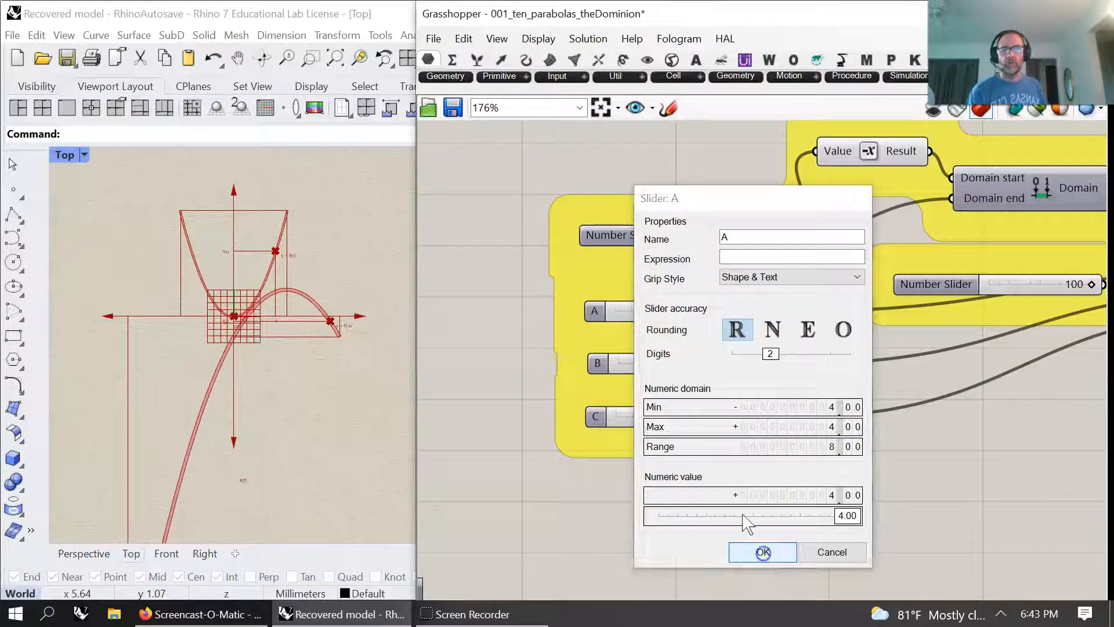
# Confirm slider A's -4 to 4 range, then rename its copied sliders C and B
pyautogui.click(762, 552)
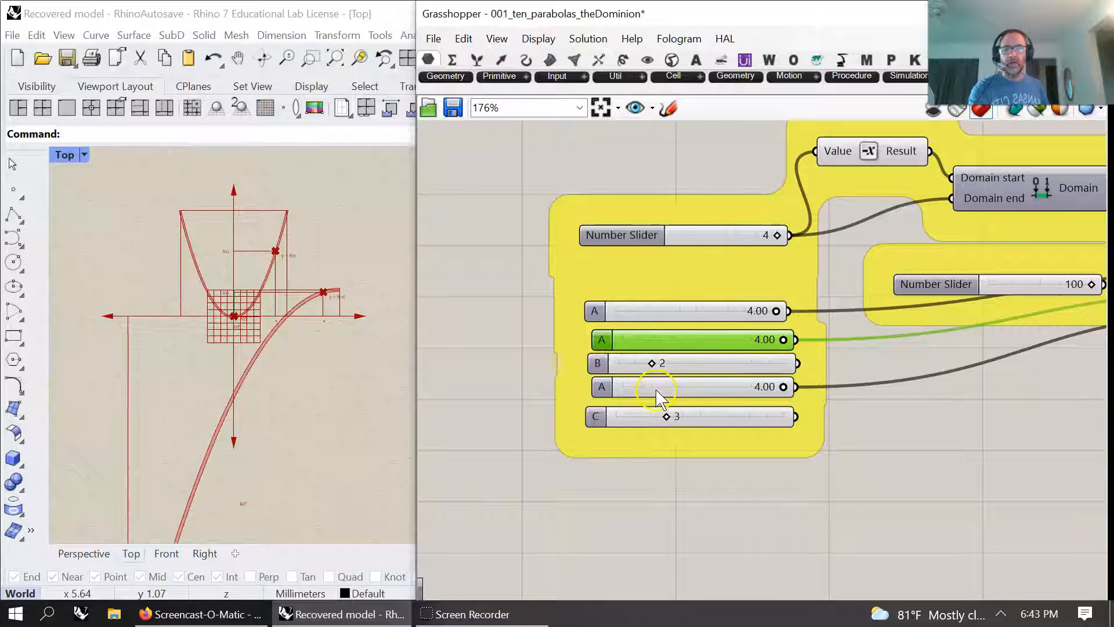
pyautogui.rightClick(658, 386)
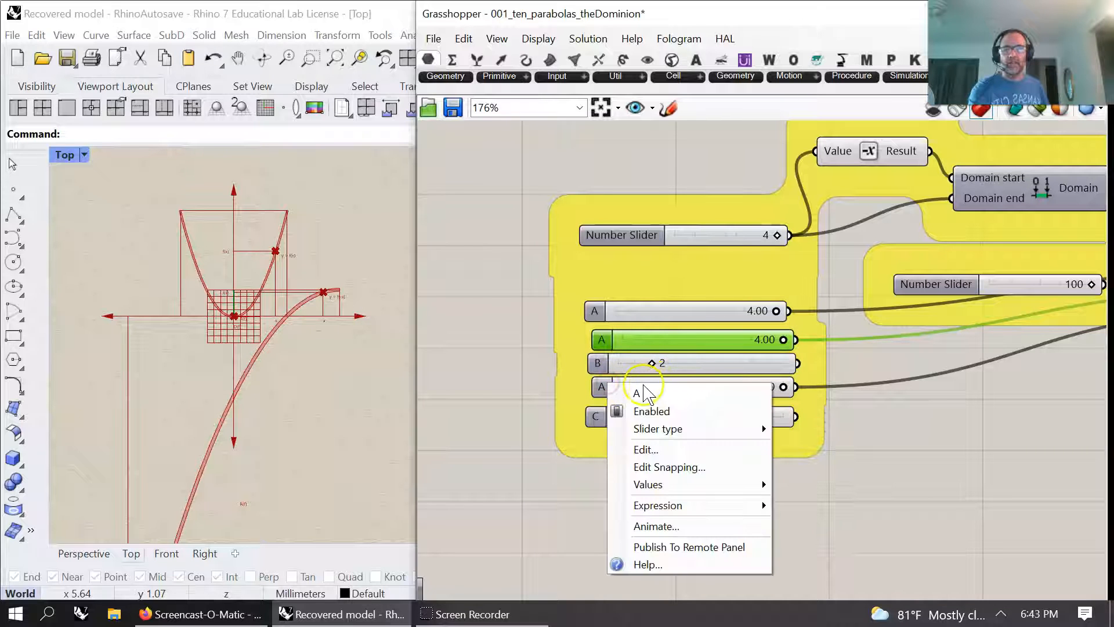
pyautogui.click(636, 393)
pyautogui.write('C')
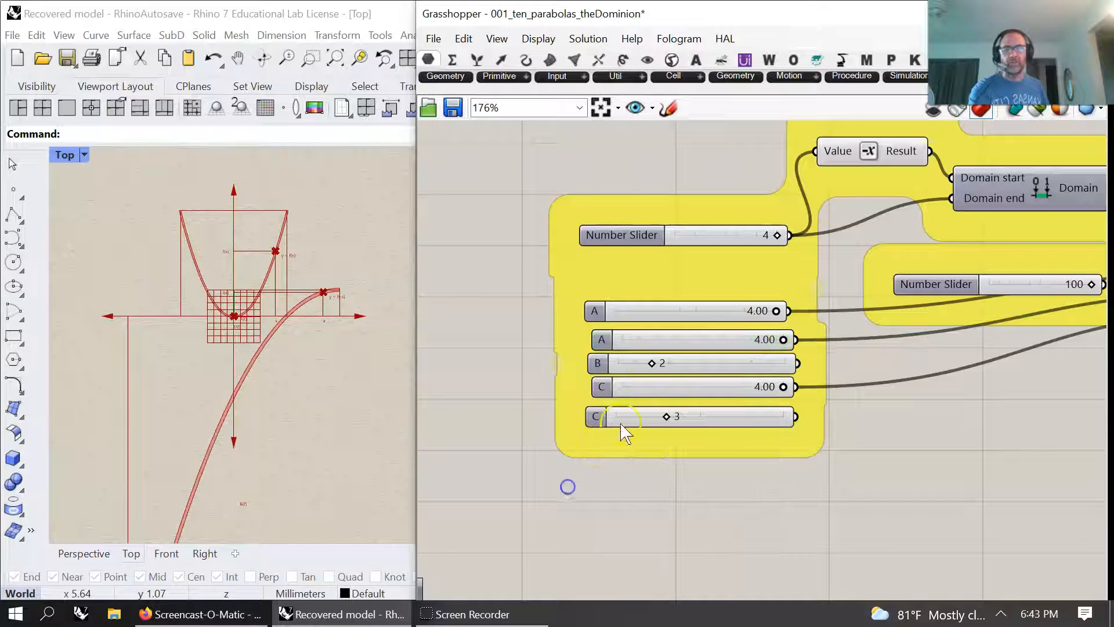
pyautogui.click(632, 417)
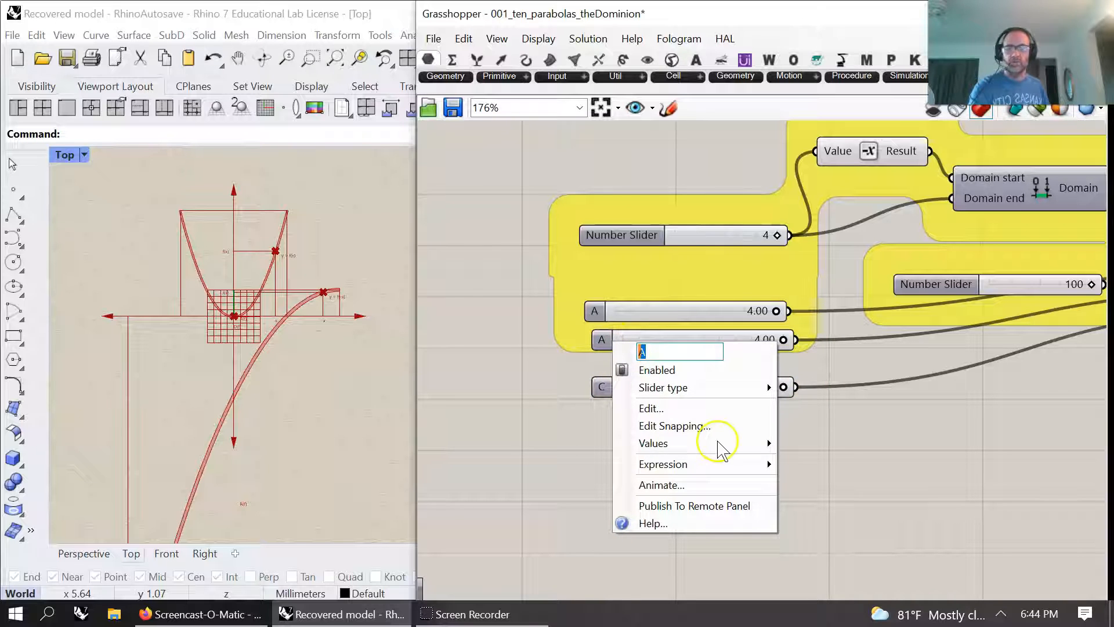
pyautogui.write('B')
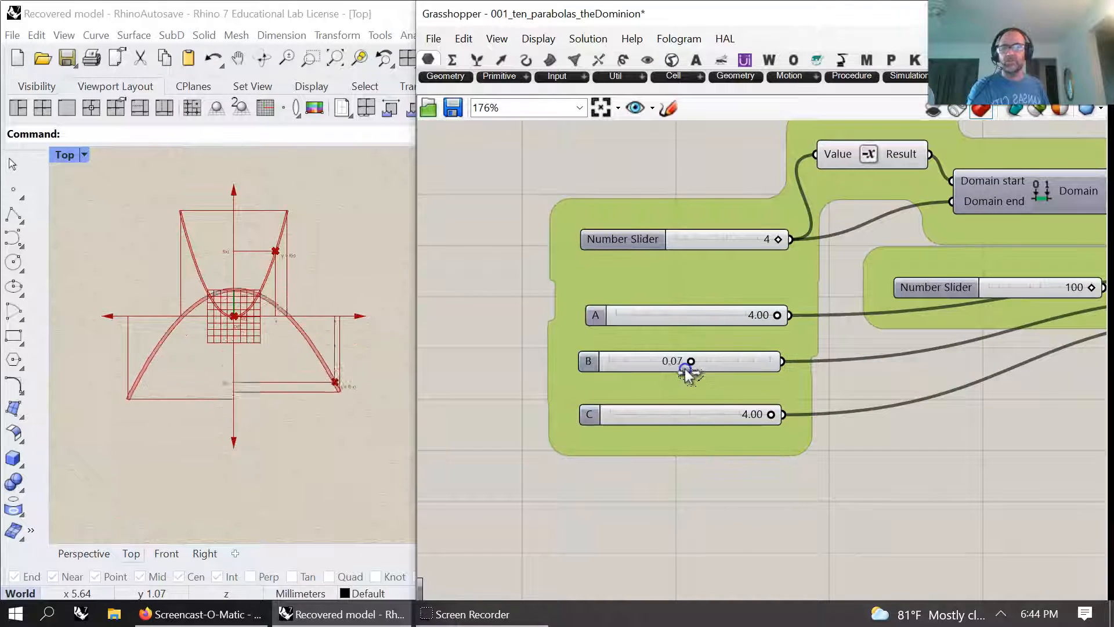
# Sweep B to -0.71, narrow then widen C near 4, flip with negative A, raise B
pyautogui.moveTo(689, 360); pyautogui.dragTo(680, 360)
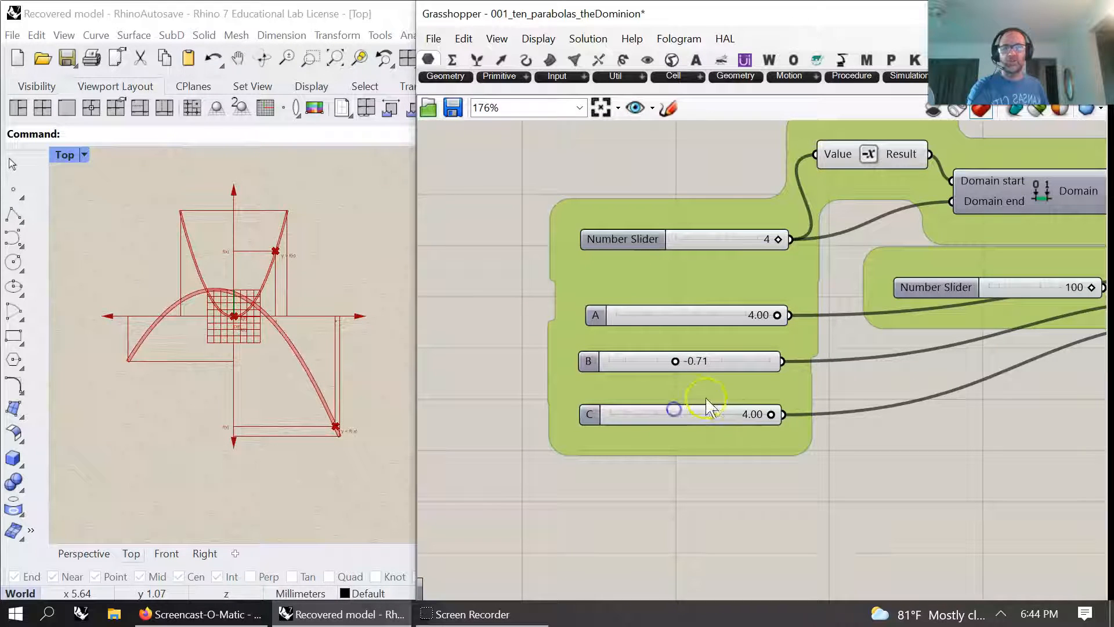
pyautogui.moveTo(674, 414); pyautogui.dragTo(709, 423)
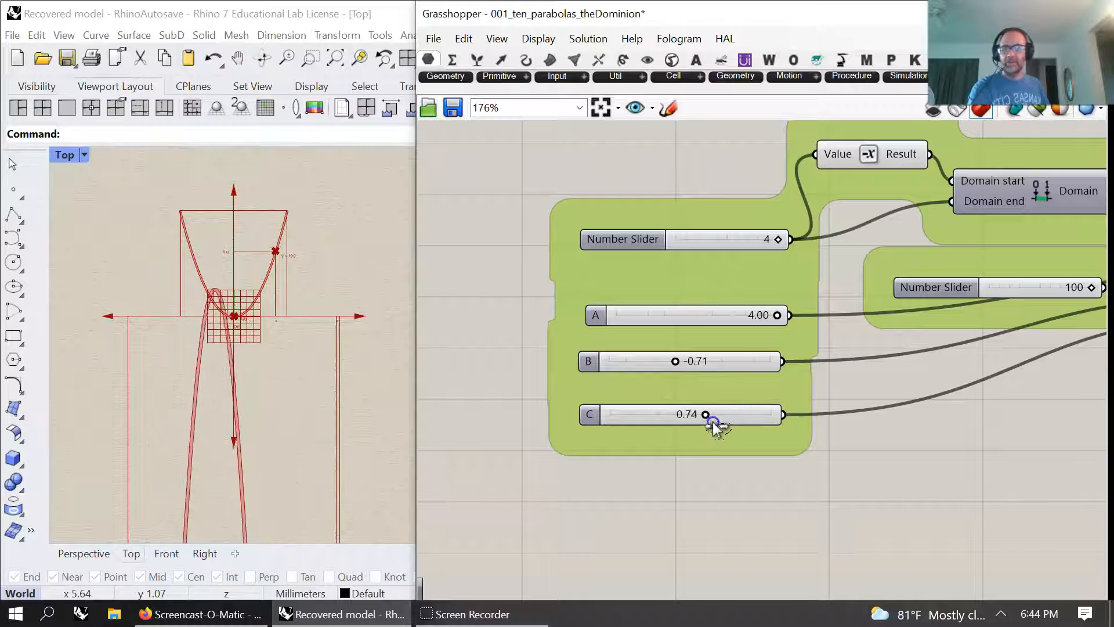
pyautogui.moveTo(705, 414); pyautogui.dragTo(769, 414)
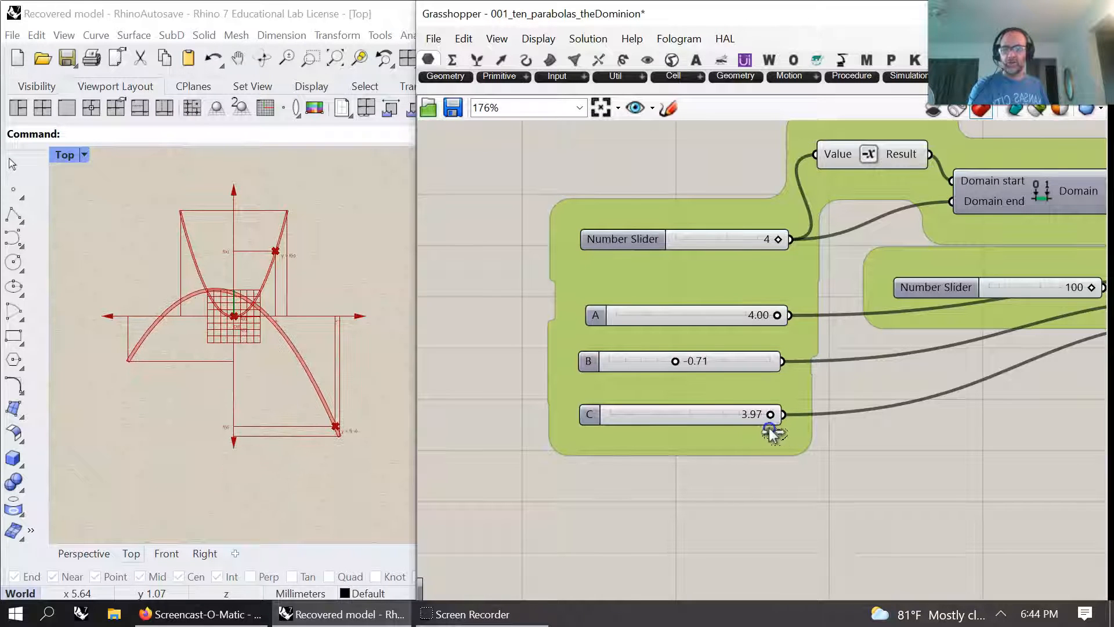
pyautogui.moveTo(777, 314); pyautogui.dragTo(735, 314)
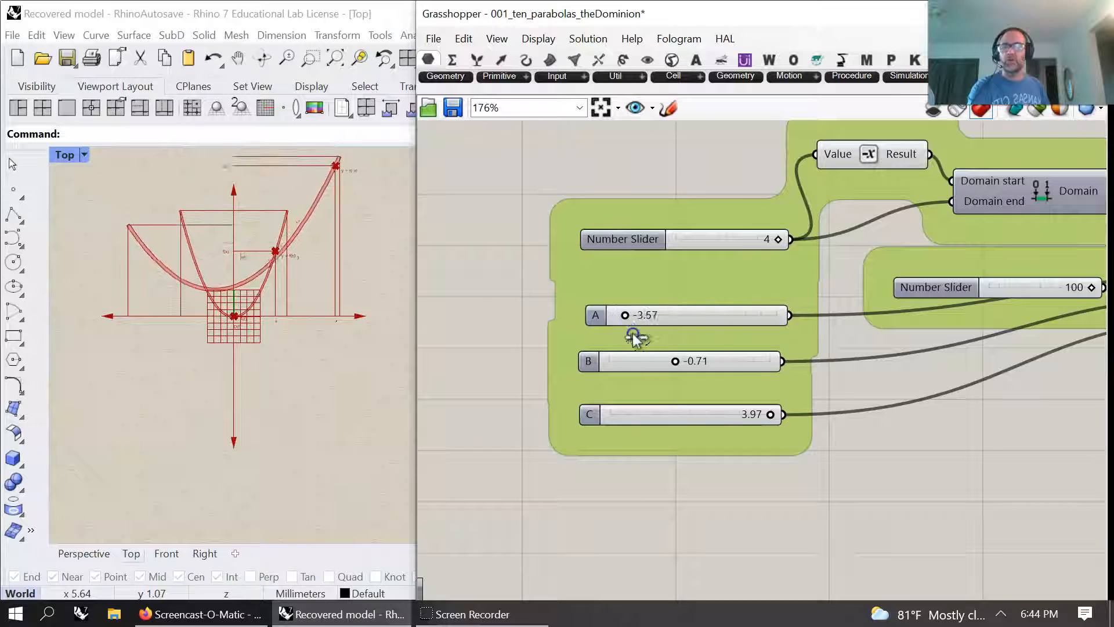
pyautogui.moveTo(625, 314); pyautogui.dragTo(774, 314)
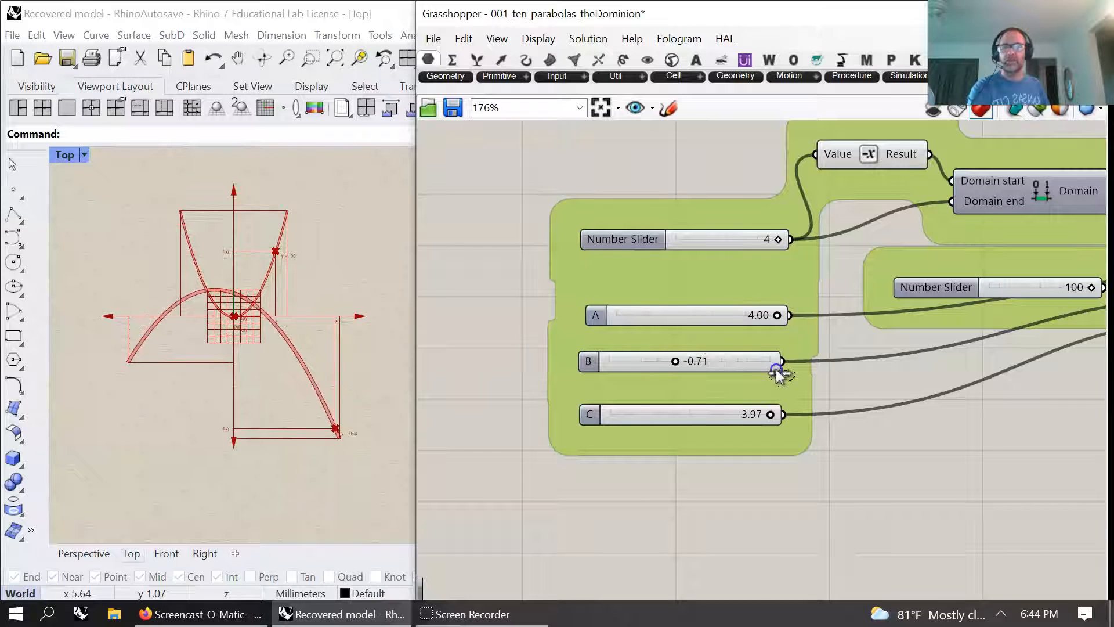
pyautogui.moveTo(773, 361); pyautogui.dragTo(726, 360)
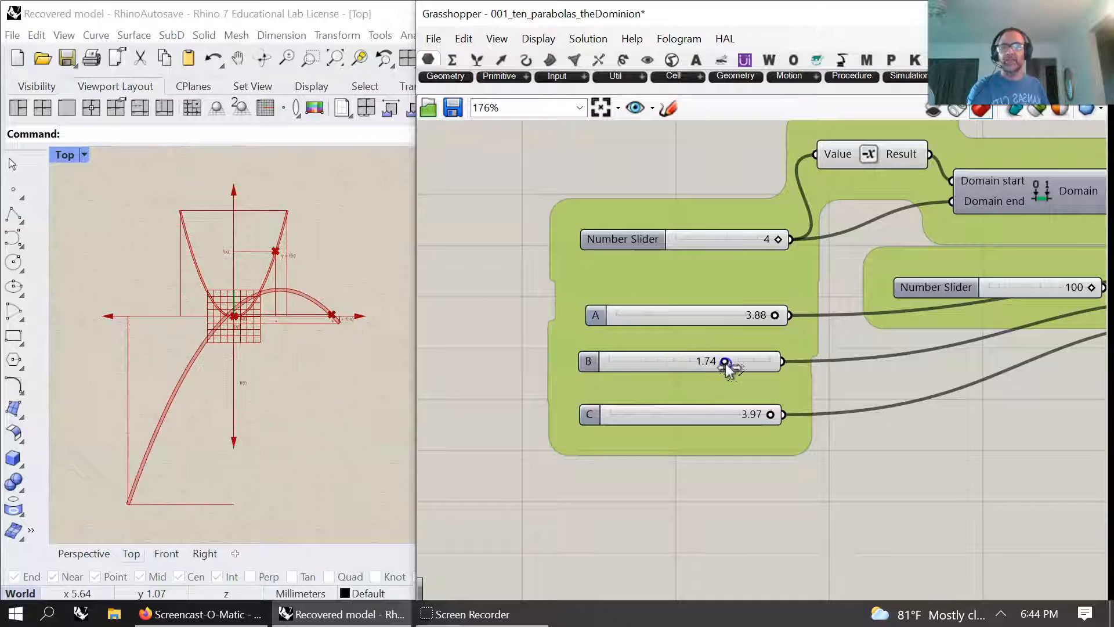
pyautogui.scroll(-3)
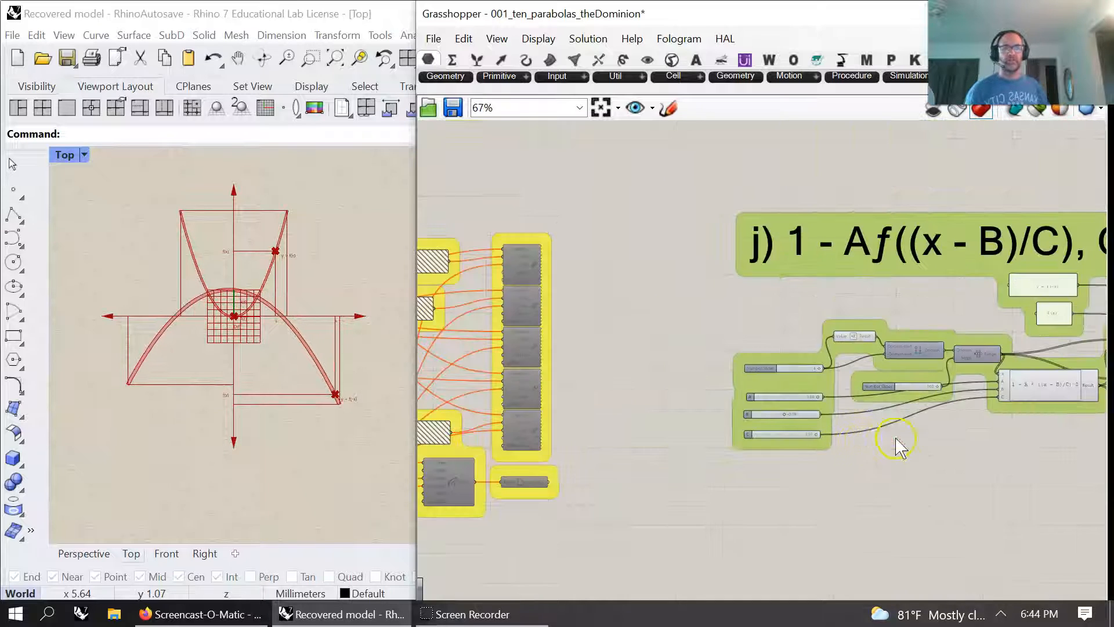
pyautogui.scroll(-3)
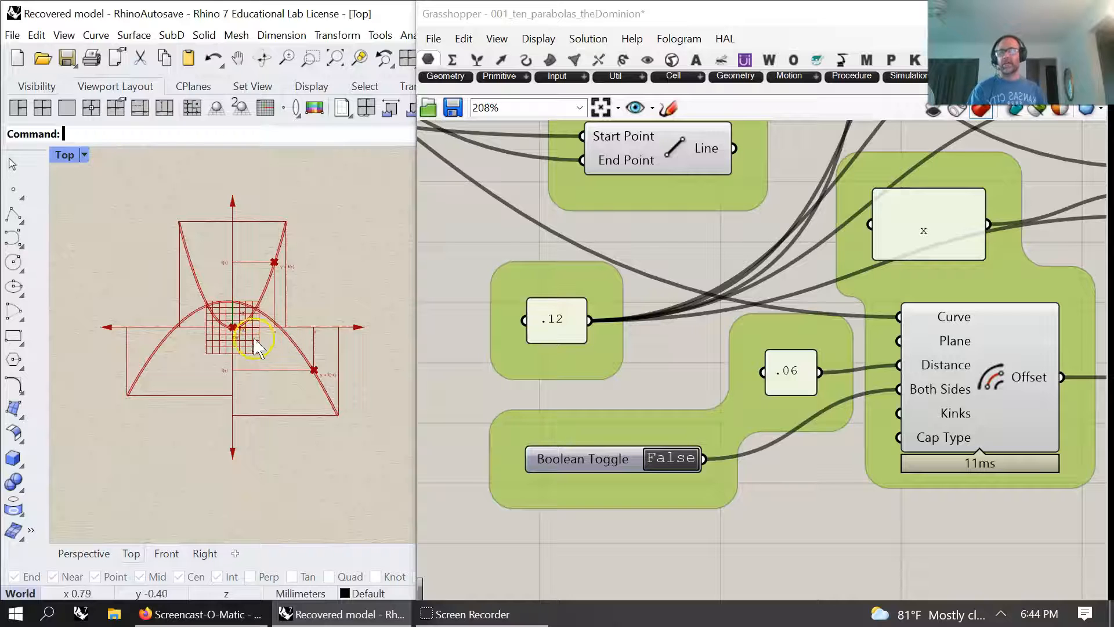
pyautogui.scroll(-3)
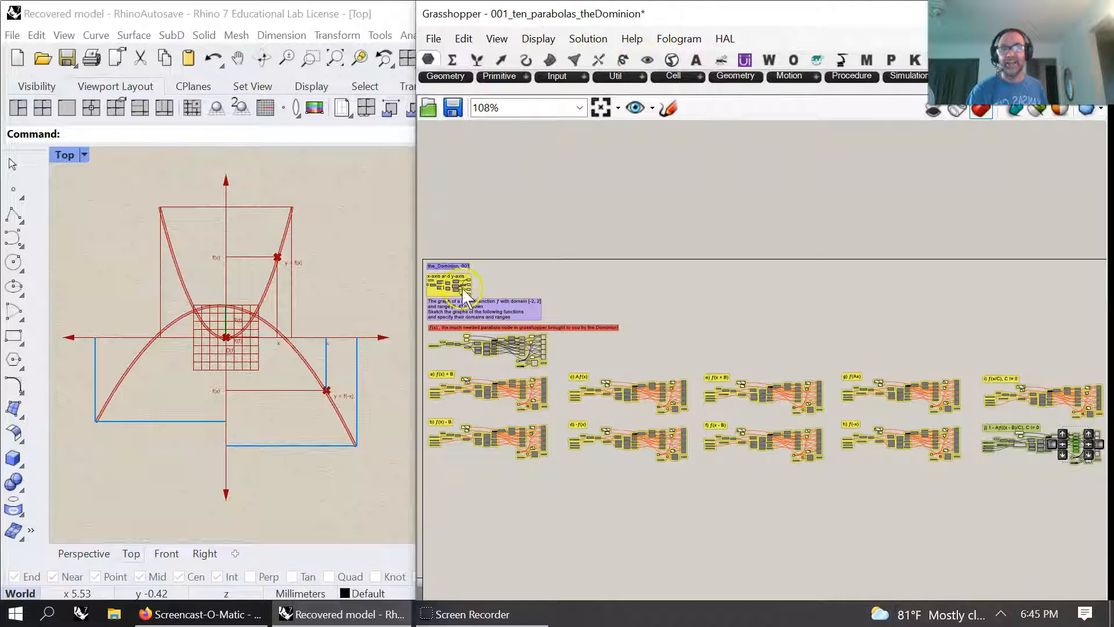
pyautogui.moveTo(455, 288)
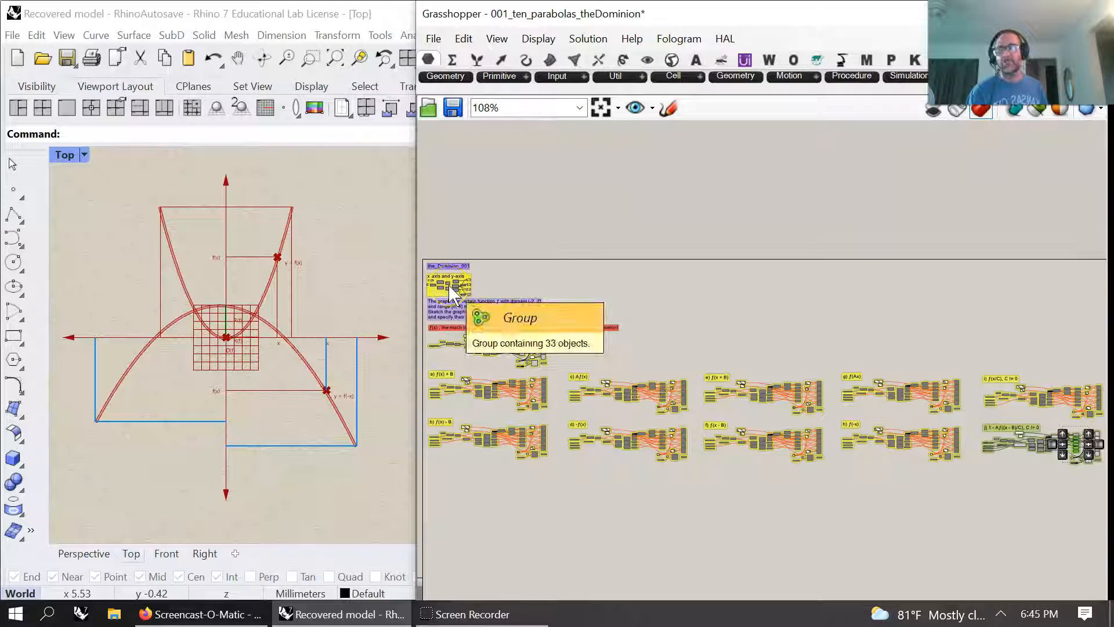
pyautogui.moveTo(1064, 505)
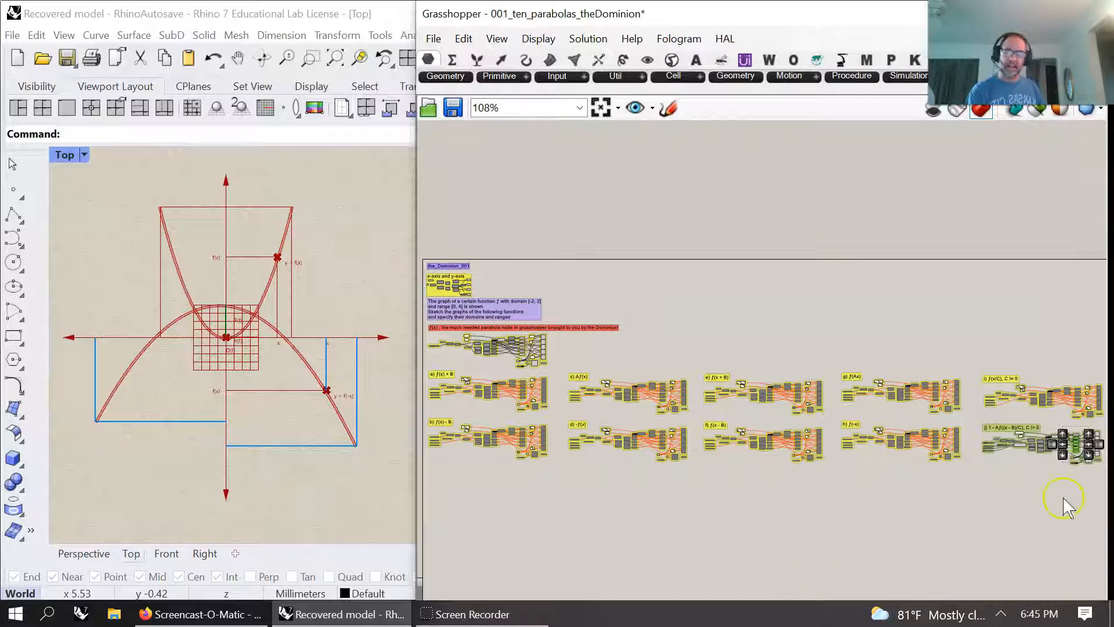
pyautogui.moveTo(824, 479)
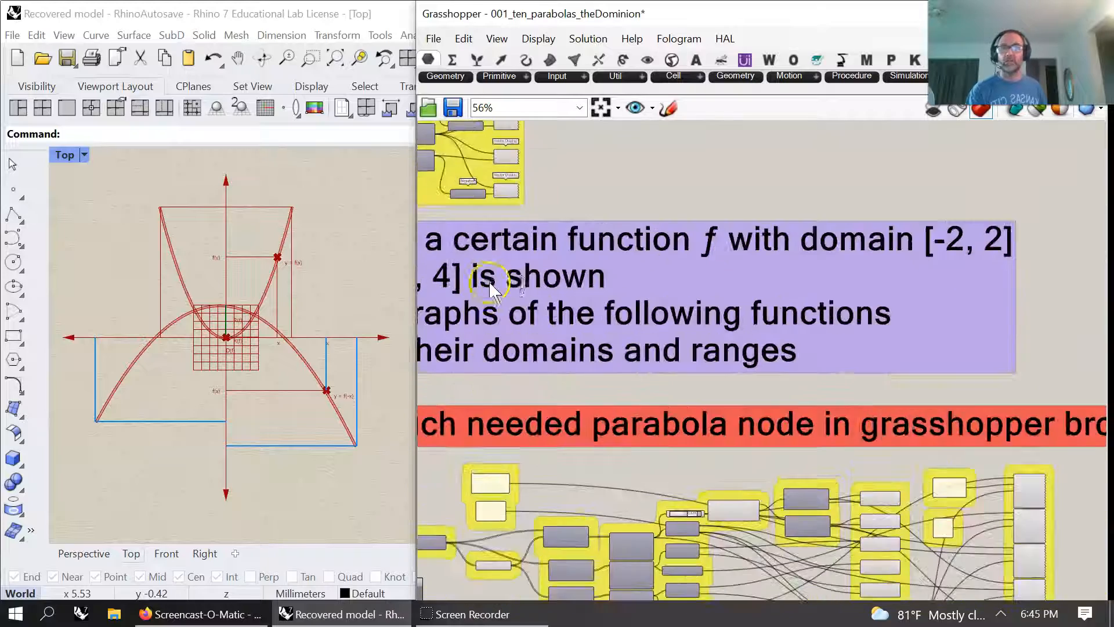
pyautogui.scroll(-3)
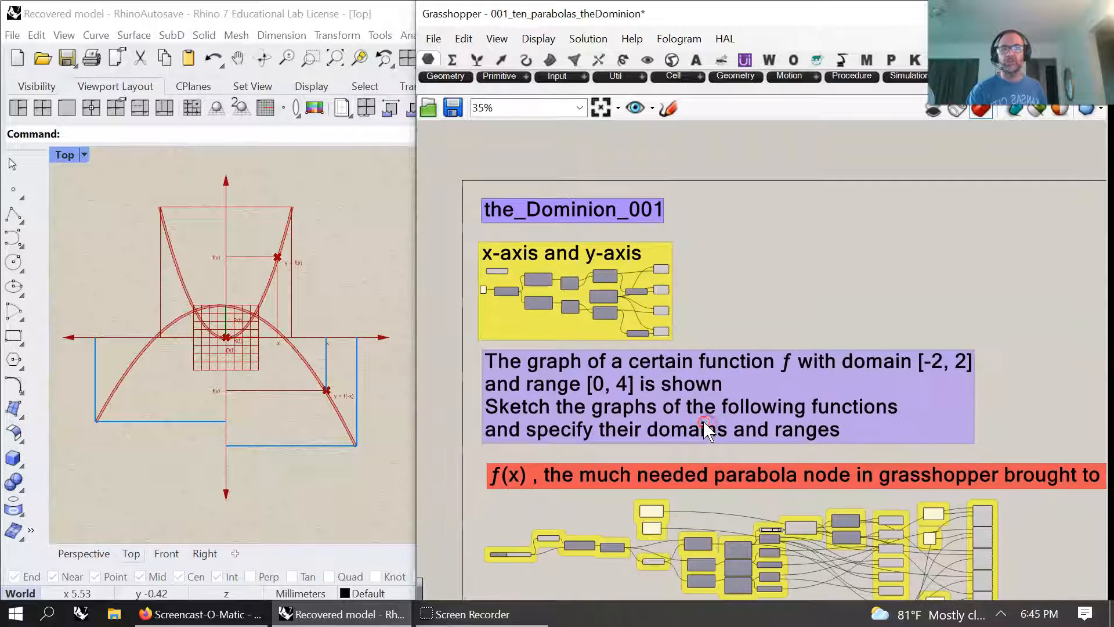
pyautogui.scroll(-3)
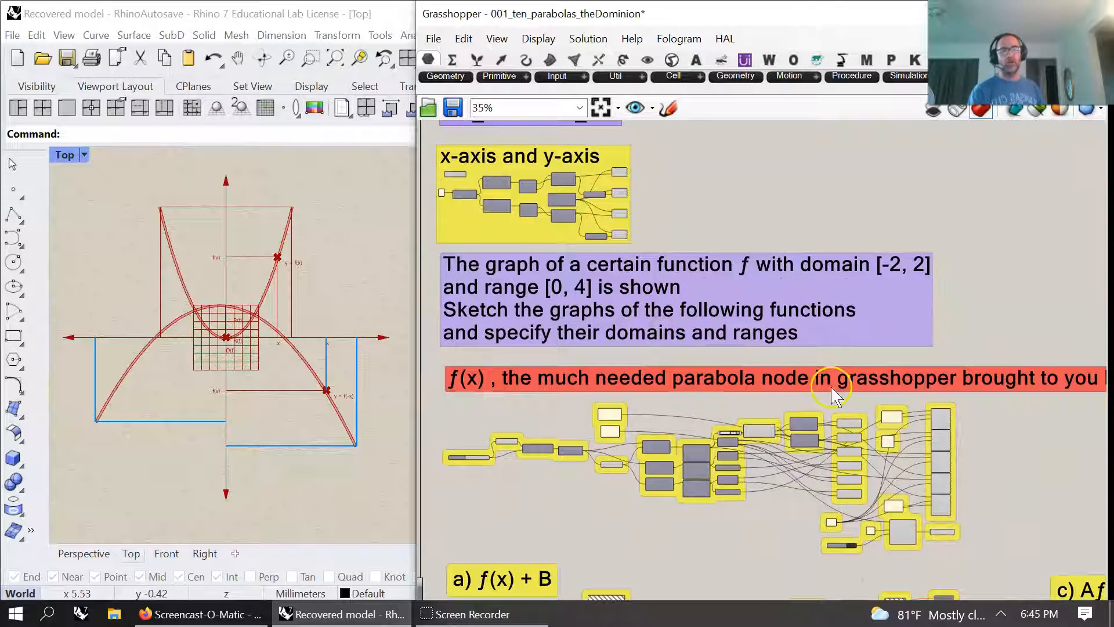
pyautogui.moveTo(835, 394); pyautogui.dragTo(771, 419)
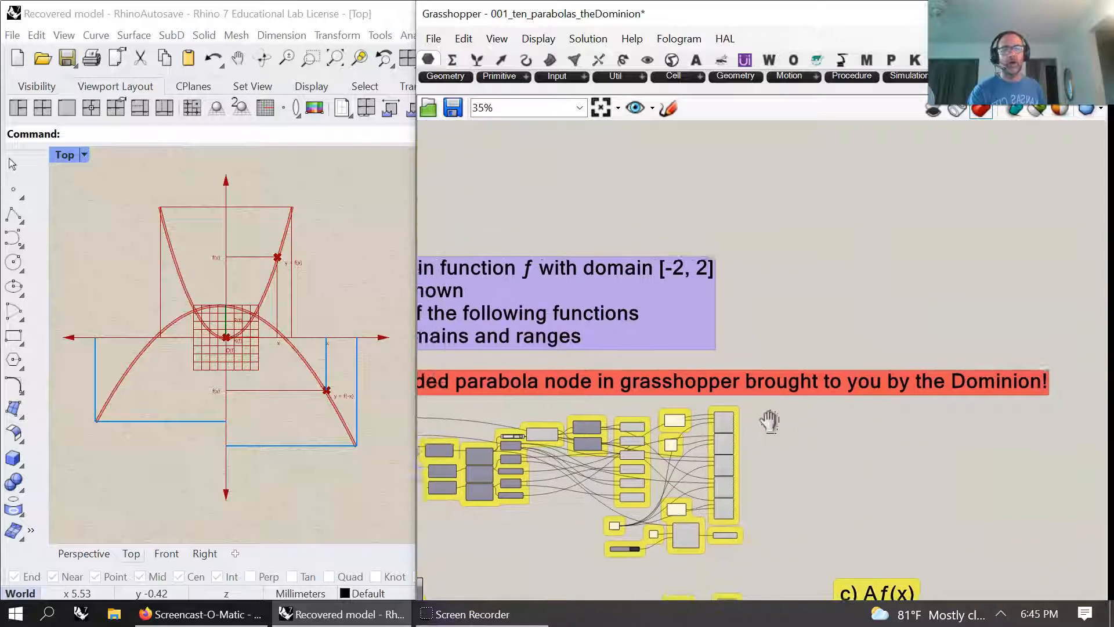